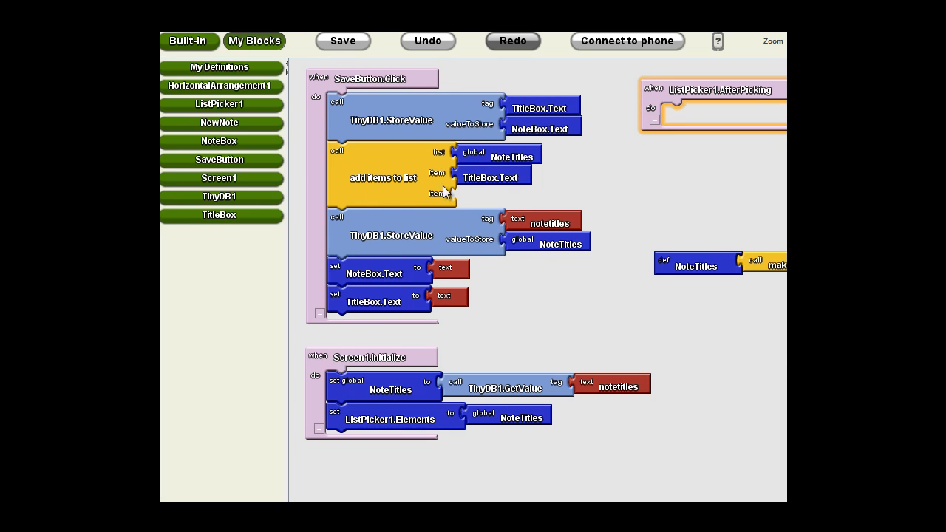
Step: Add set TitleBox.Text and set NoteBox.Text blocks inside ListPicker1.AfterPicking
click(343, 41)
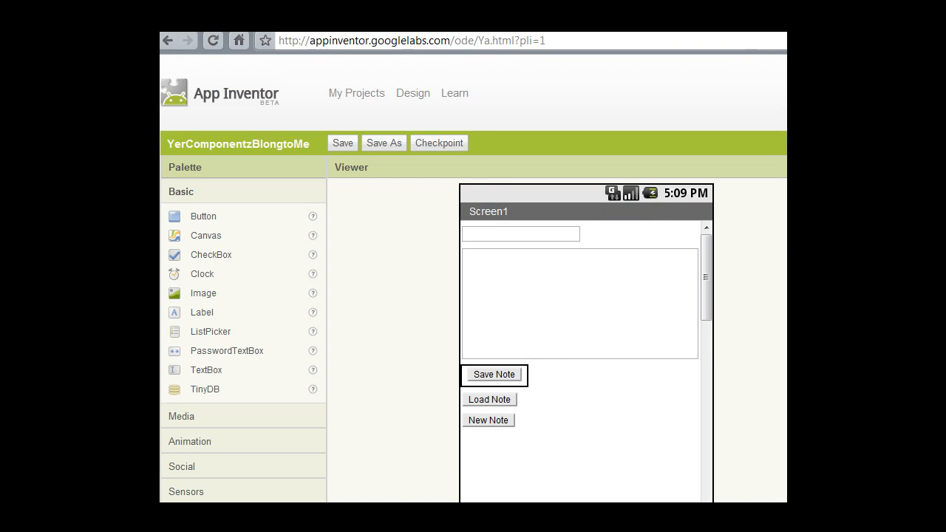
mouse_move(633, 296)
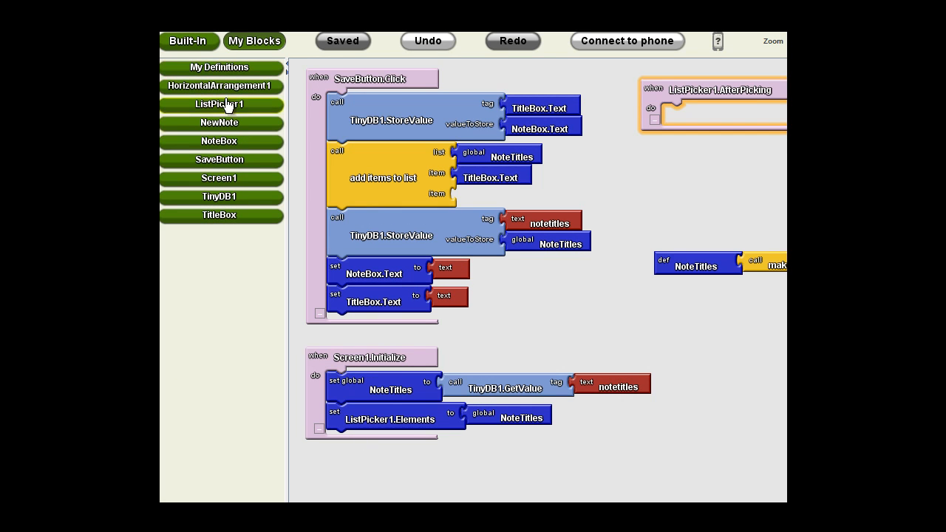
click(219, 142)
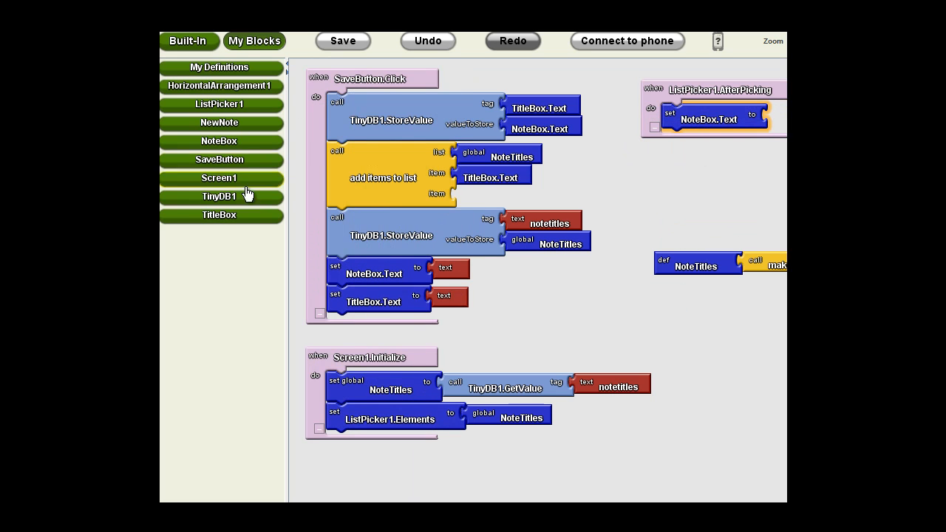
click(219, 215)
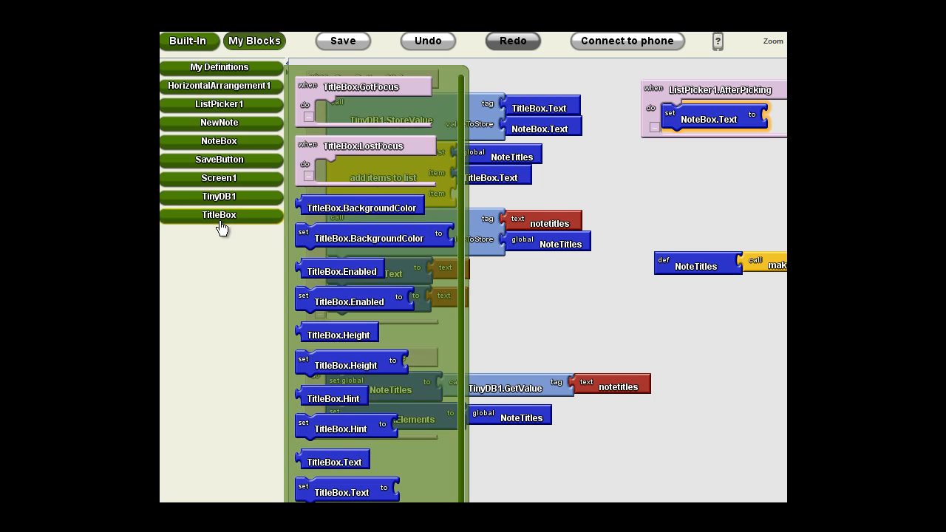
click(343, 41)
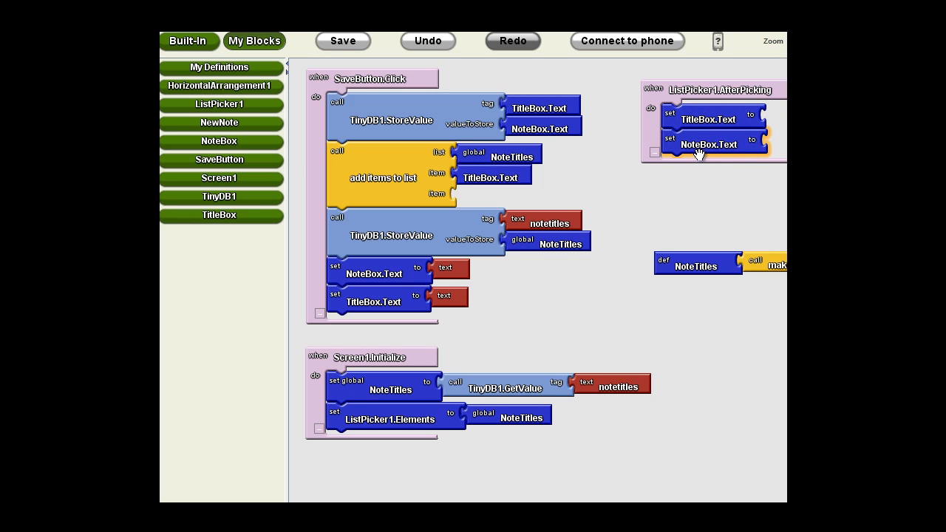
click(342, 40)
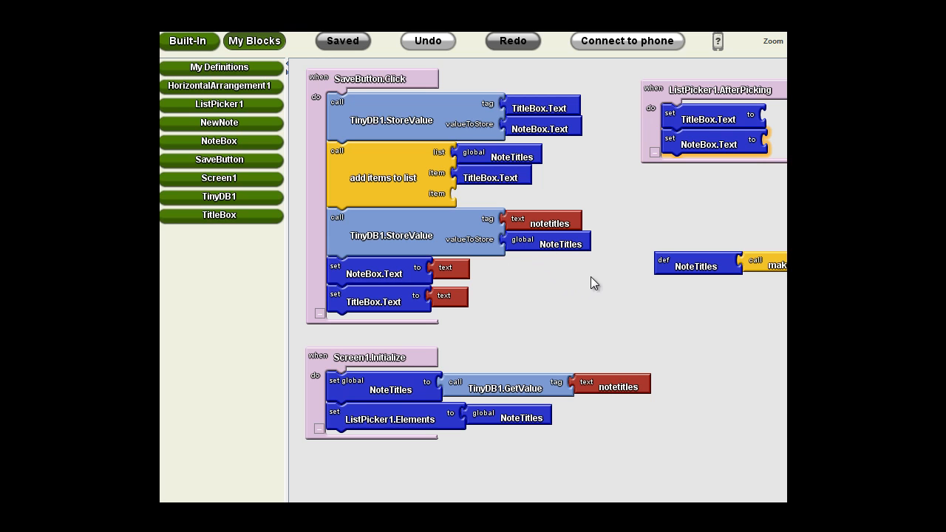
Step: Plug a call block into the 'to' socket of set NoteBox.Text
click(219, 196)
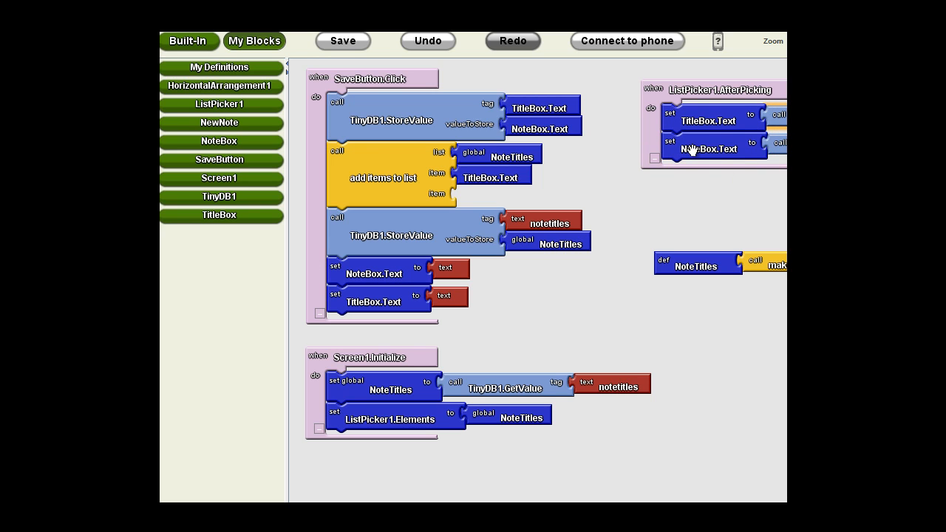
click(343, 40)
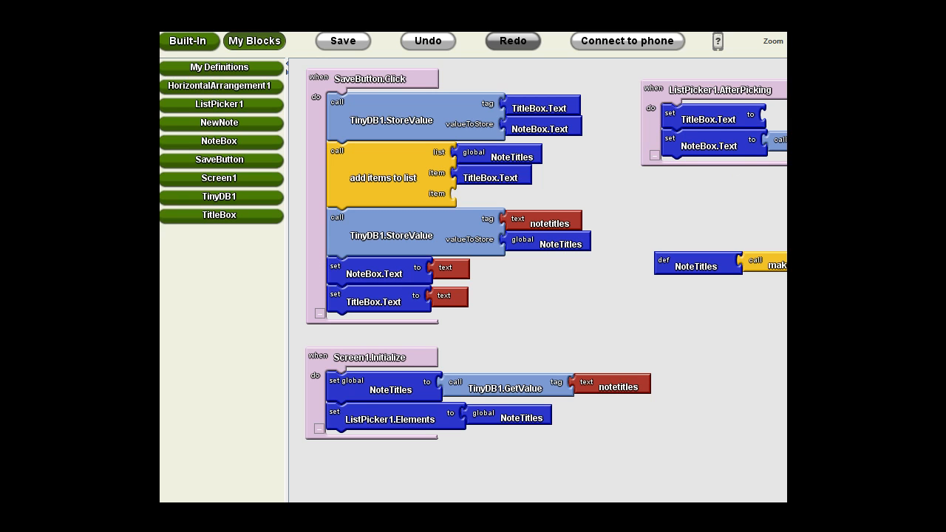
mouse_move(746, 145)
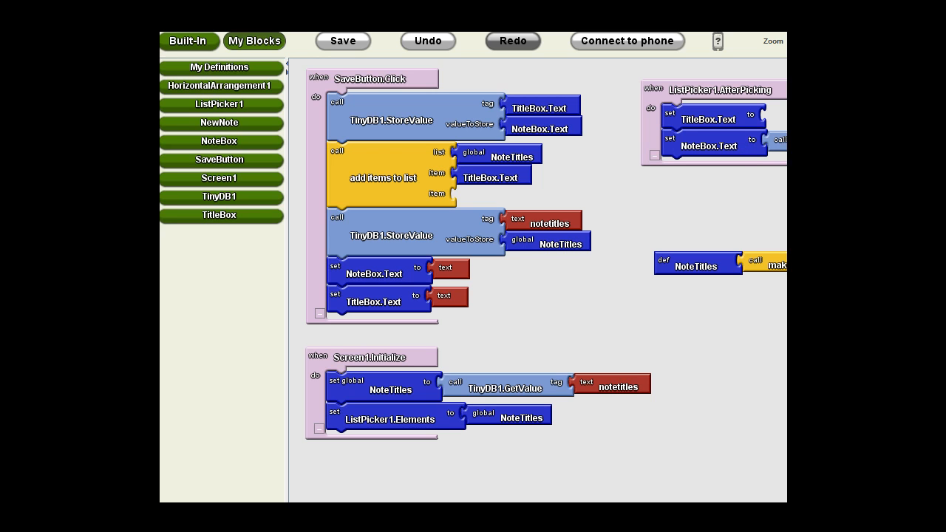
click(342, 41)
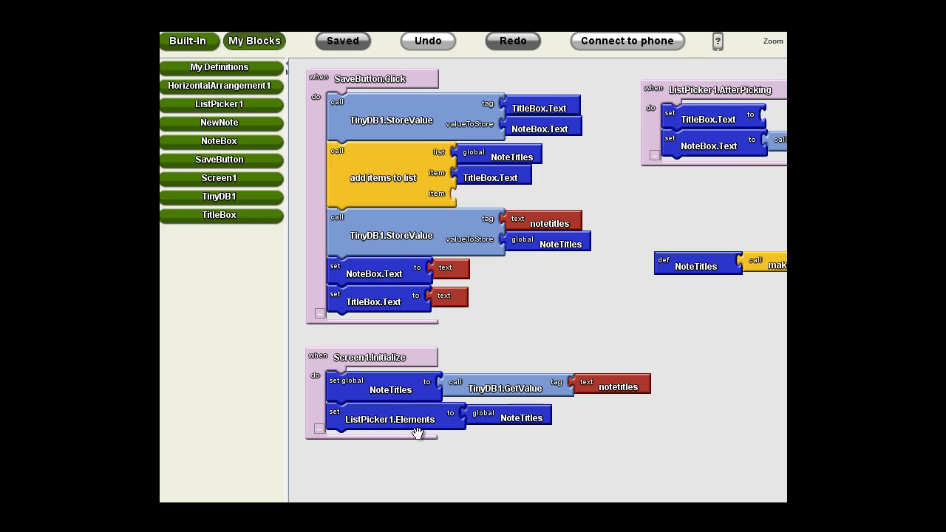
Step: Plug a ListPicker1 getter into the TitleBox.Text setter and save the project
click(220, 103)
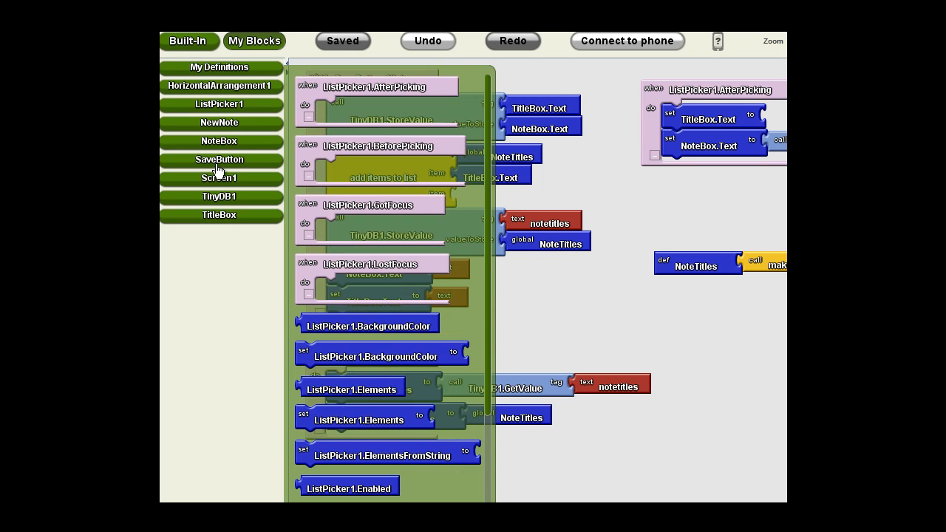
scroll(down, 3)
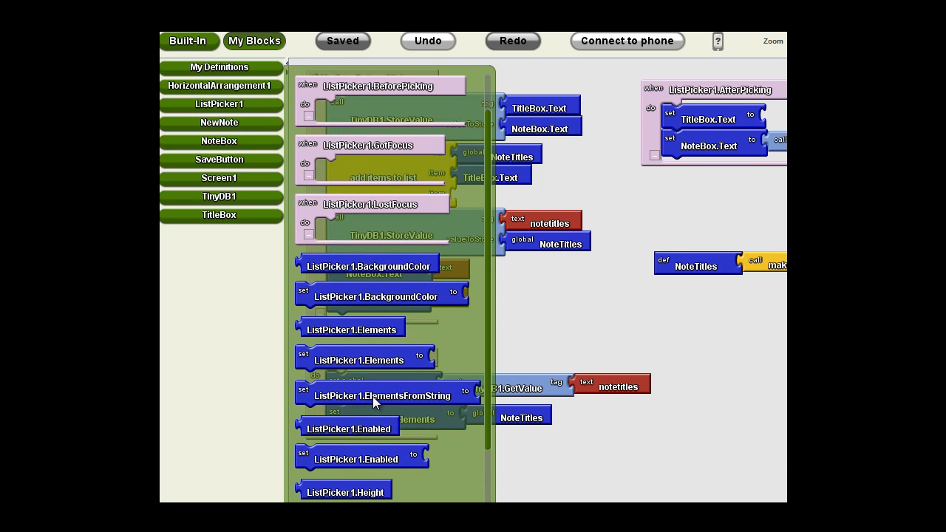
scroll(down, 3)
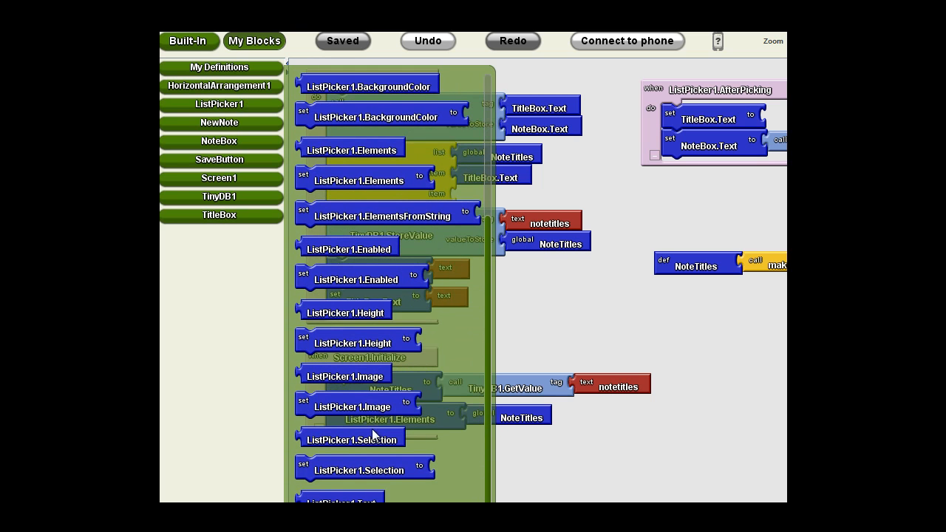
mouse_move(403, 425)
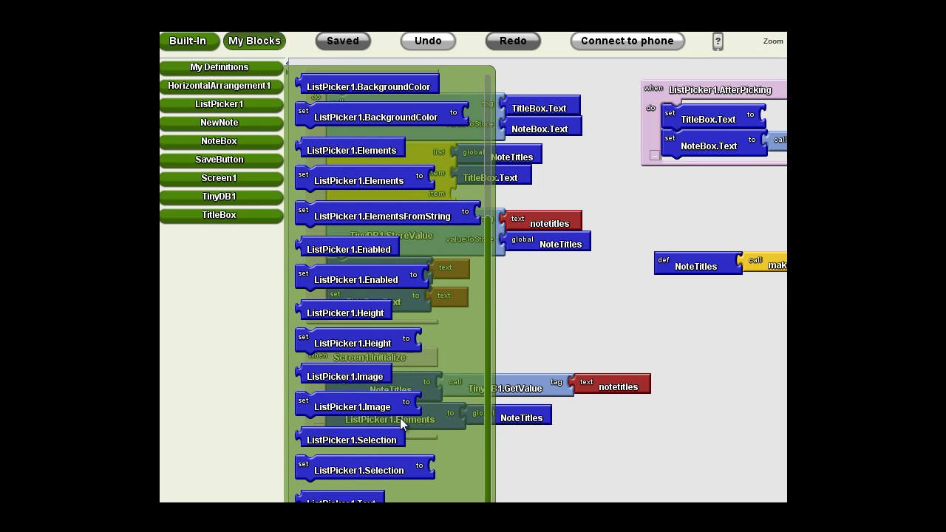
mouse_move(425, 407)
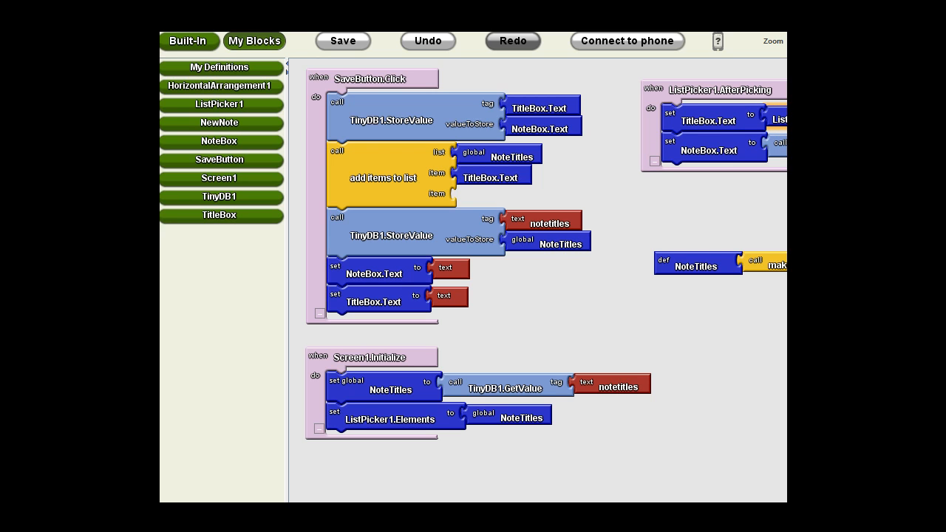
mouse_move(712, 130)
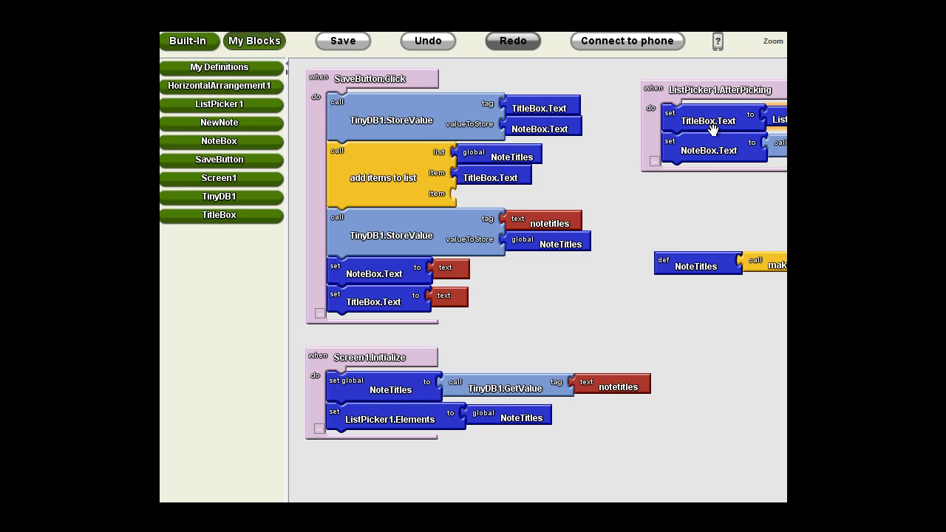
click(342, 41)
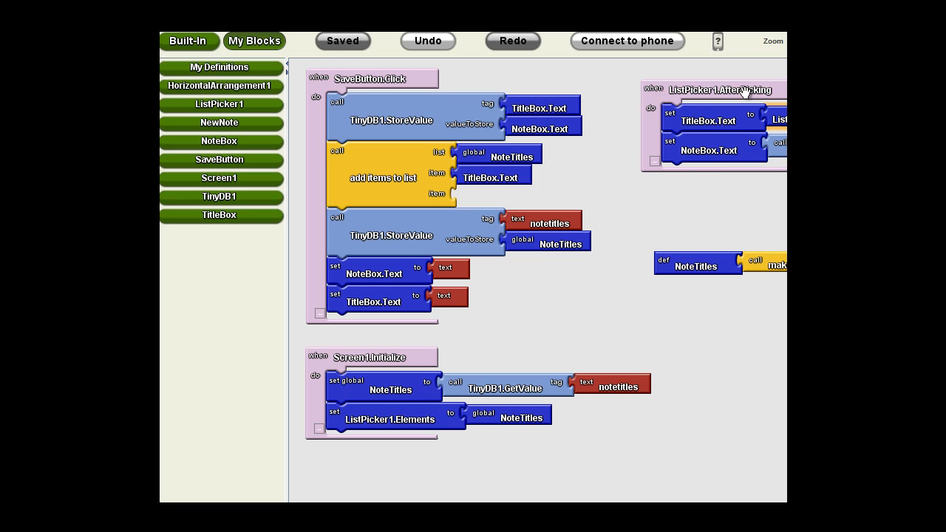
mouse_move(696, 129)
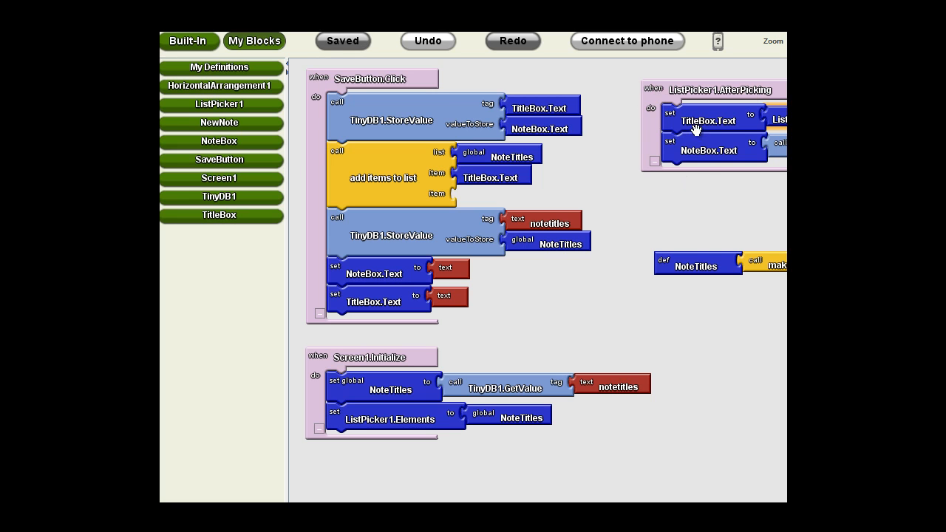
mouse_move(698, 122)
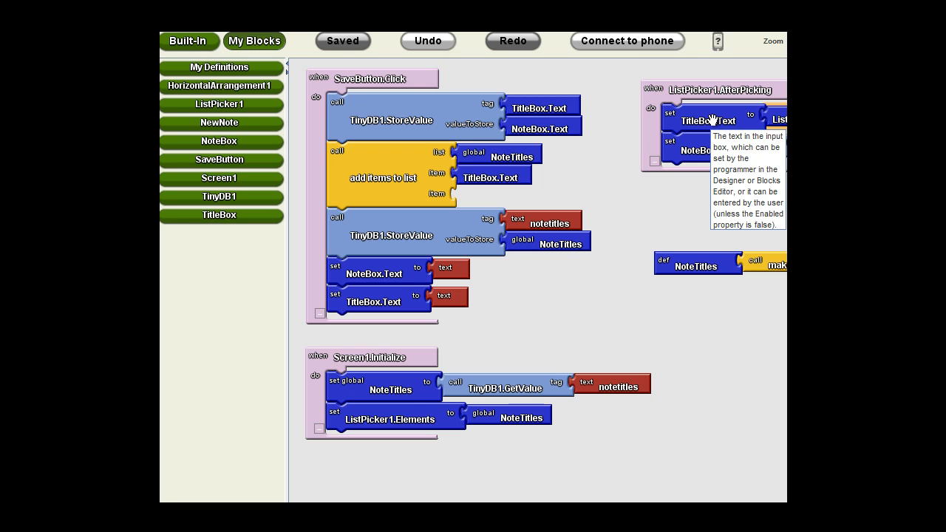
mouse_move(716, 181)
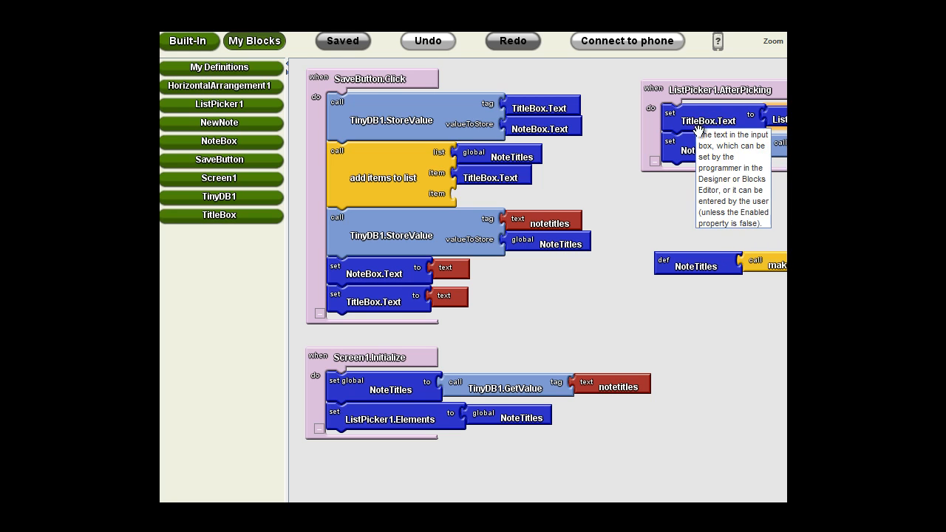
mouse_move(717, 179)
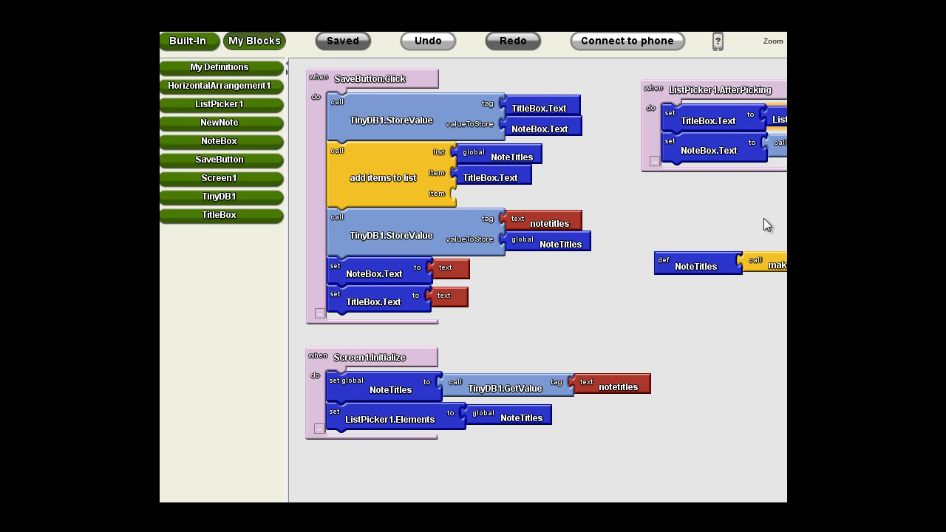
mouse_move(764, 219)
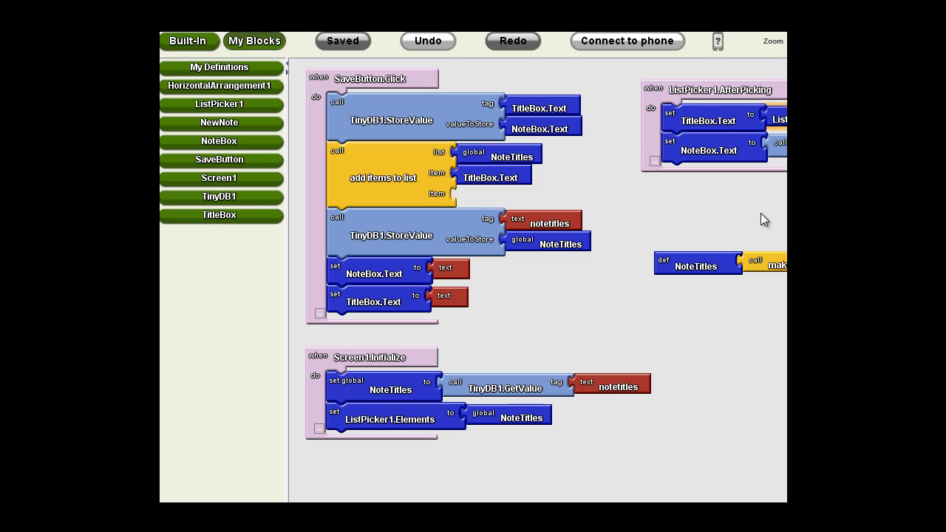
mouse_move(730, 243)
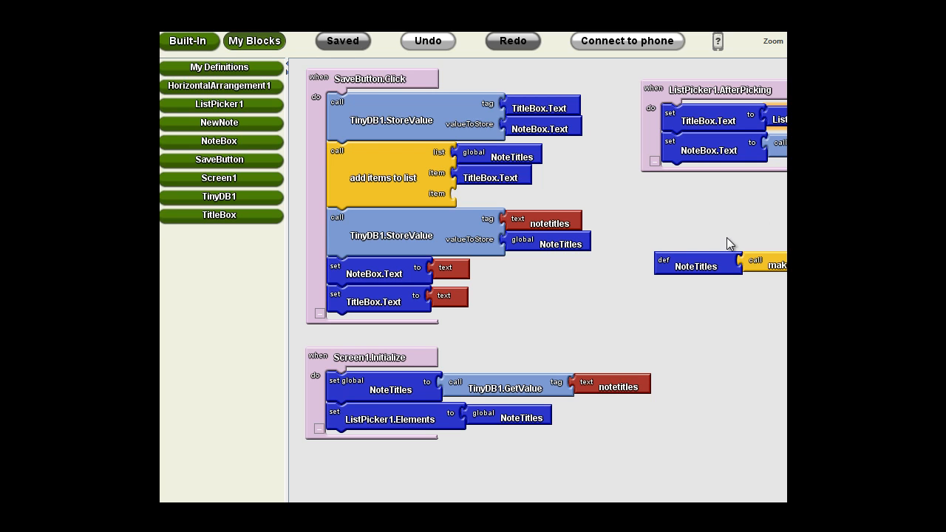
mouse_move(596, 348)
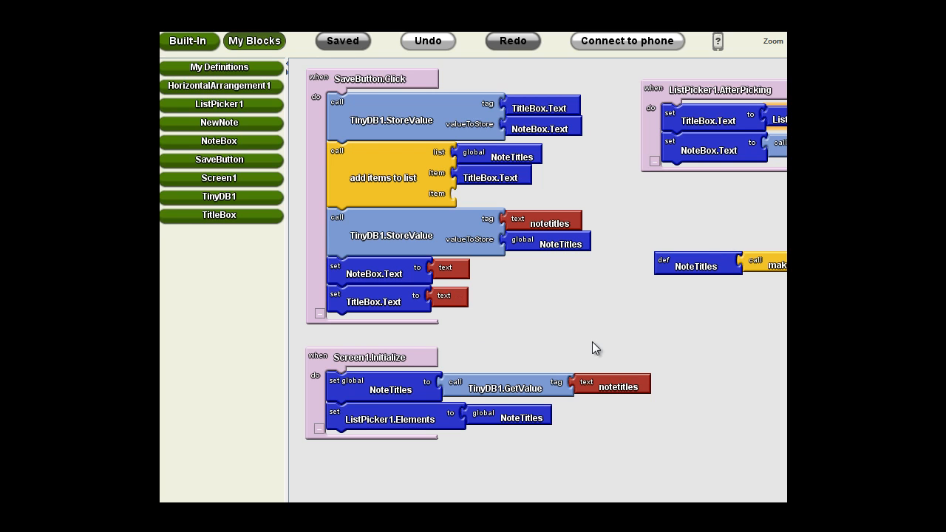
mouse_move(675, 325)
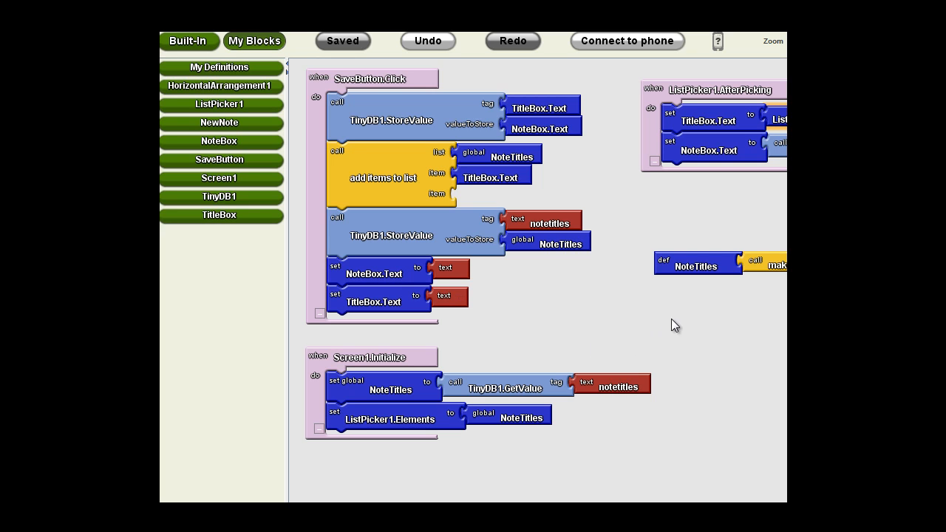
mouse_move(618, 312)
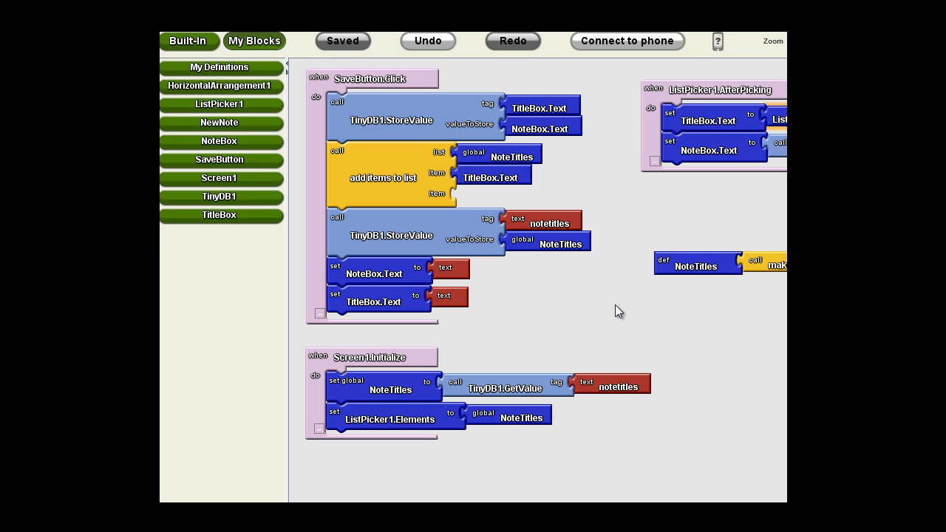
mouse_move(563, 329)
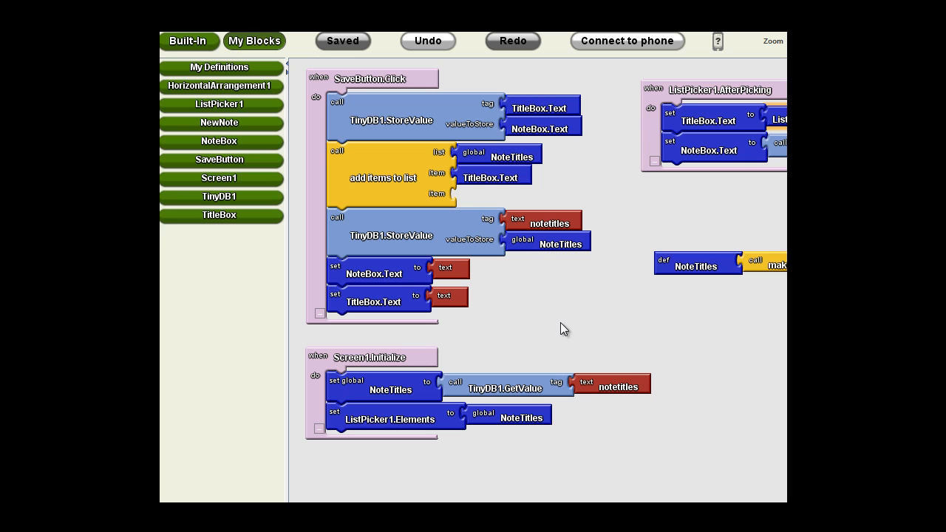
mouse_move(587, 313)
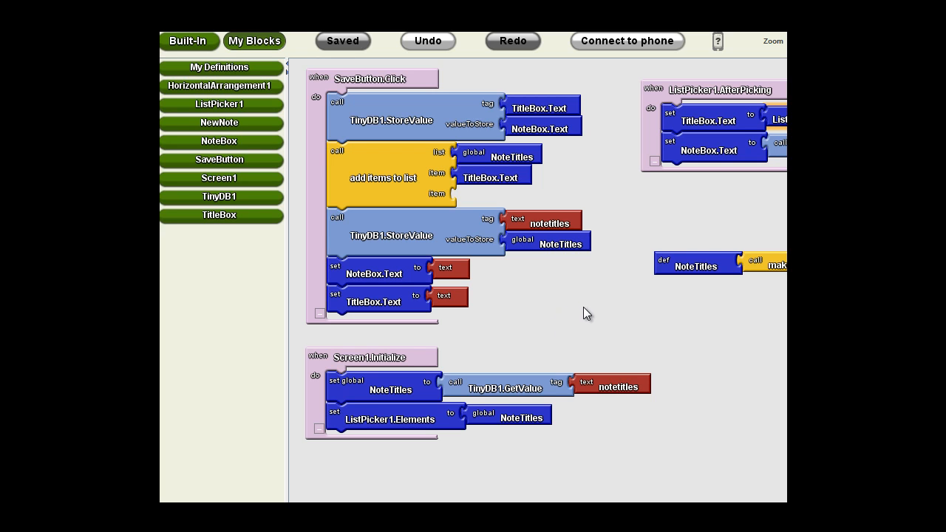
mouse_move(543, 343)
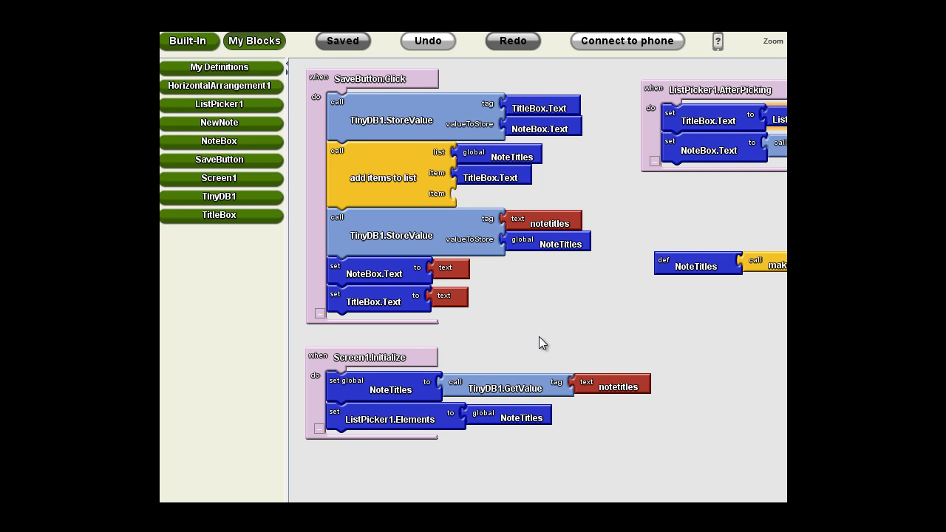
mouse_move(535, 314)
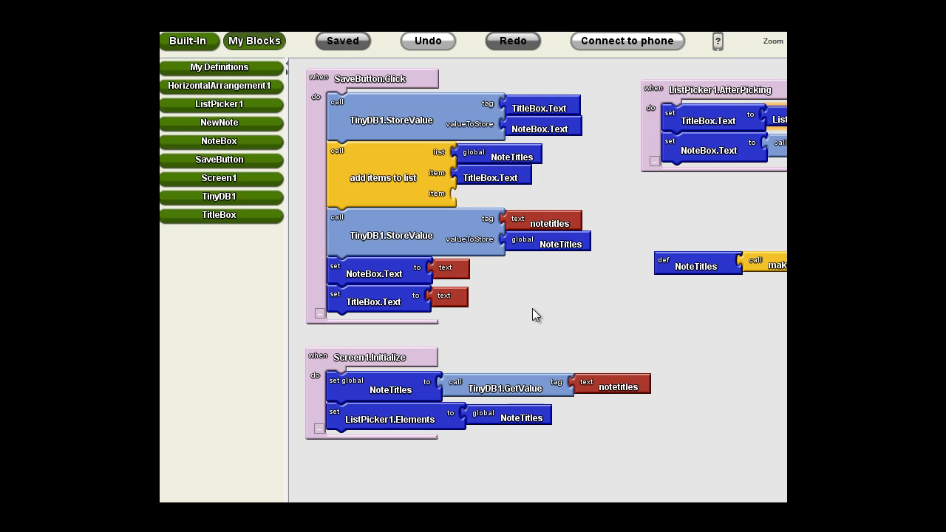
mouse_move(547, 351)
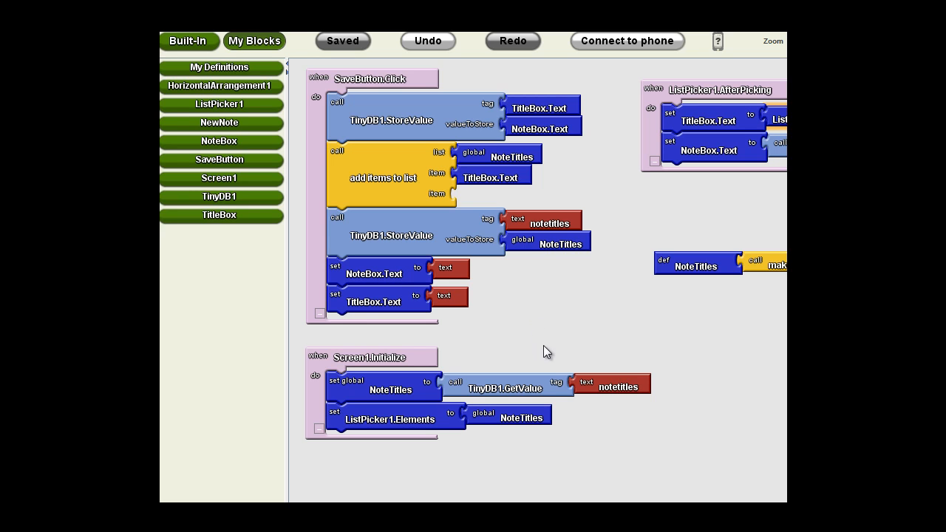
mouse_move(427, 276)
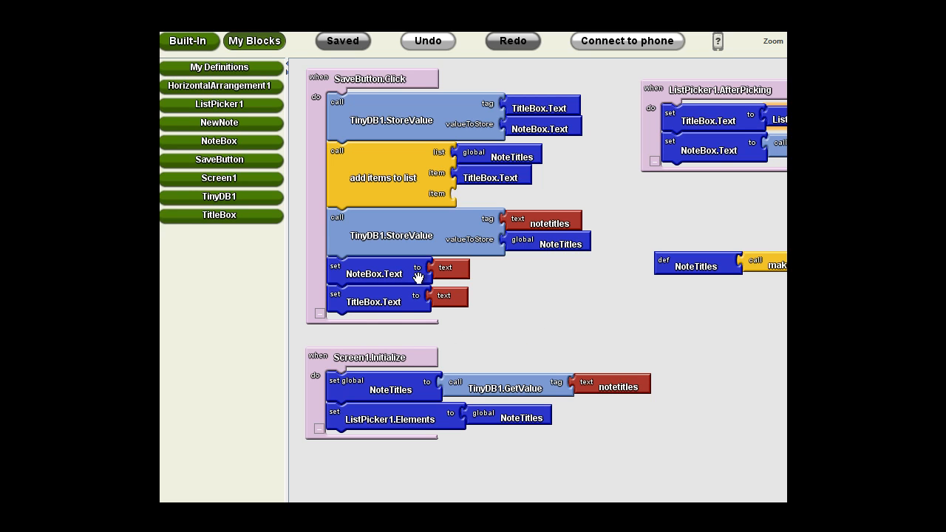
mouse_move(245, 225)
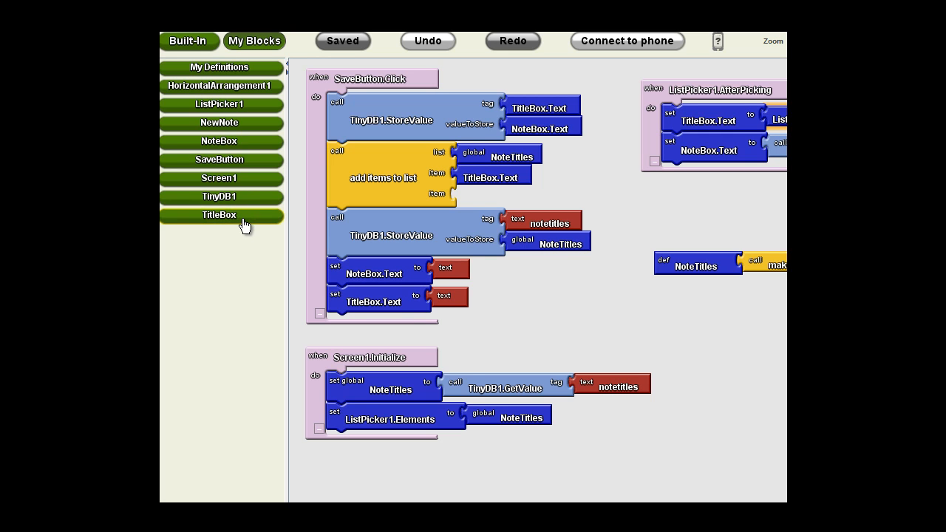
Step: Add NewNote.Click holding copies of the NoteBox and TitleBox text-clearing setters from the save handler
click(219, 123)
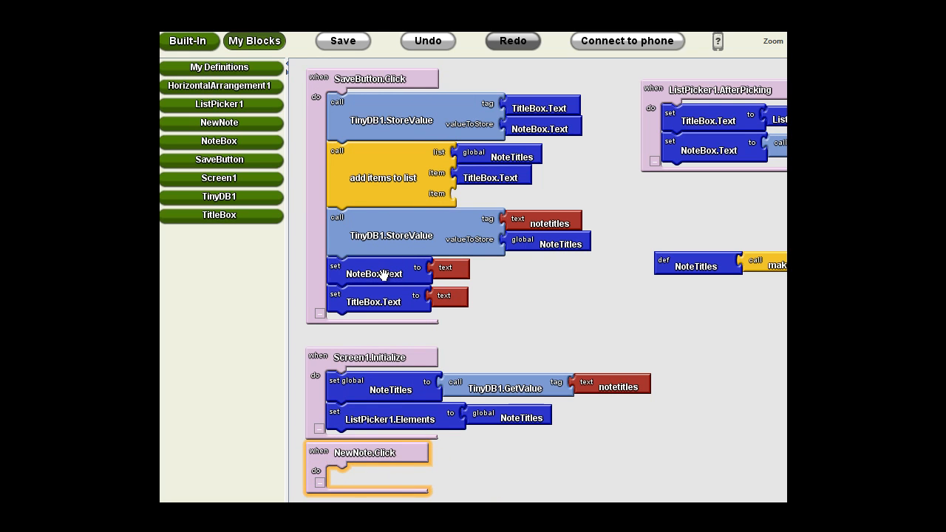
drag(373, 274, 508, 471)
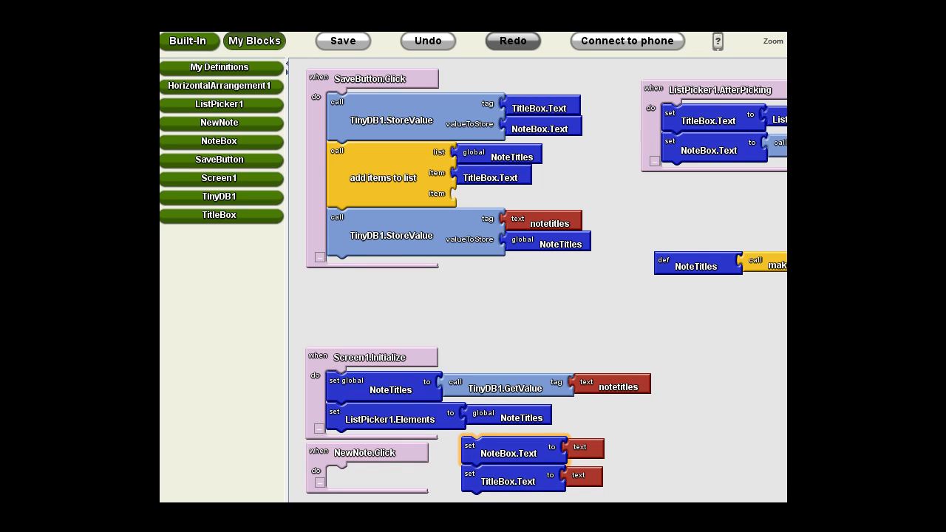
right_click(517, 453)
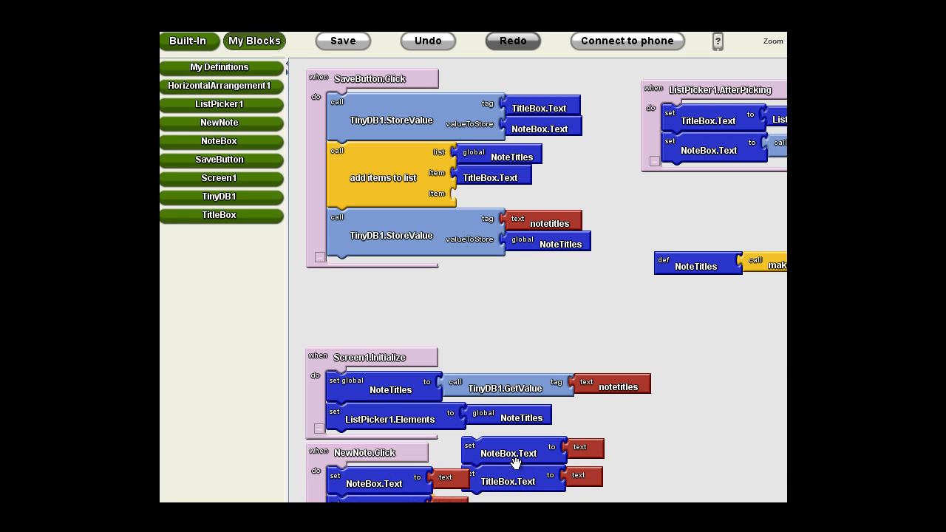
drag(512, 453, 373, 273)
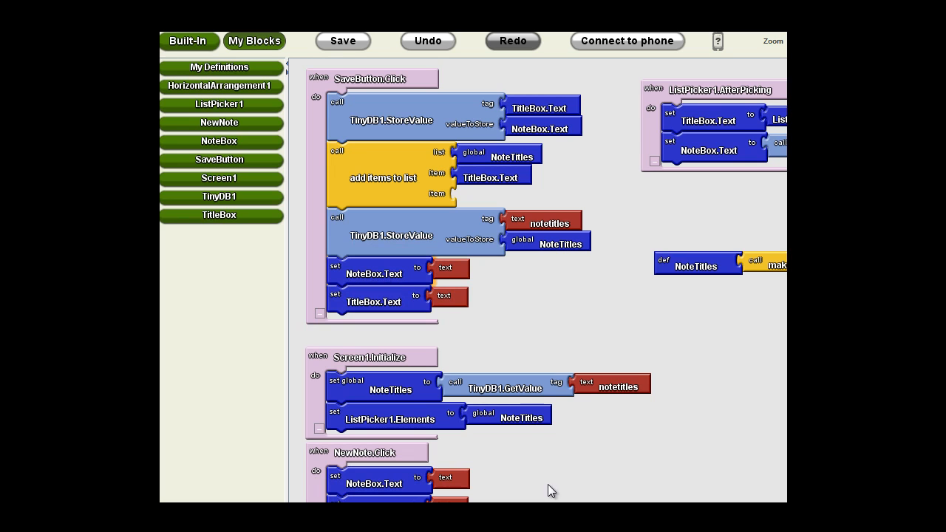
mouse_move(483, 479)
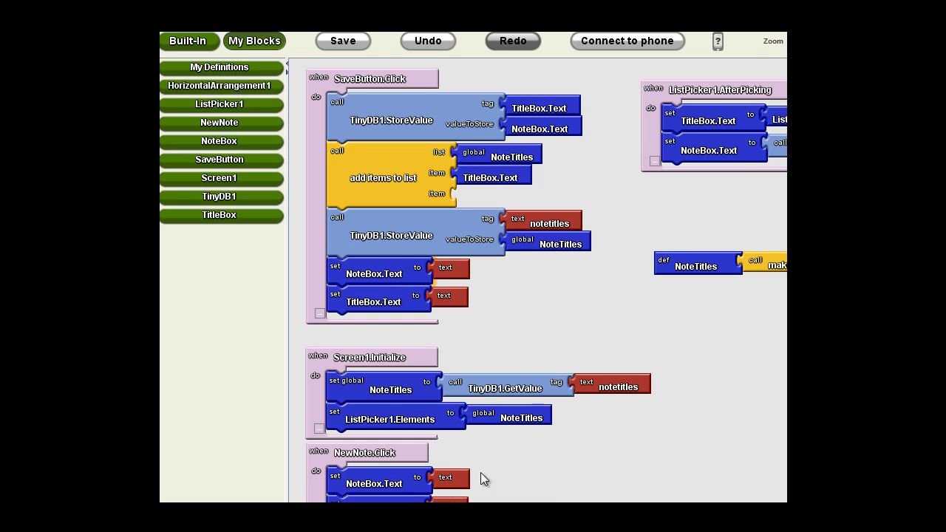
mouse_move(356, 372)
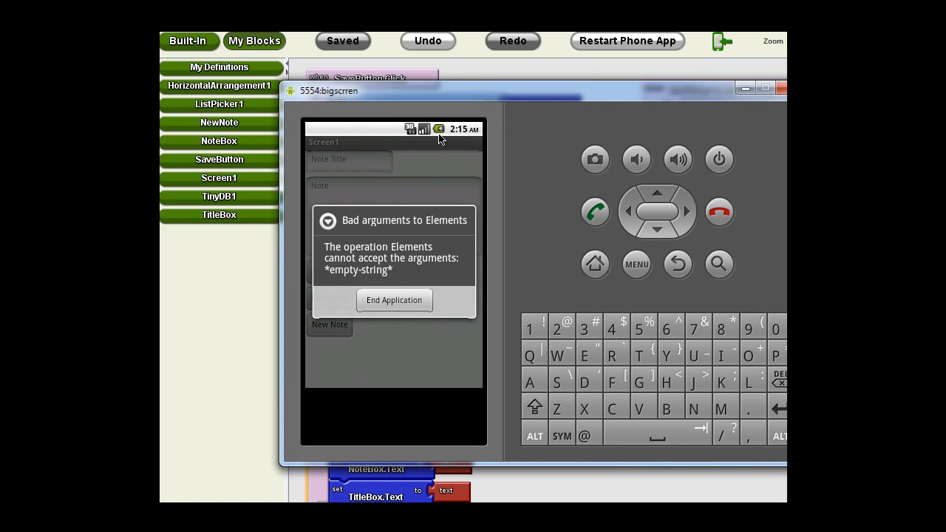
mouse_move(444, 318)
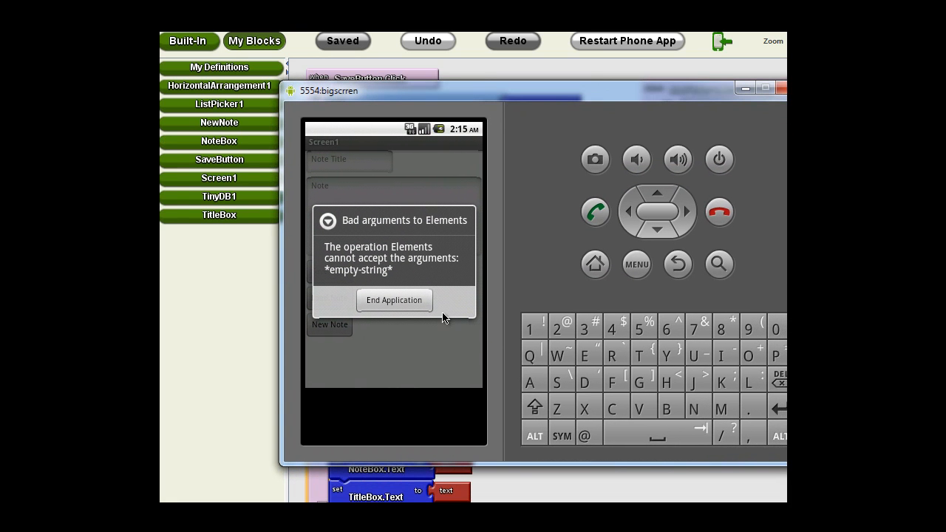
mouse_move(405, 81)
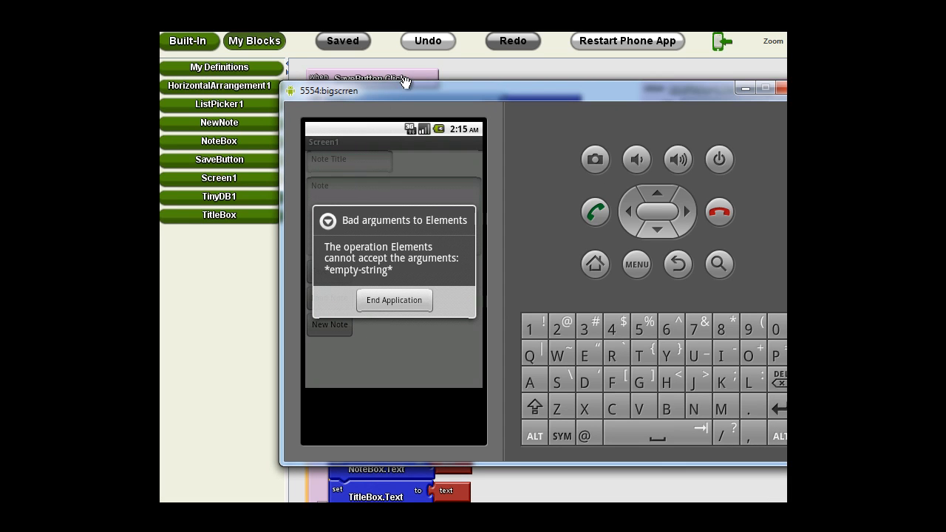
mouse_move(405, 95)
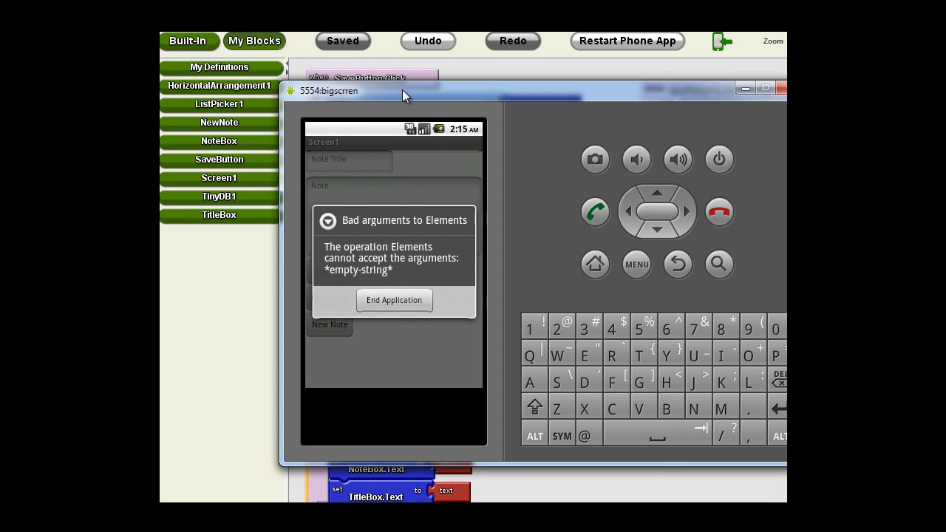
mouse_move(411, 245)
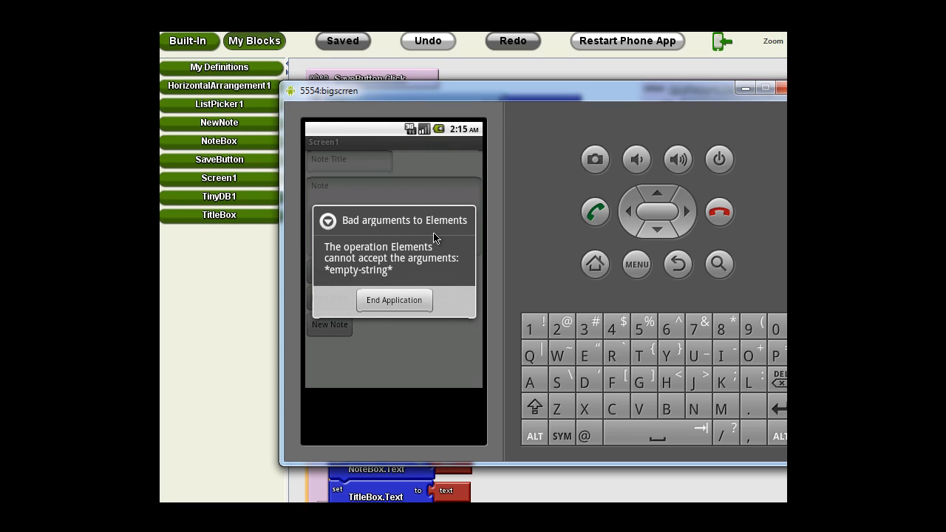
mouse_move(362, 275)
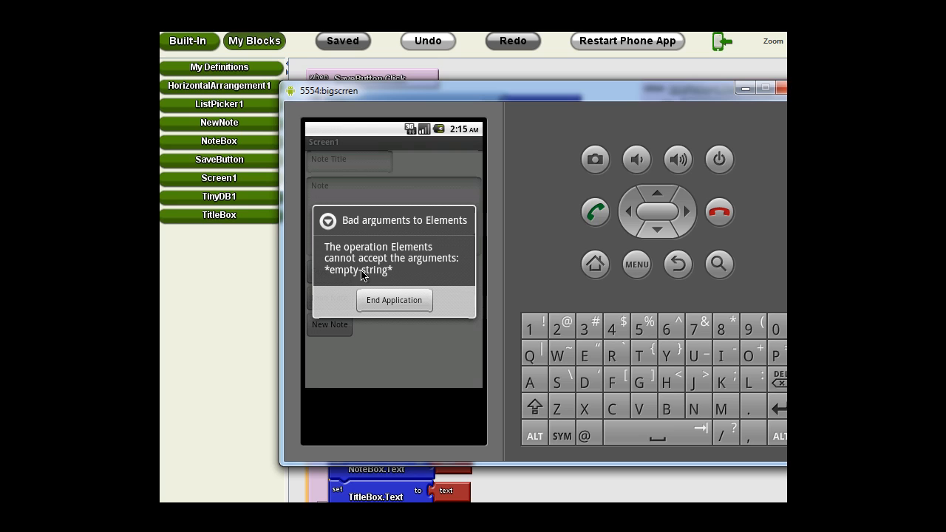
mouse_move(421, 306)
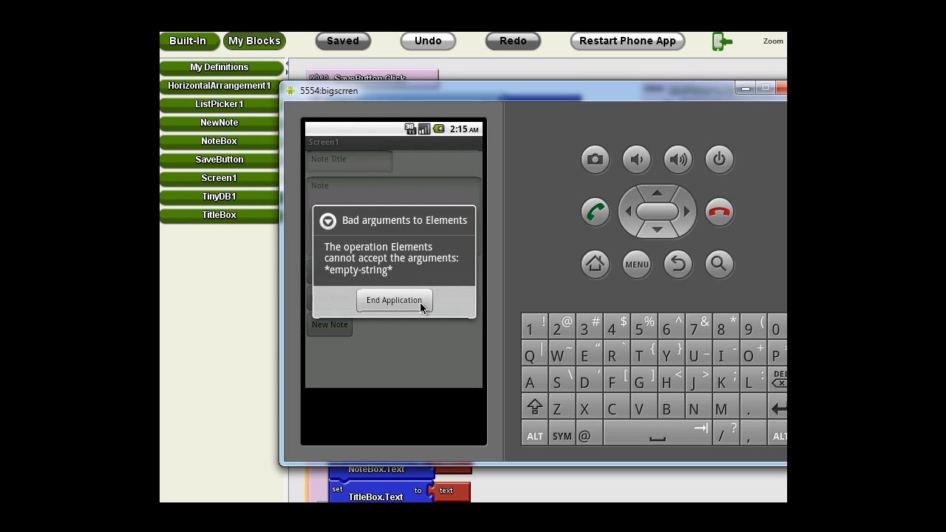
mouse_move(384, 318)
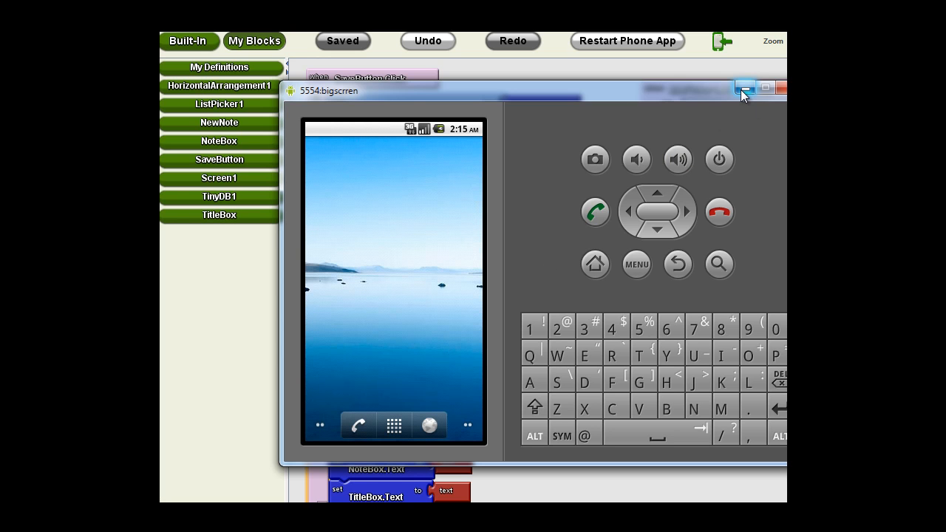
mouse_move(745, 87)
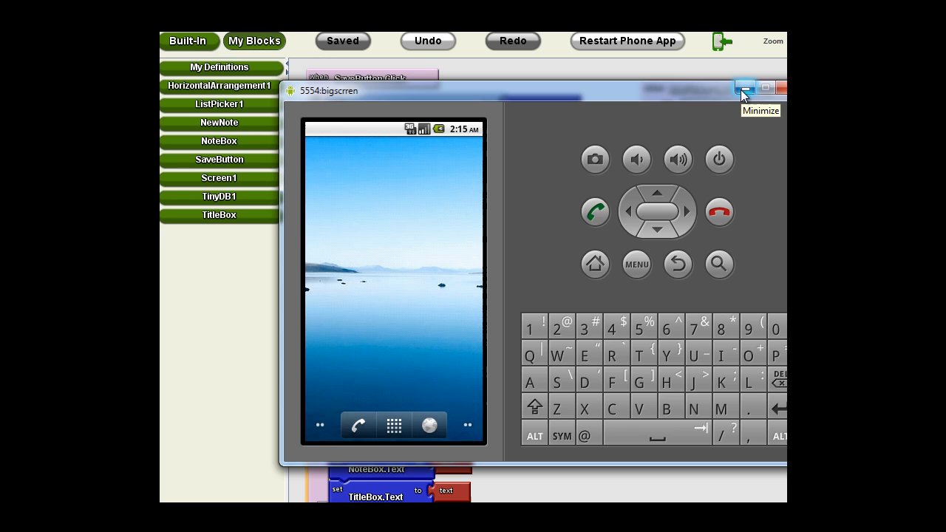
Step: Minimize the emulator and grab the TinyDB1.GetValue notetitles block in Screen1.Initialize
click(744, 87)
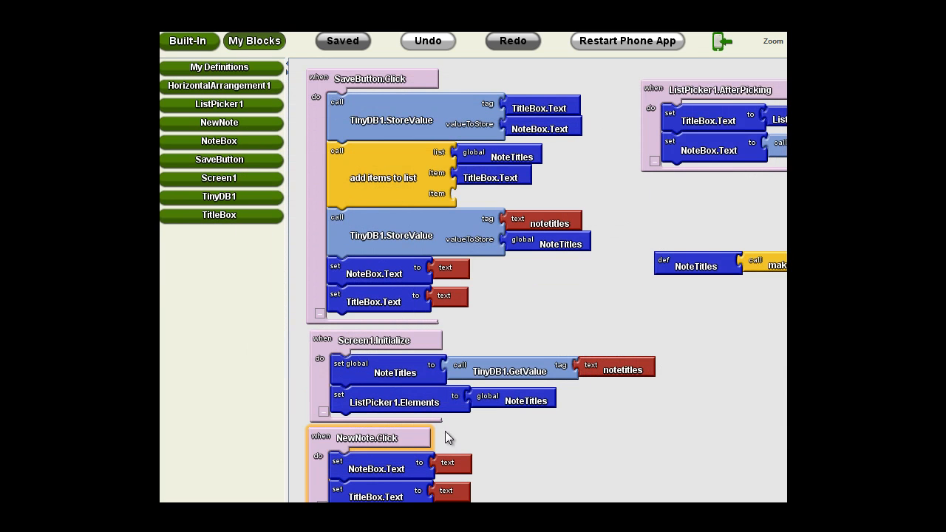
mouse_move(468, 420)
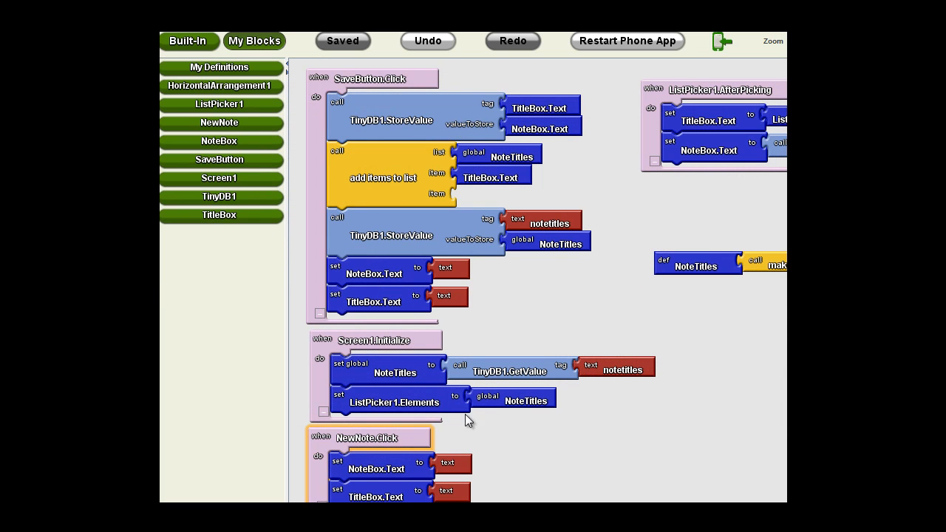
mouse_move(384, 394)
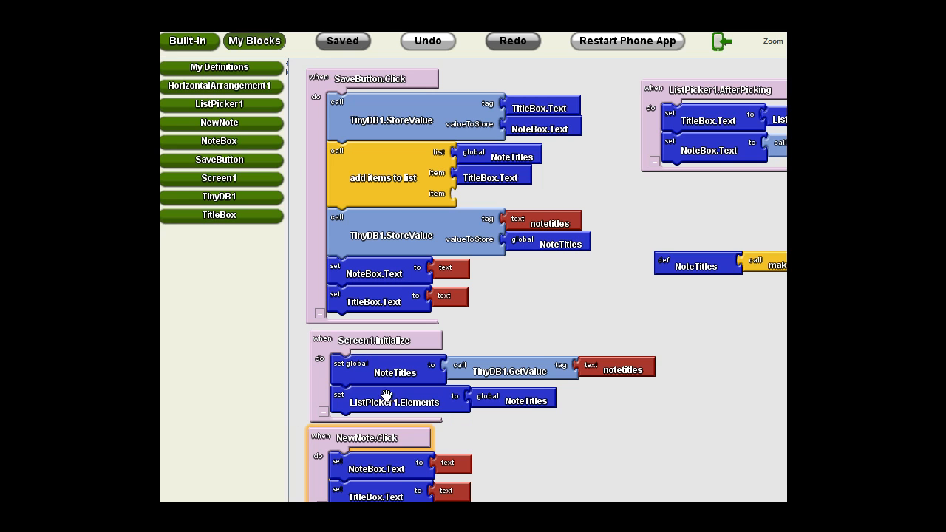
mouse_move(410, 407)
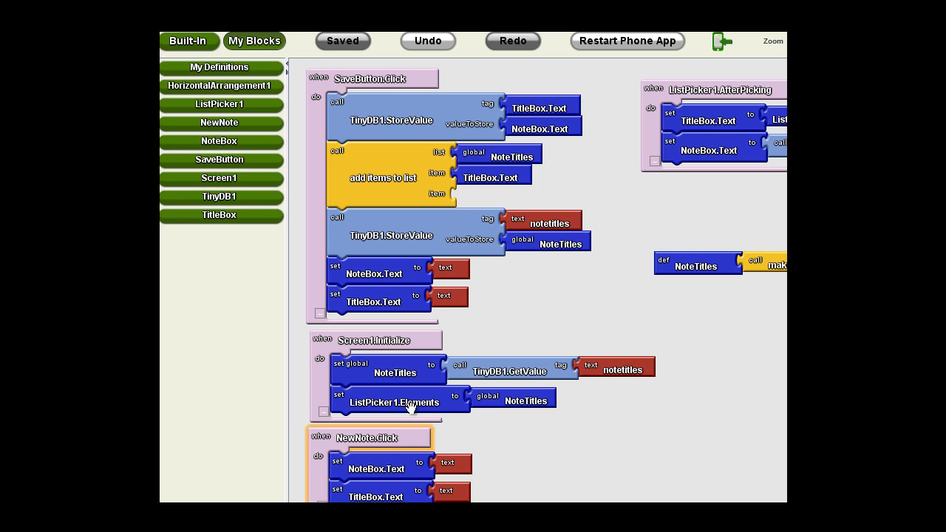
mouse_move(393, 404)
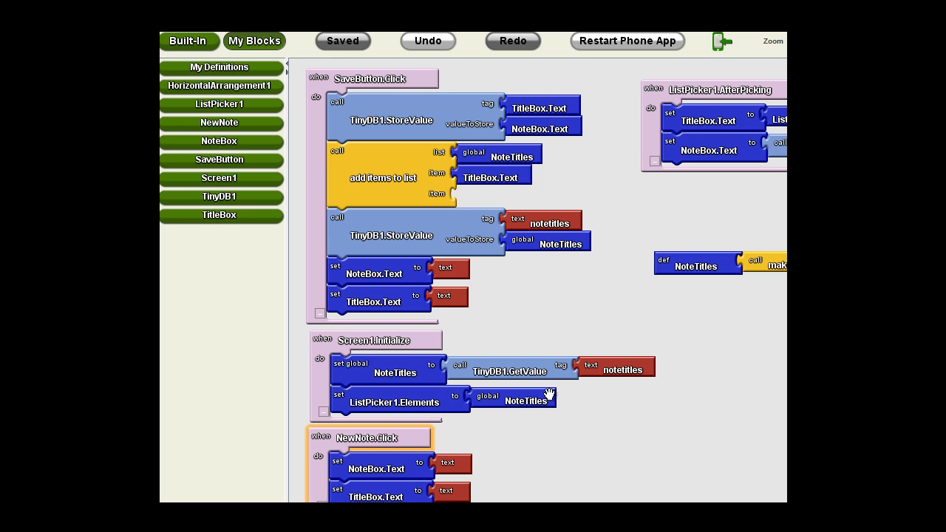
mouse_move(513, 399)
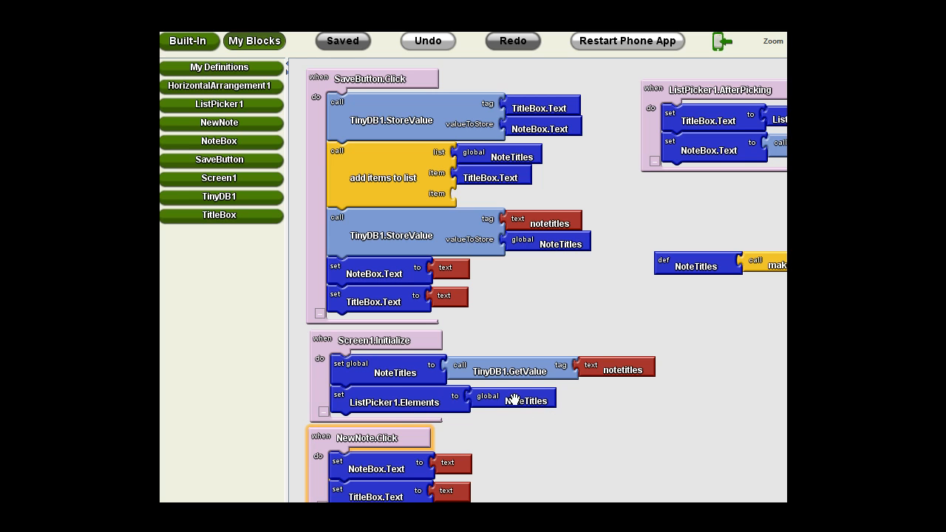
mouse_move(509, 378)
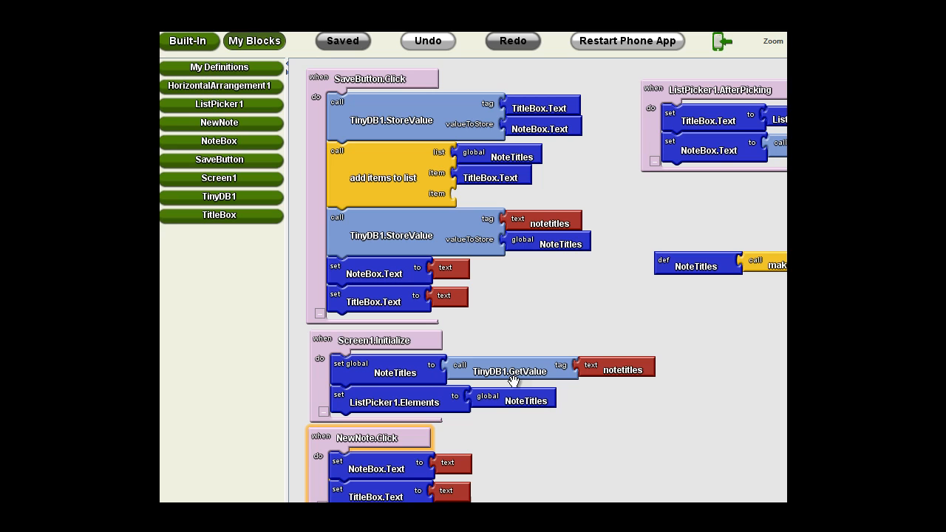
click(621, 368)
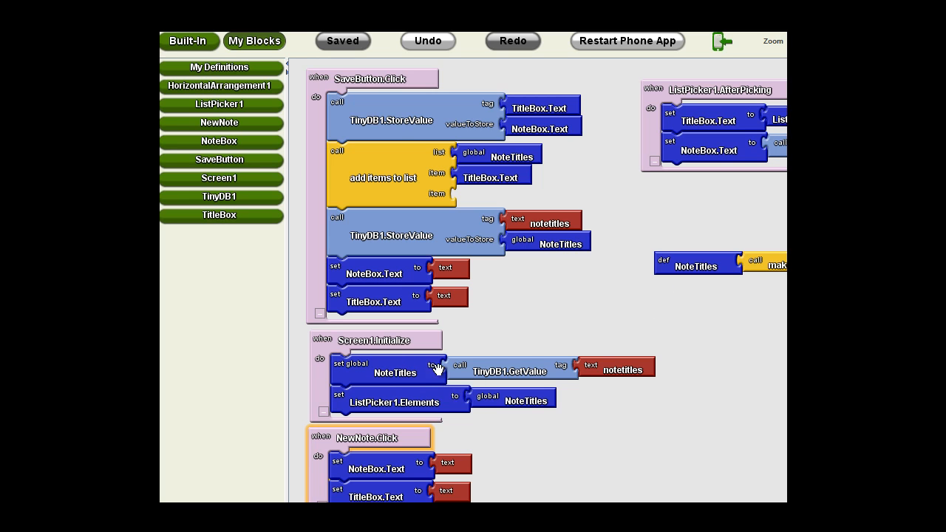
mouse_move(473, 337)
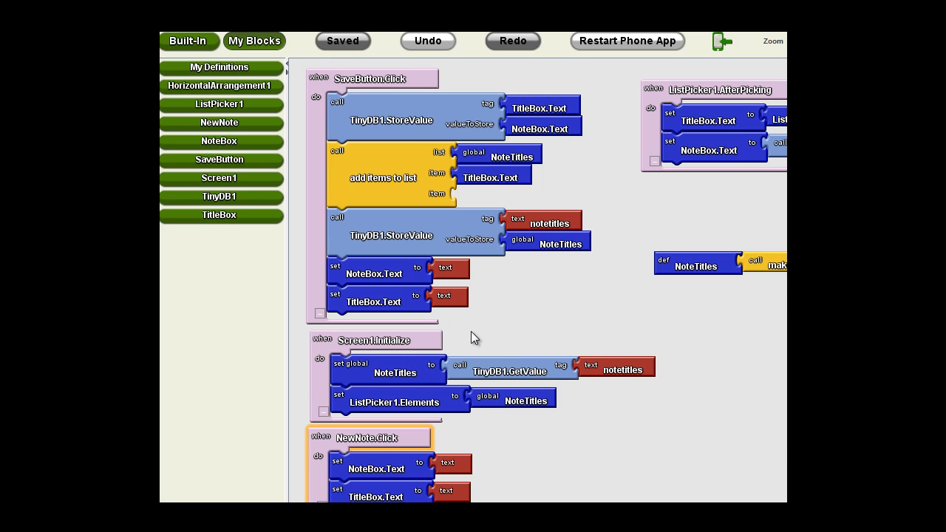
mouse_move(393, 373)
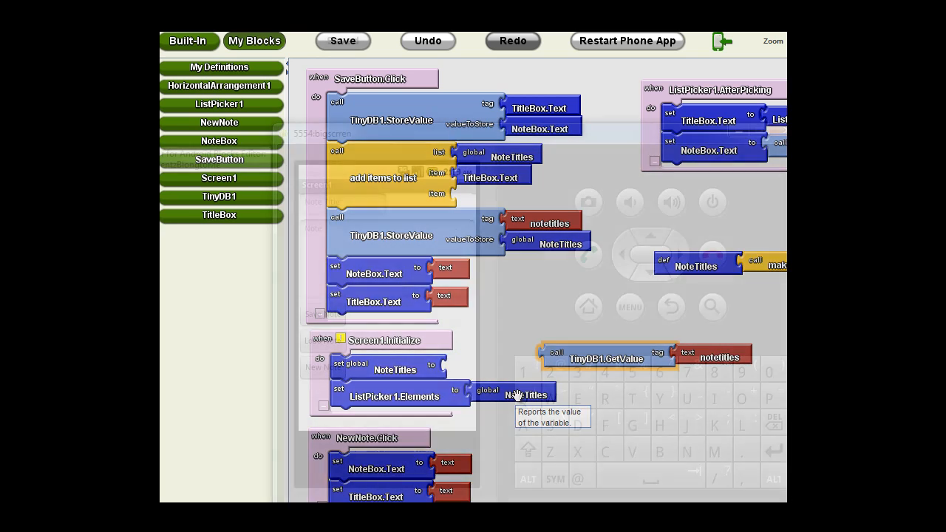
Step: Enter title 'test' and note text 'this' in the Notepad app's fields
click(342, 40)
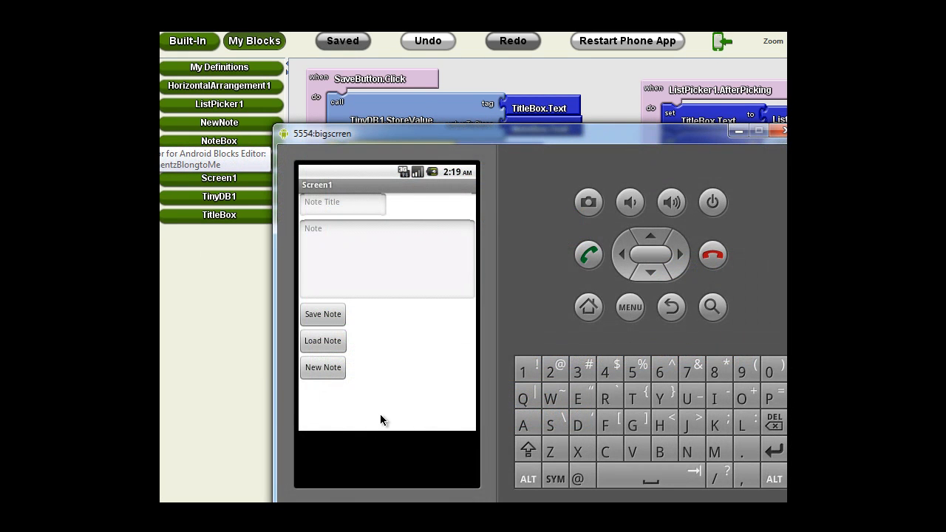
mouse_move(392, 347)
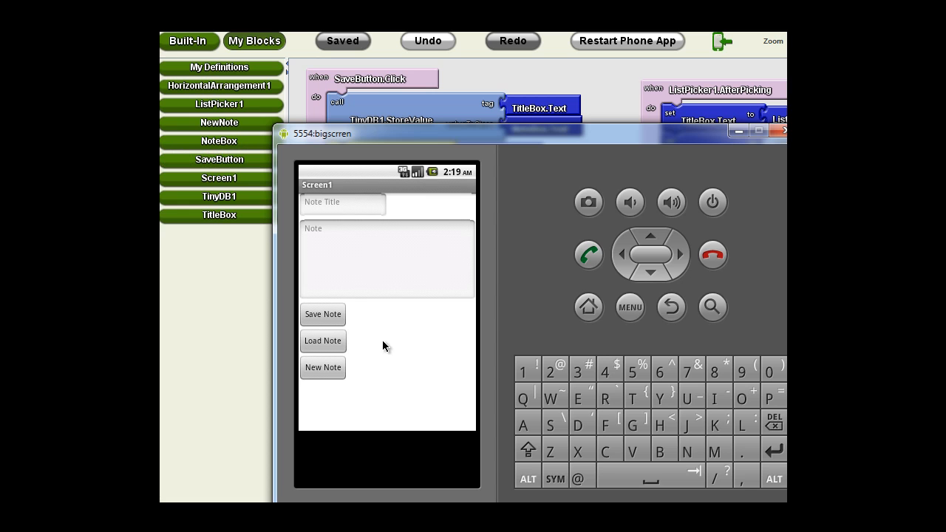
mouse_move(435, 296)
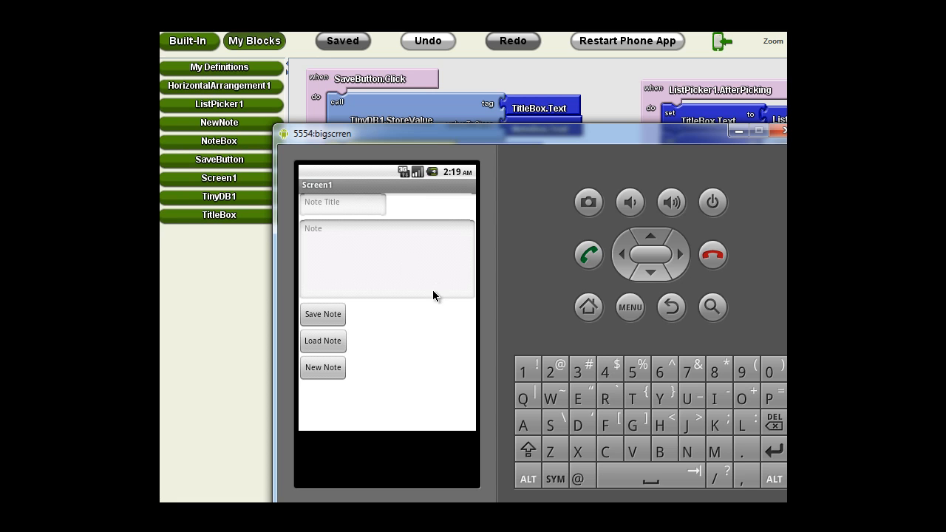
mouse_move(396, 291)
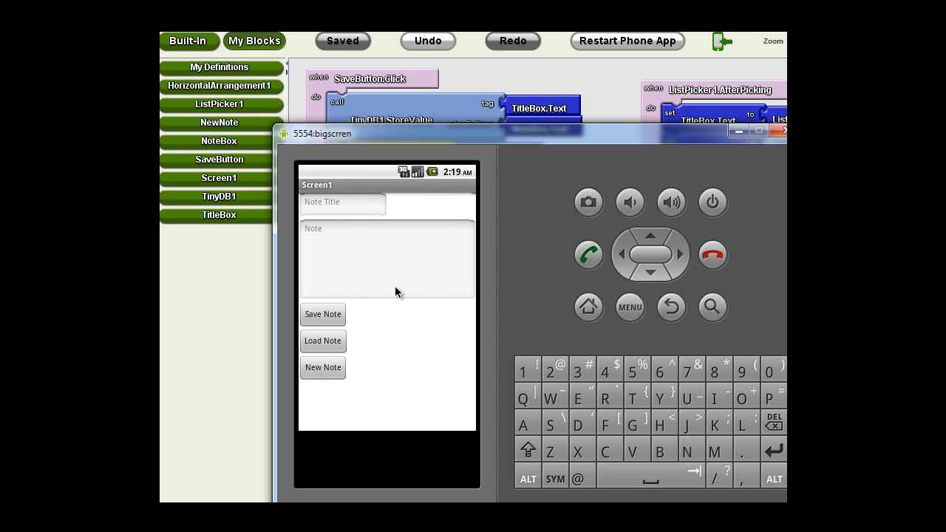
click(342, 203)
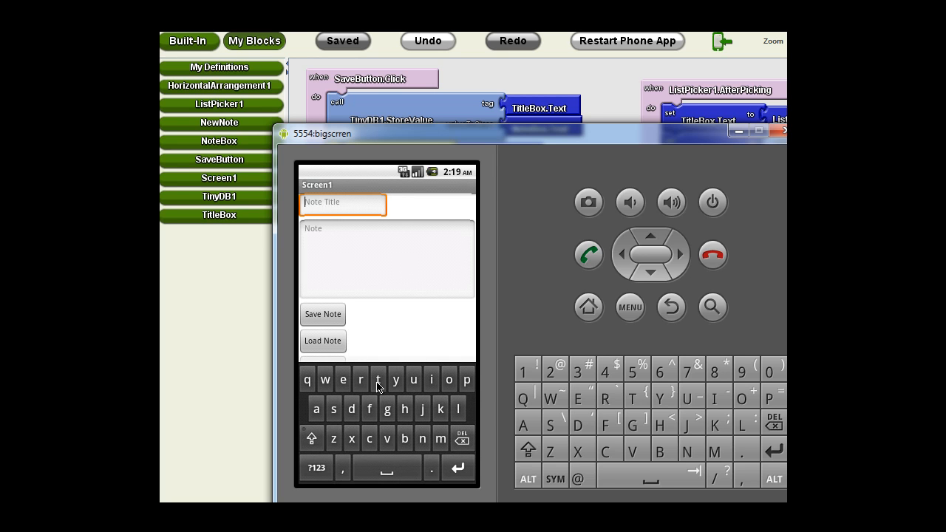
text(tes)
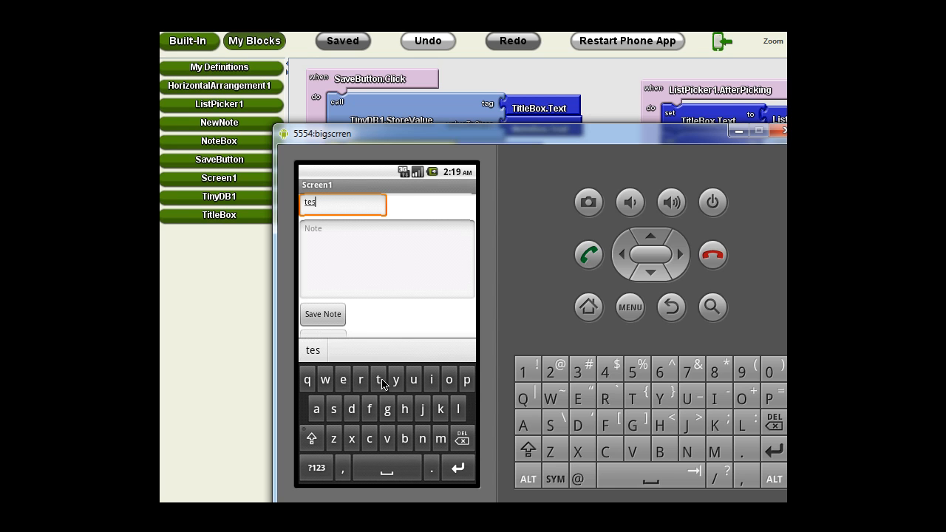
click(387, 258)
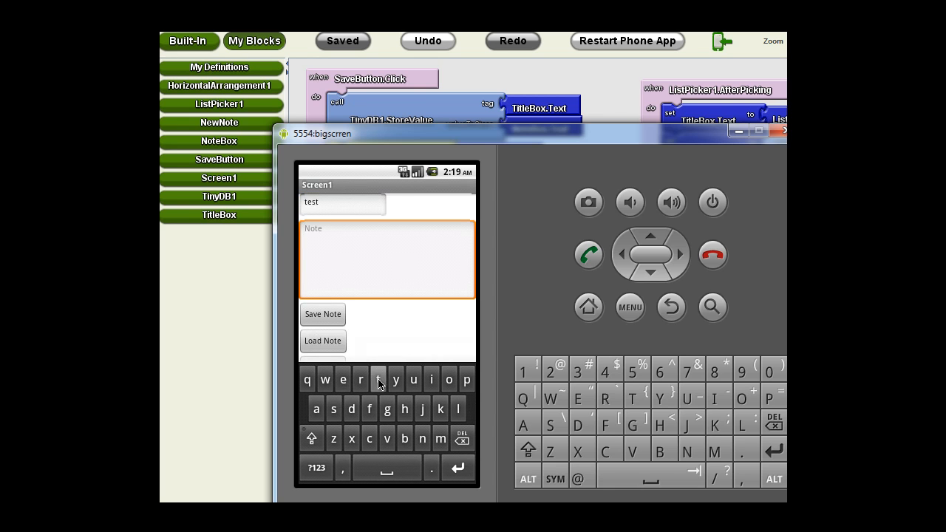
text(this)
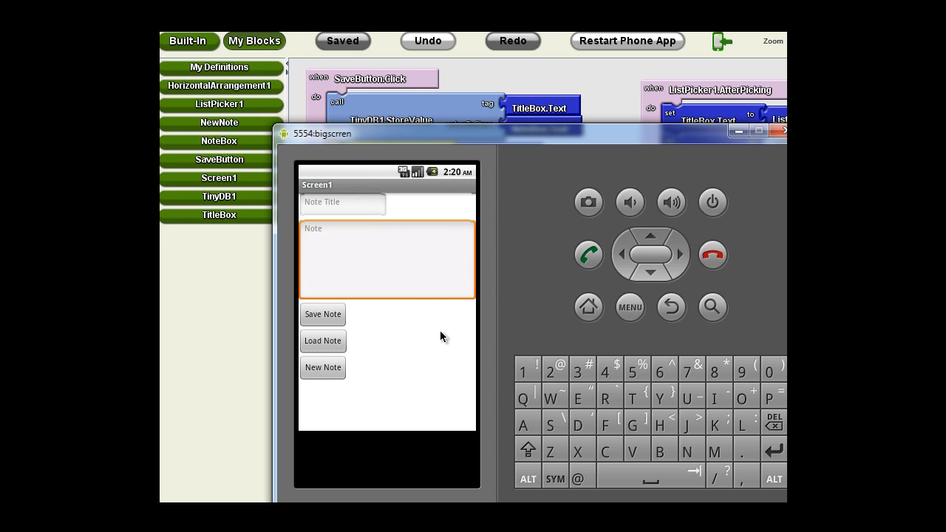
mouse_move(408, 358)
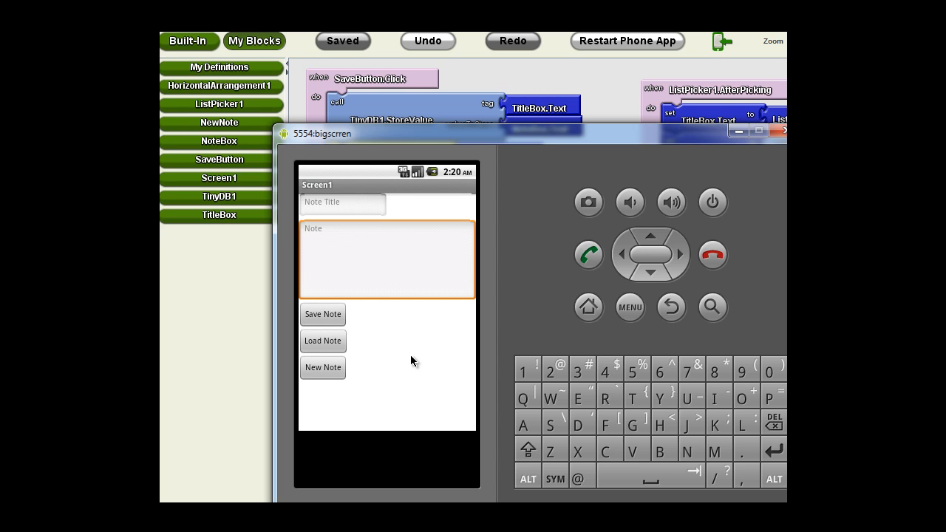
mouse_move(401, 343)
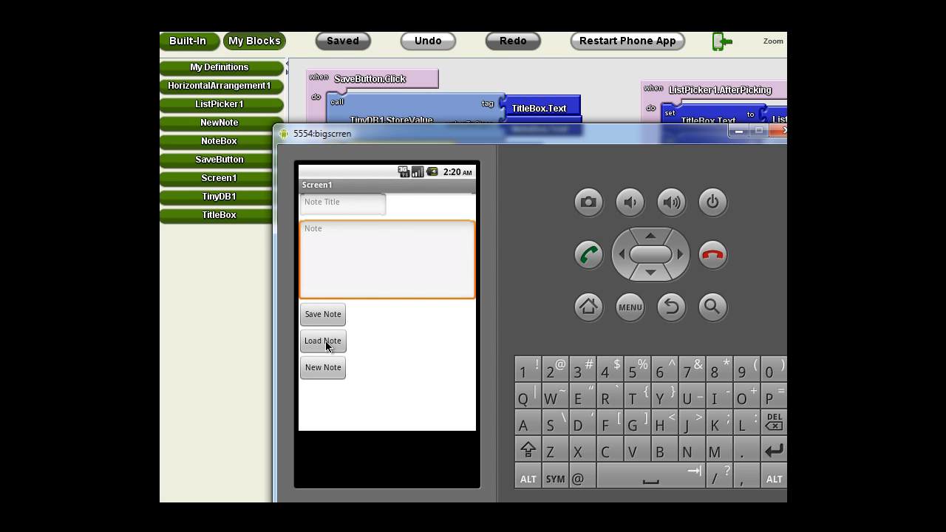
Step: Load 'test', append 'a real test.', save it, and reopen the titles list showing 'test' twice
click(322, 341)
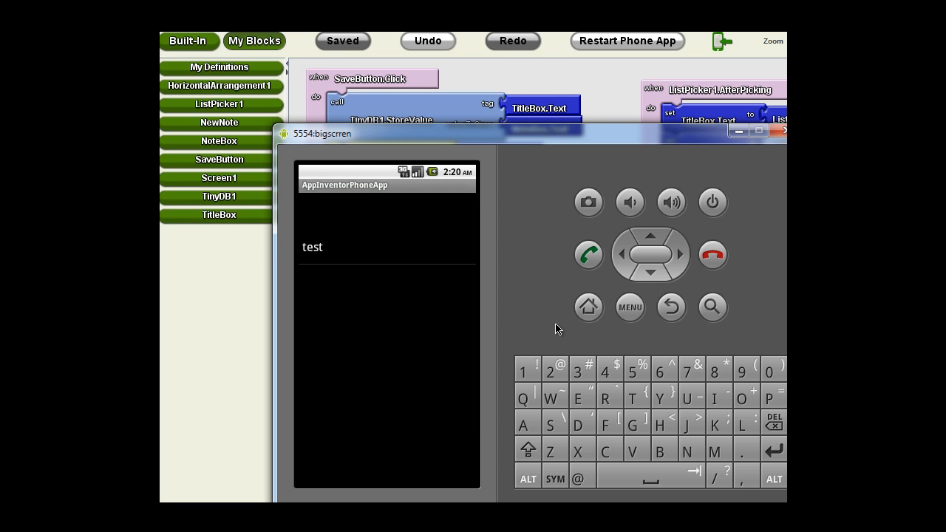
mouse_move(323, 192)
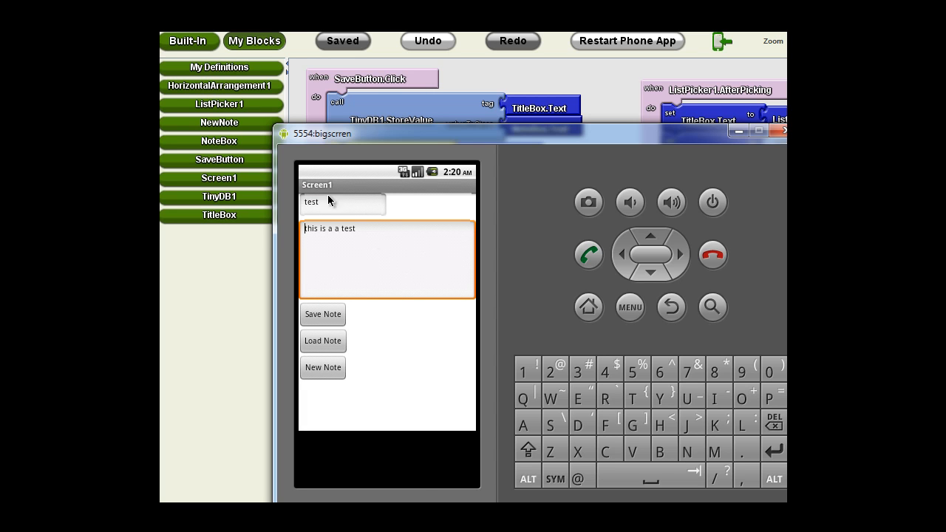
mouse_move(364, 251)
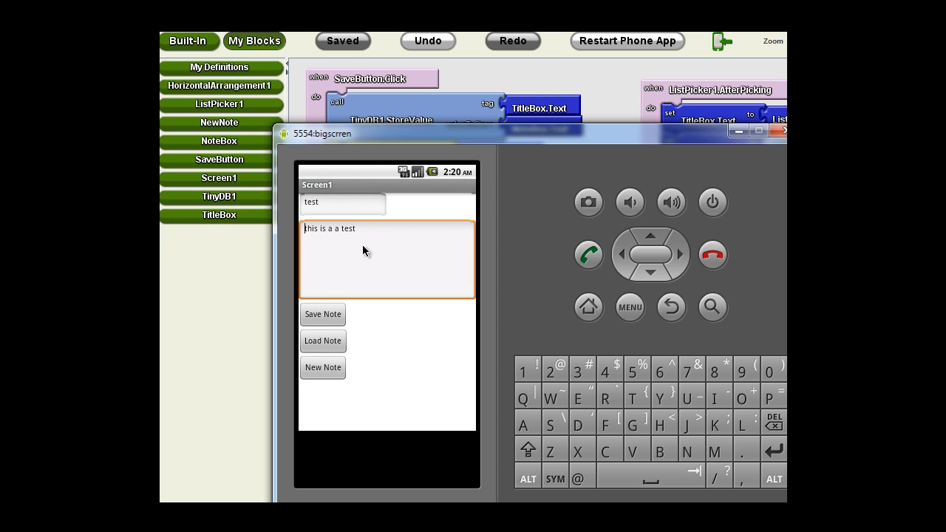
mouse_move(349, 258)
text(. a real tes)
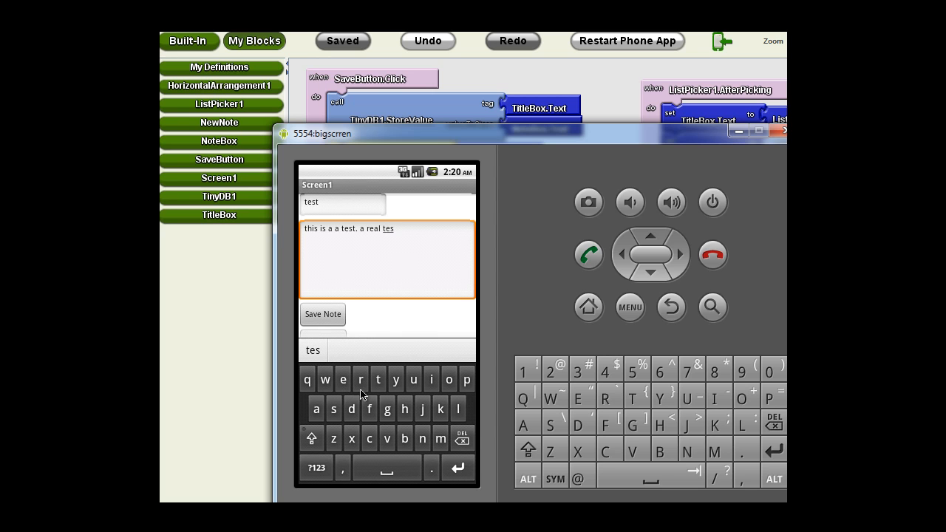
key(t)
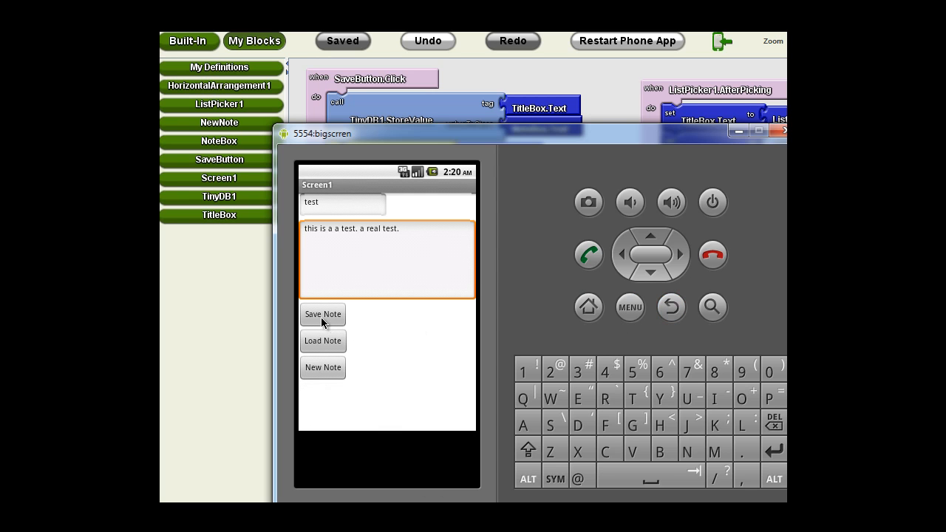
click(322, 367)
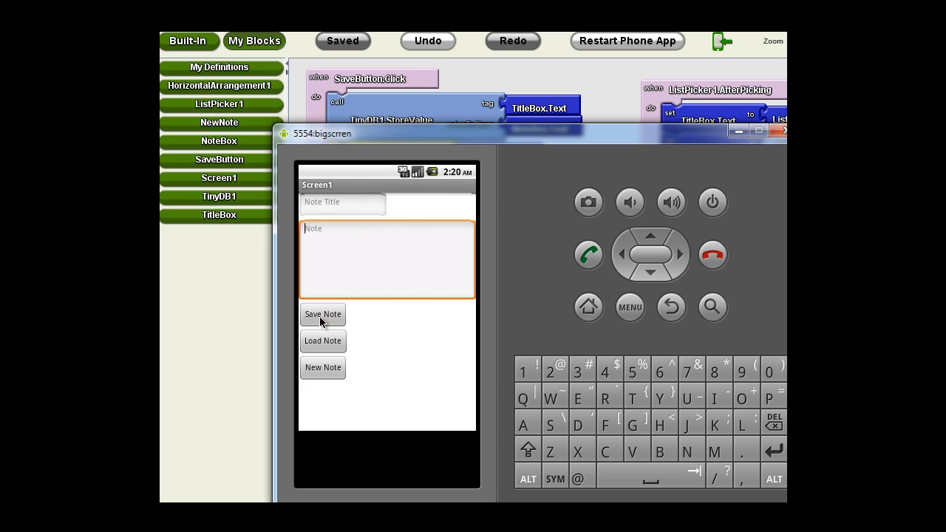
mouse_move(336, 346)
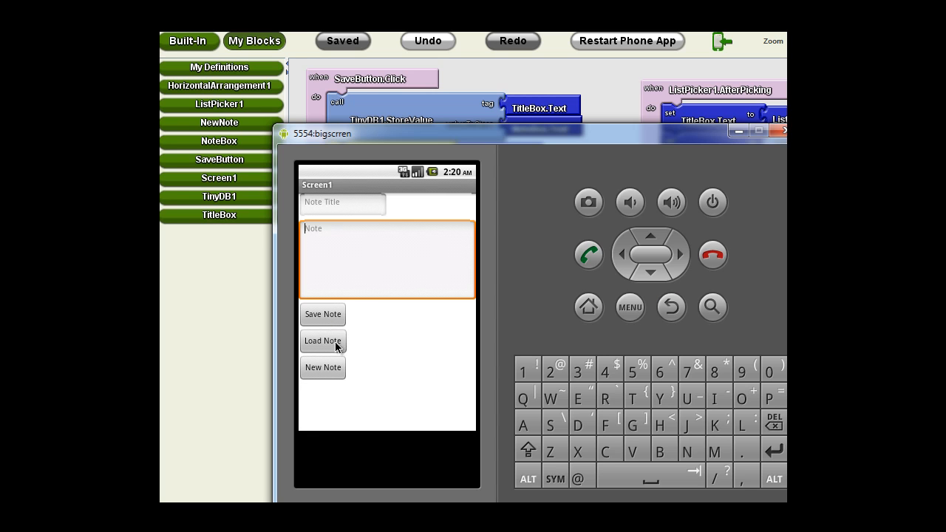
click(322, 341)
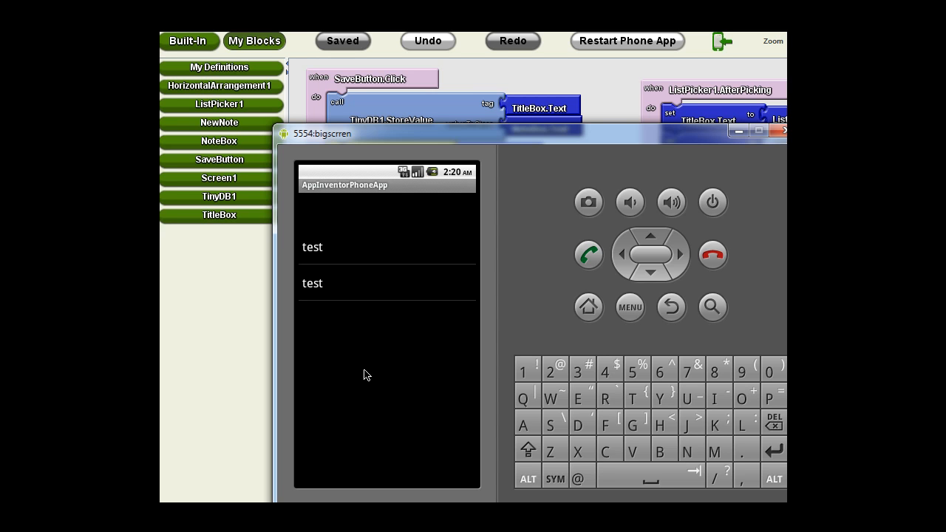
mouse_move(543, 102)
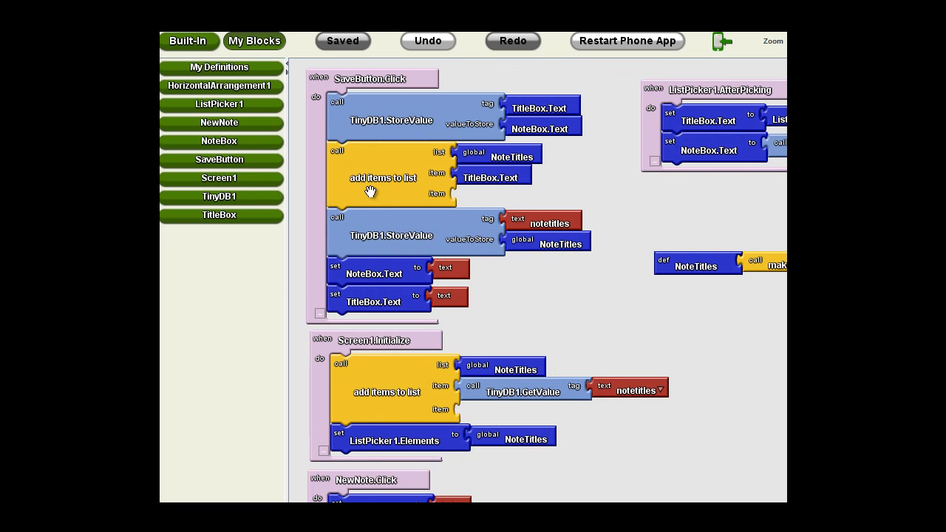
mouse_move(536, 118)
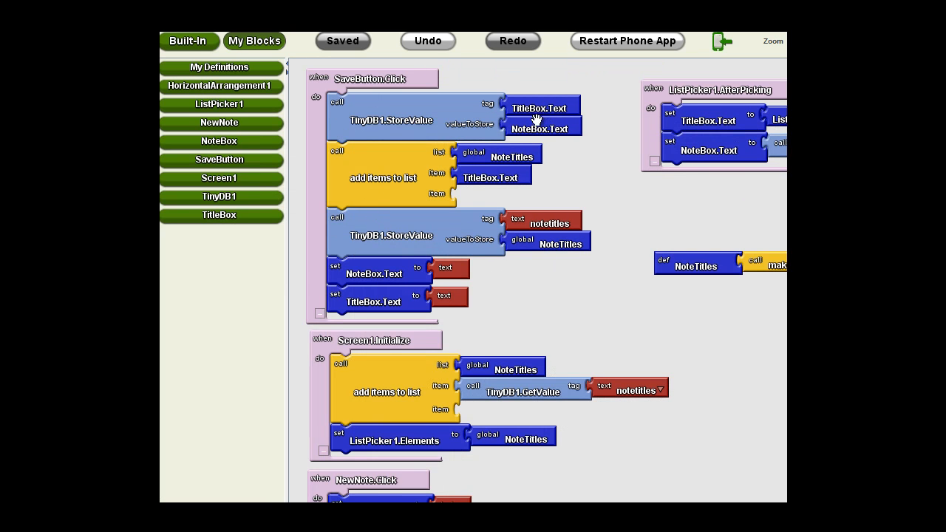
mouse_move(536, 116)
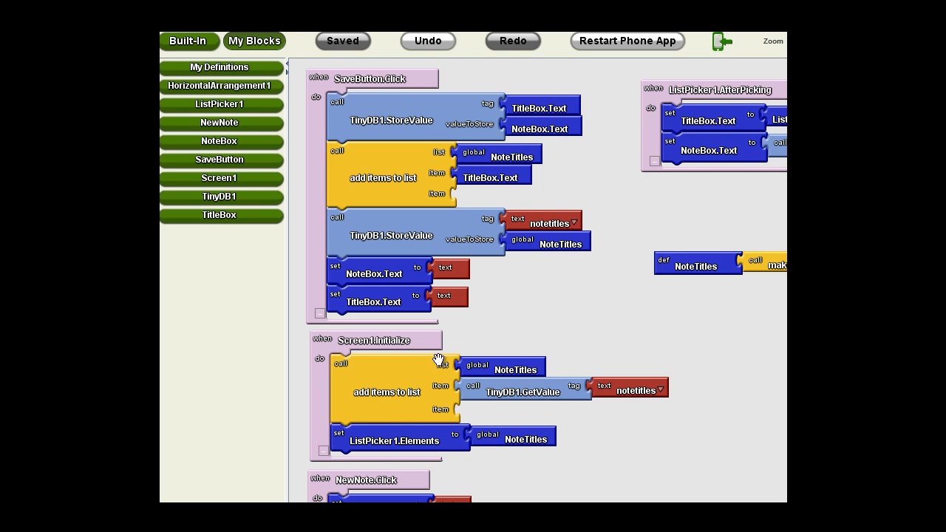
mouse_move(368, 412)
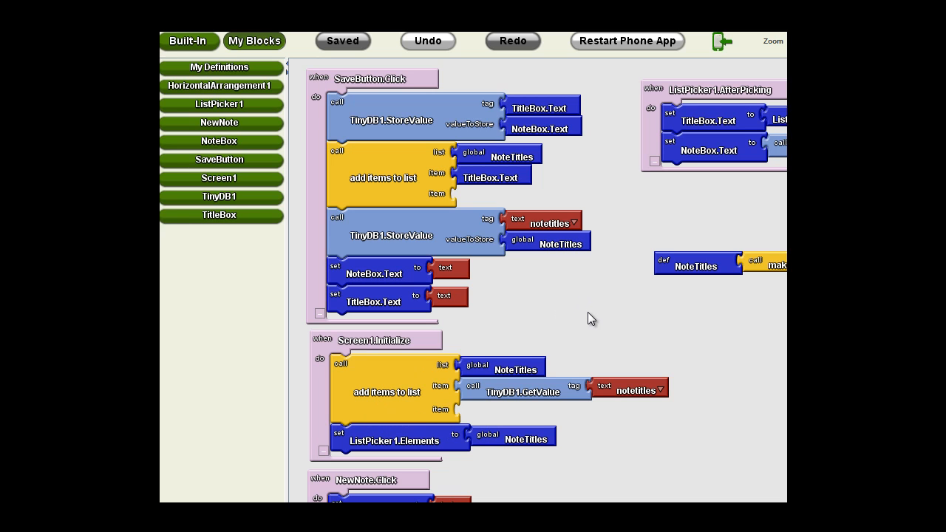
mouse_move(596, 315)
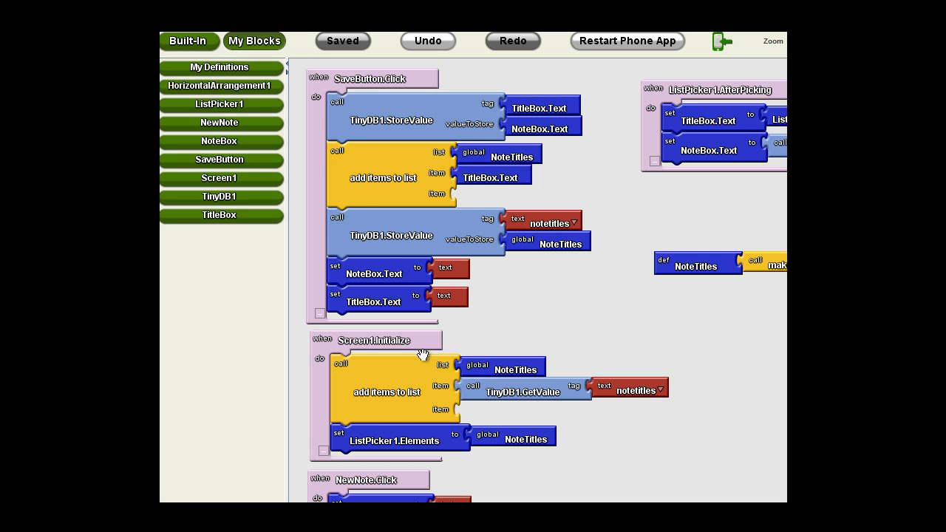
mouse_move(487, 292)
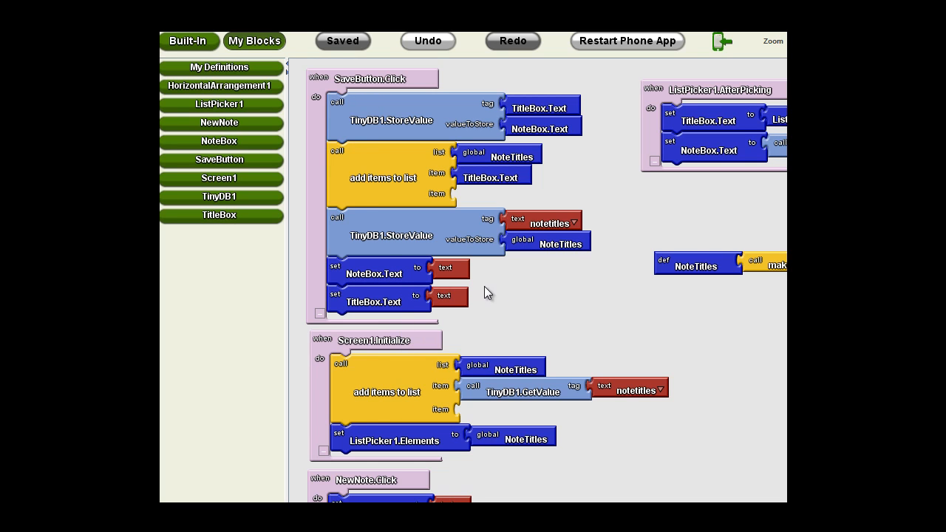
mouse_move(484, 277)
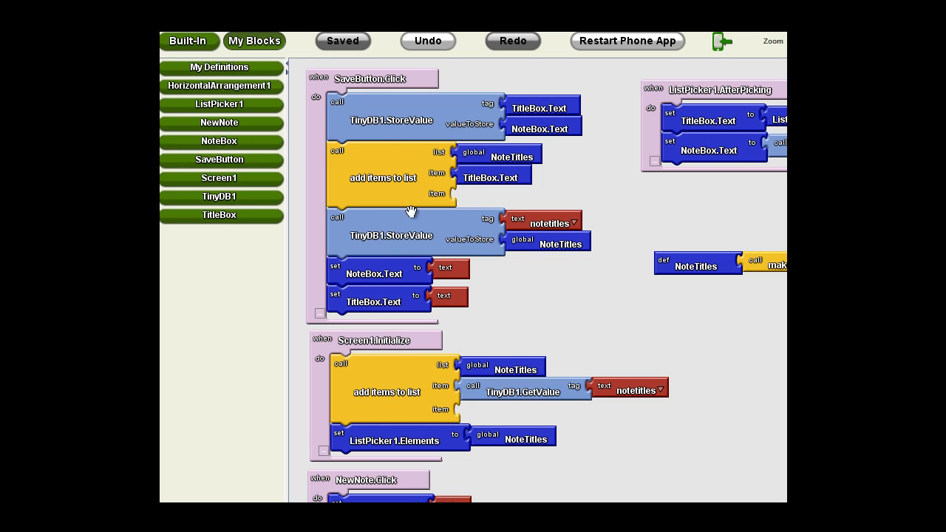
mouse_move(452, 190)
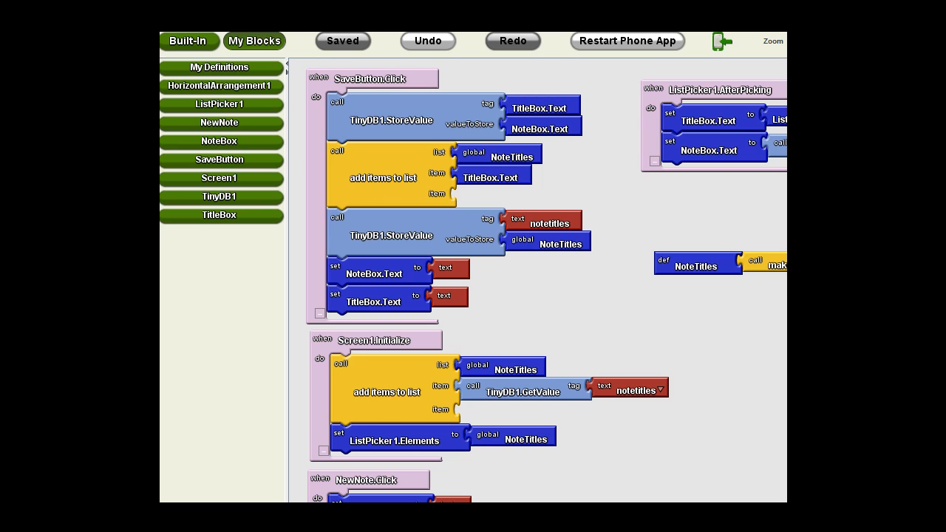
mouse_move(728, 302)
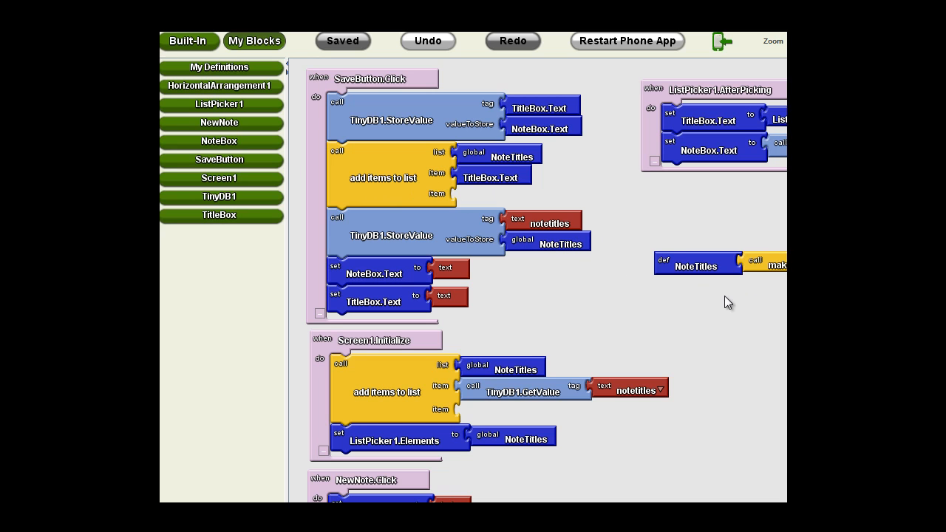
mouse_move(648, 296)
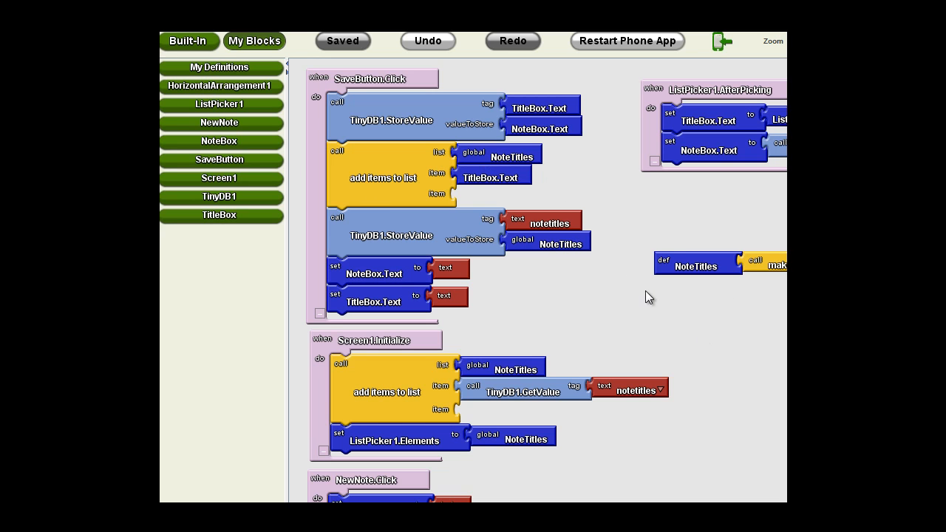
mouse_move(657, 281)
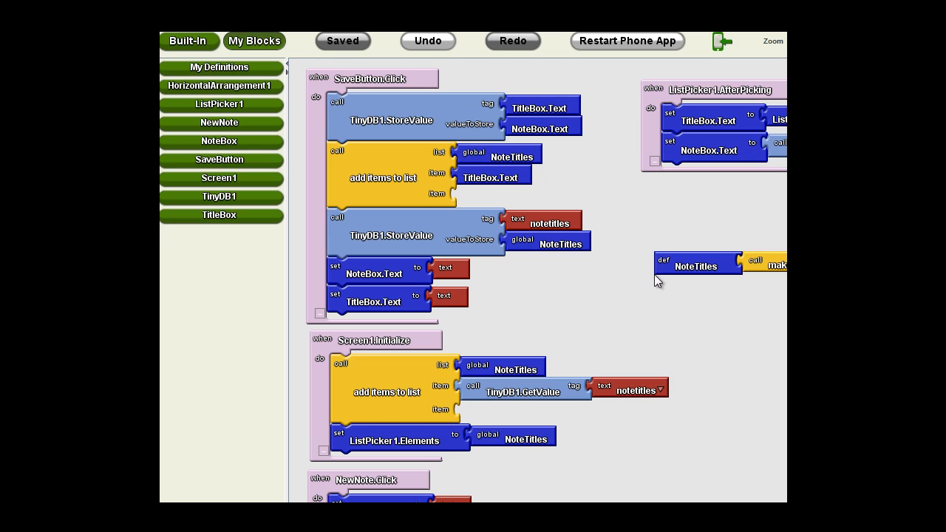
mouse_move(625, 238)
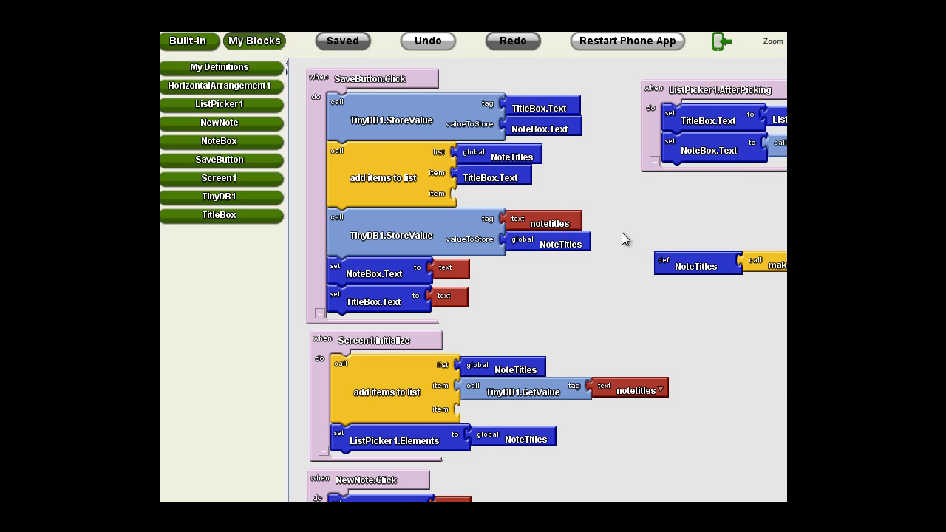
mouse_move(566, 188)
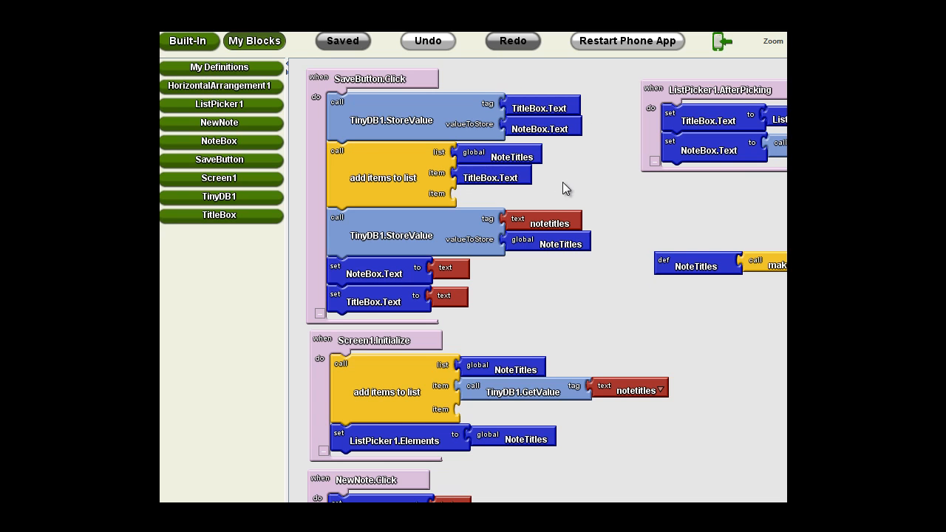
mouse_move(366, 180)
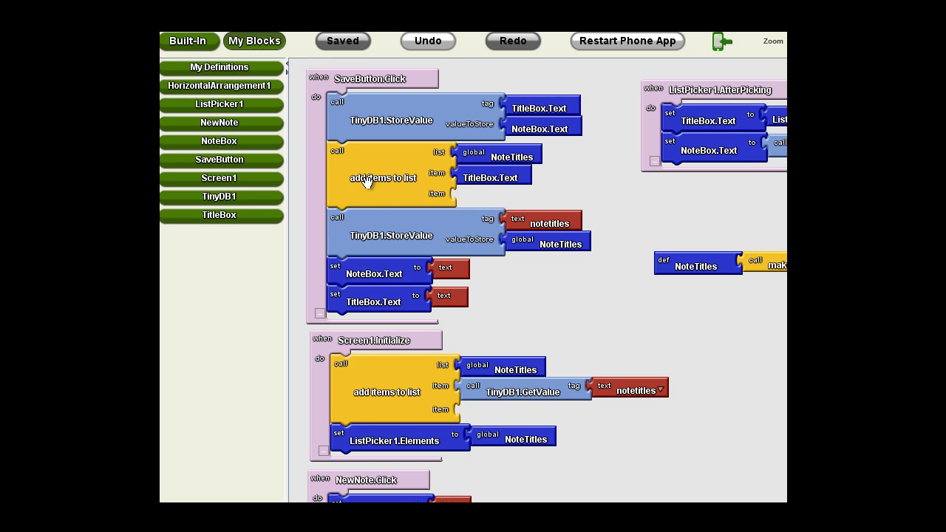
mouse_move(362, 177)
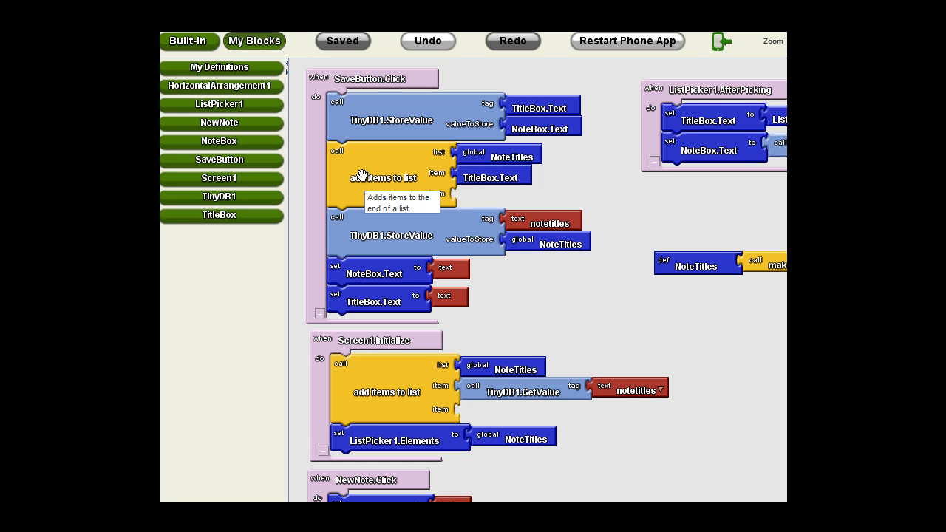
Step: Drag the add-items-to-list block and everything below it out of SaveButton.Click
drag(384, 178, 597, 272)
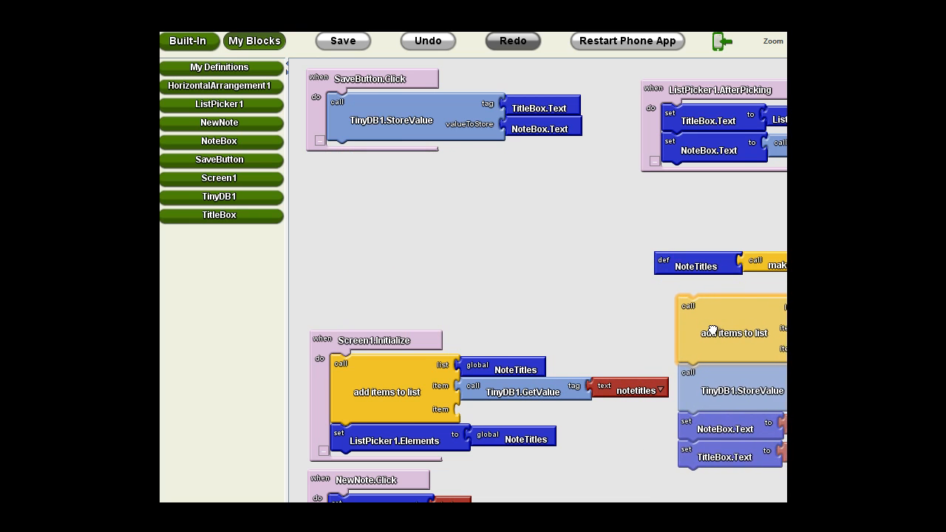
Step: Place an empty ifelse from the Built-In Control drawer under TinyDB1.StoreValue in SaveButton.Click
click(191, 41)
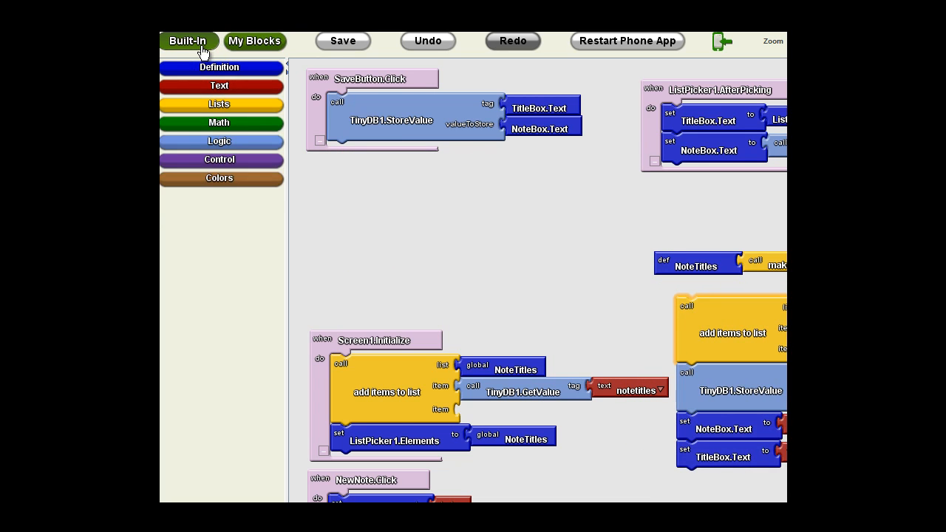
click(219, 160)
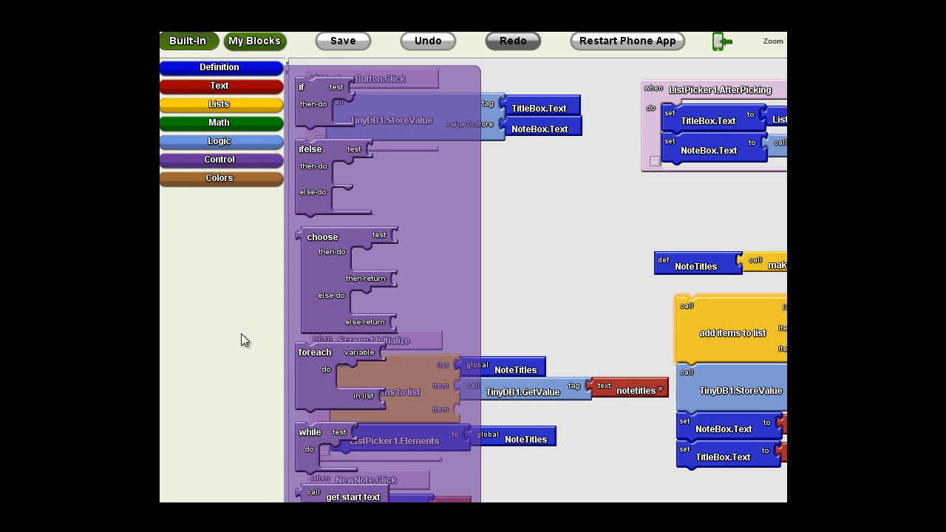
click(342, 41)
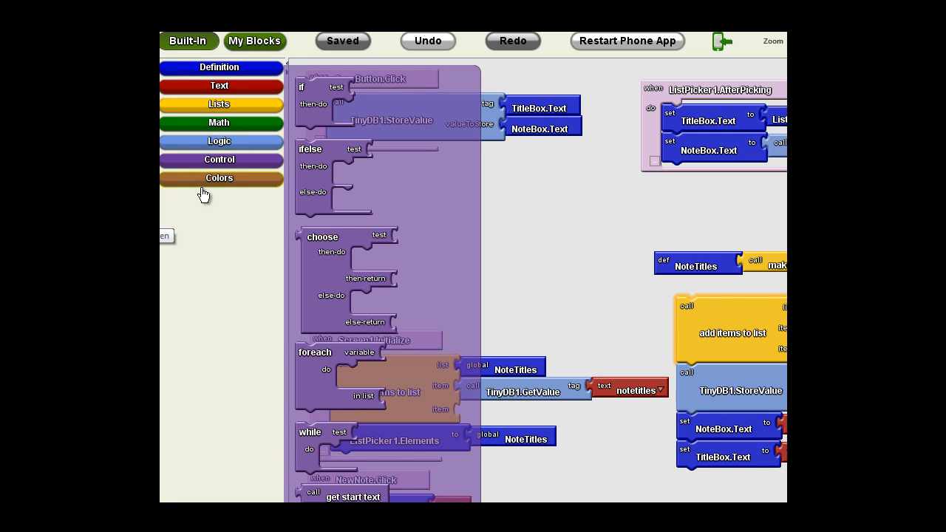
mouse_move(269, 229)
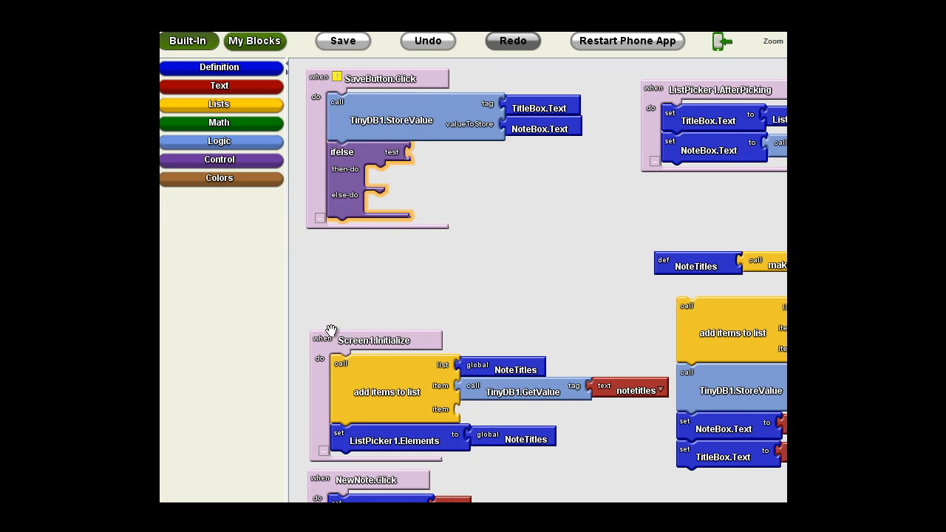
mouse_move(409, 151)
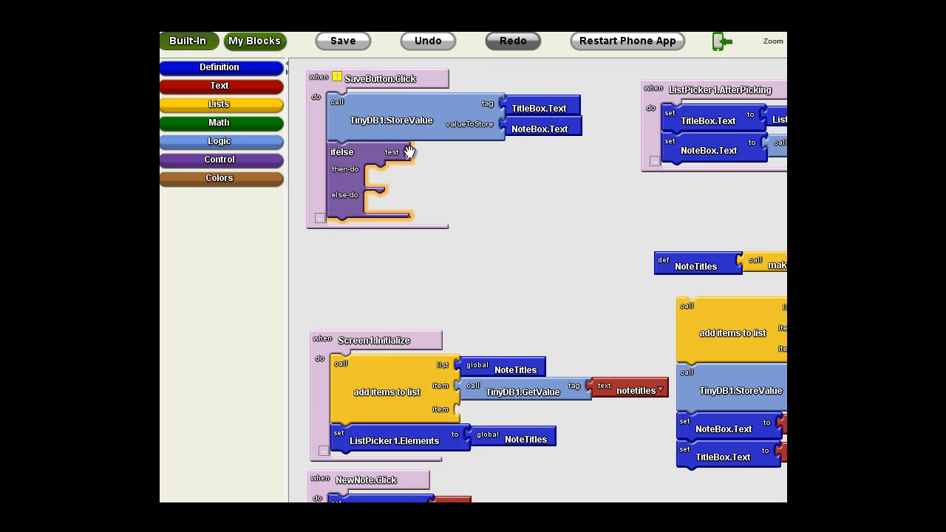
mouse_move(450, 152)
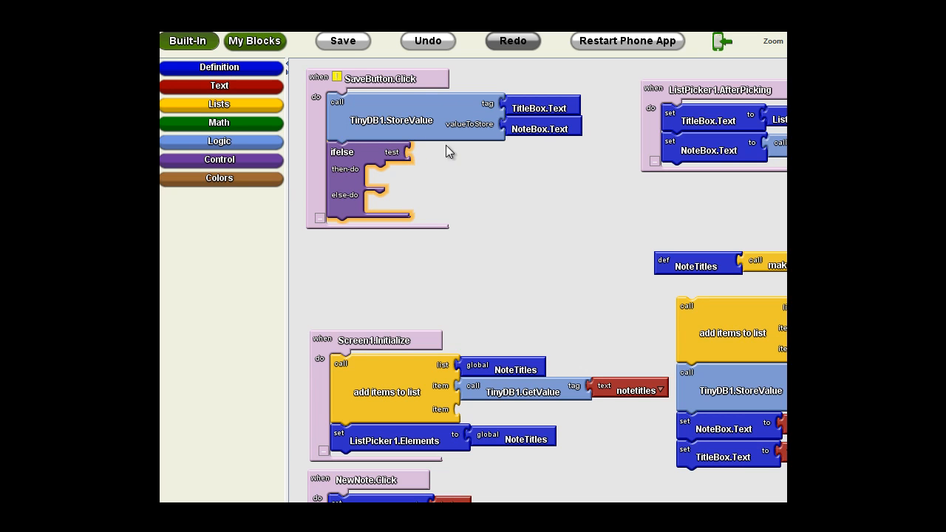
click(343, 40)
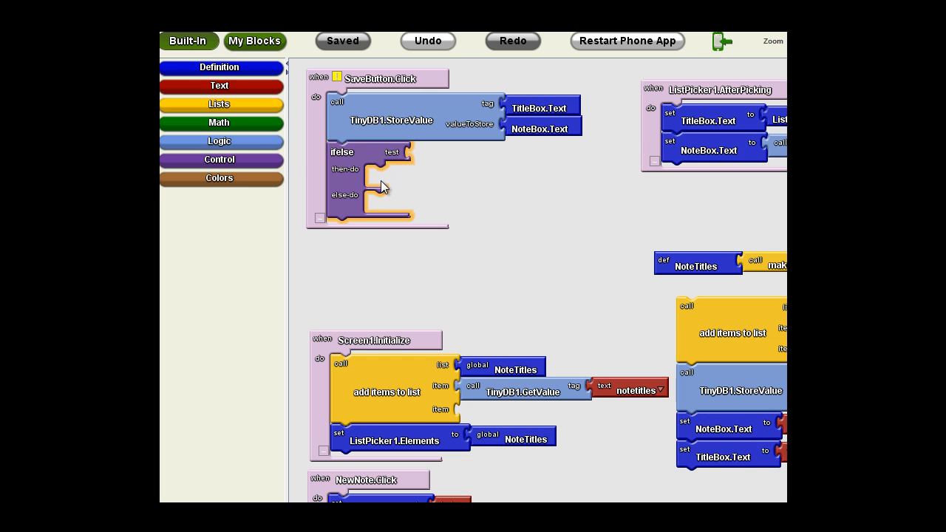
mouse_move(395, 216)
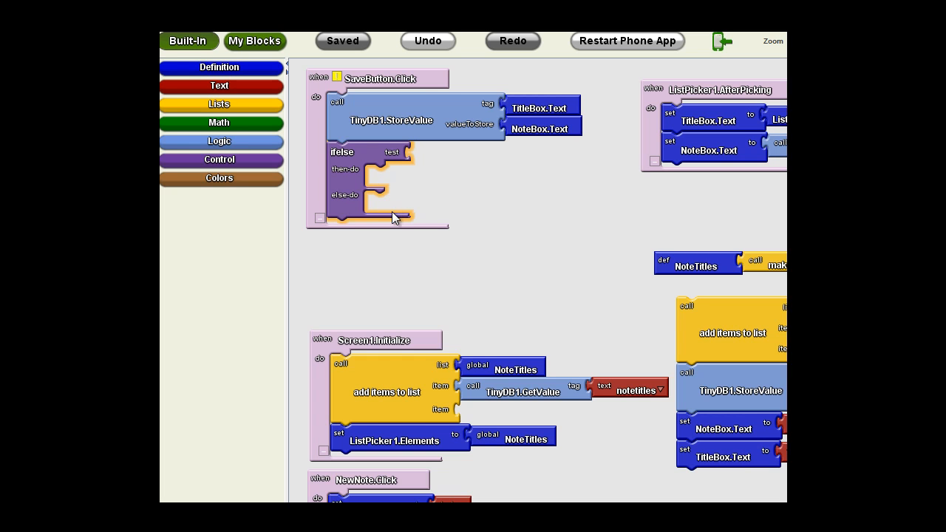
mouse_move(405, 177)
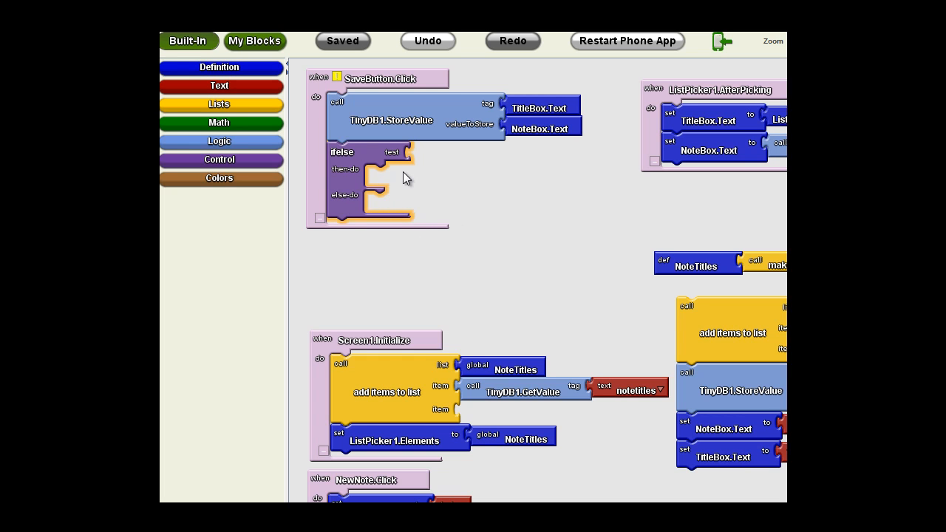
mouse_move(420, 159)
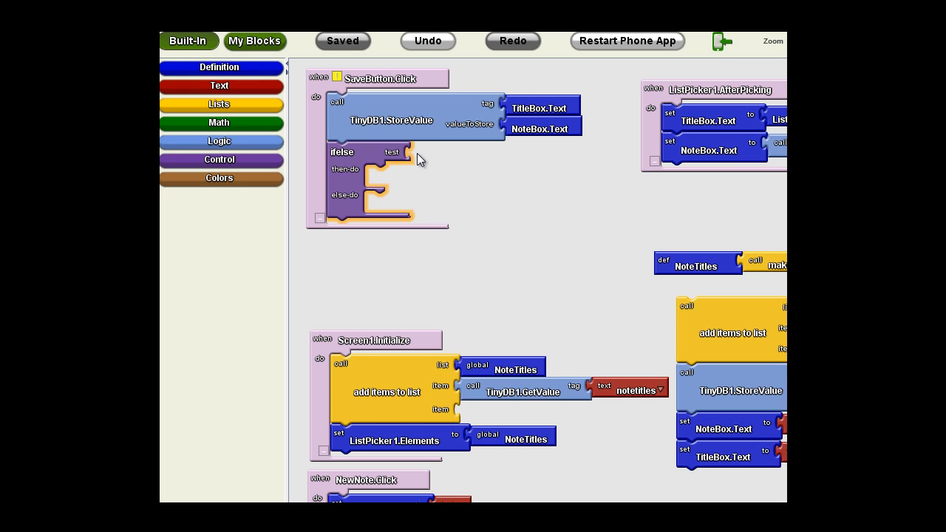
mouse_move(414, 155)
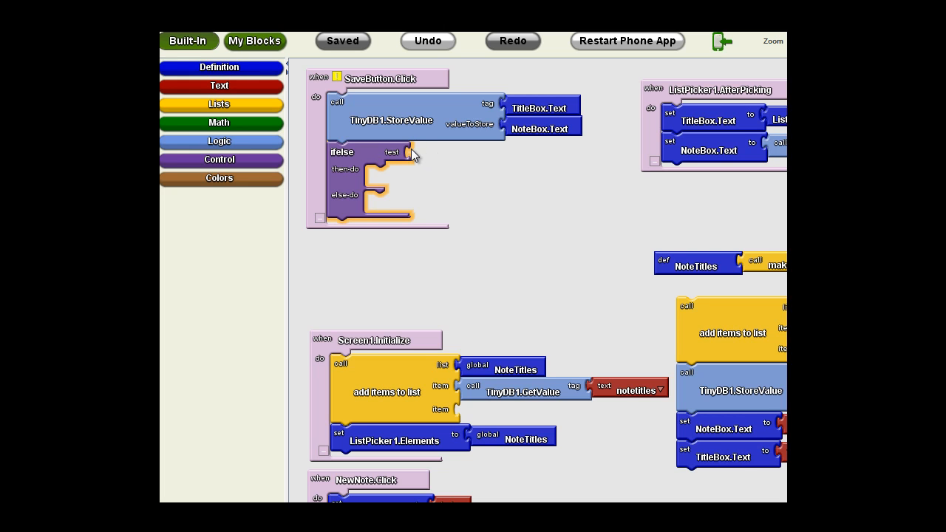
mouse_move(486, 197)
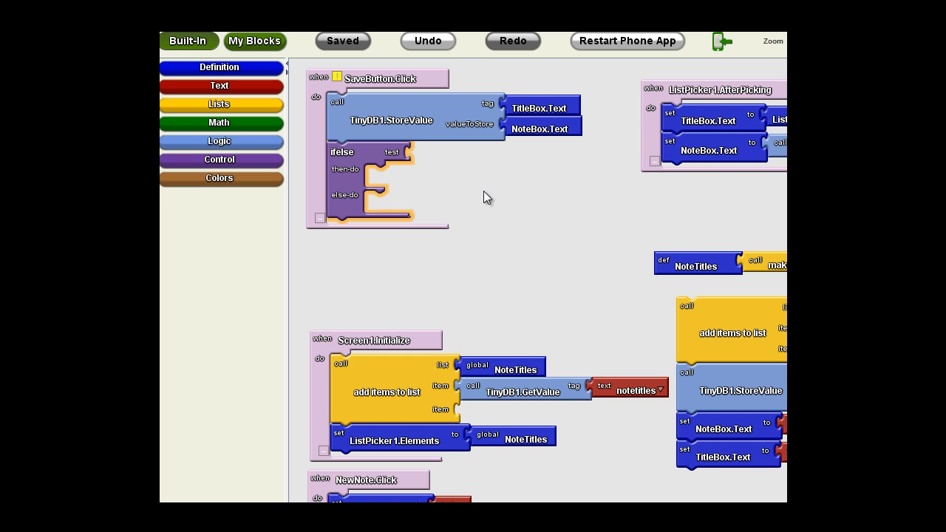
mouse_move(705, 250)
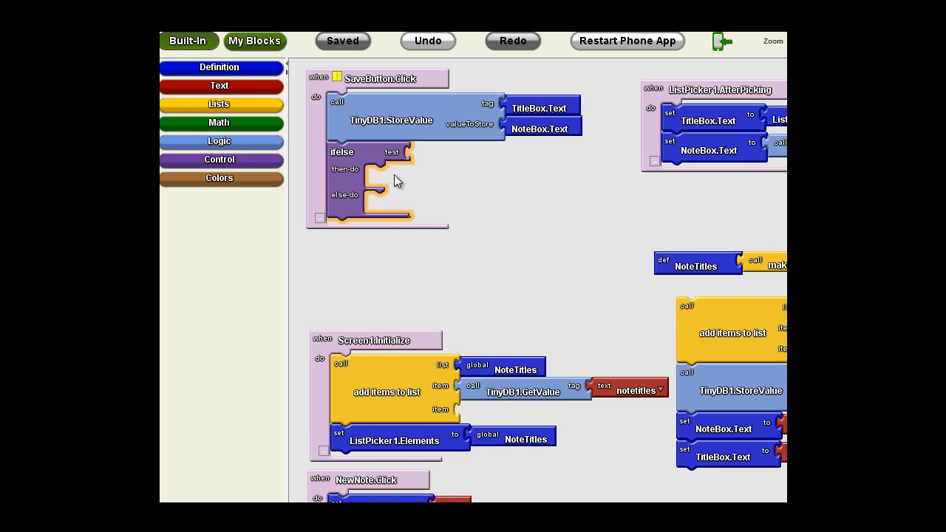
mouse_move(399, 215)
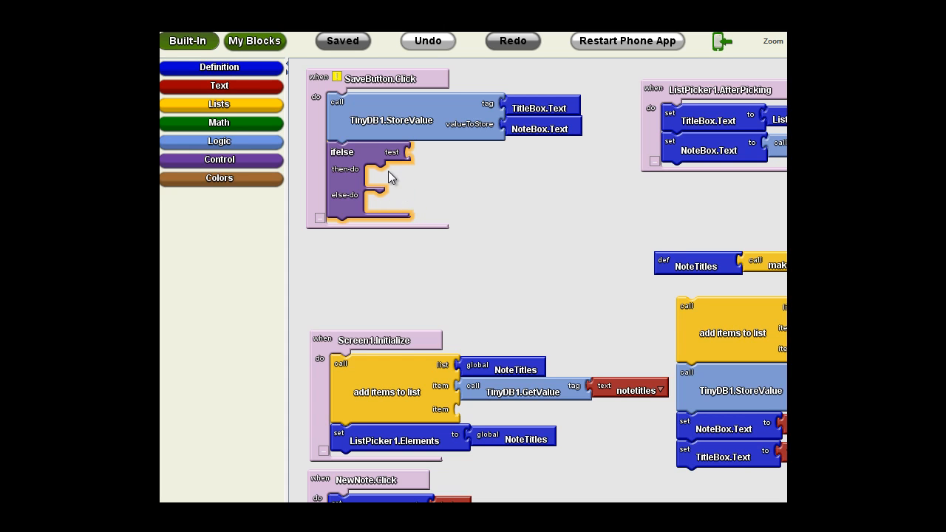
mouse_move(412, 157)
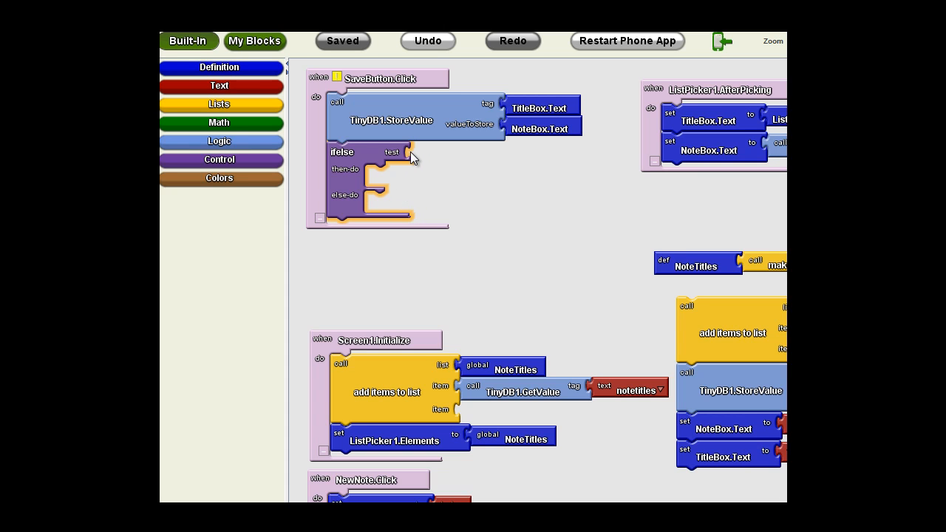
mouse_move(222, 122)
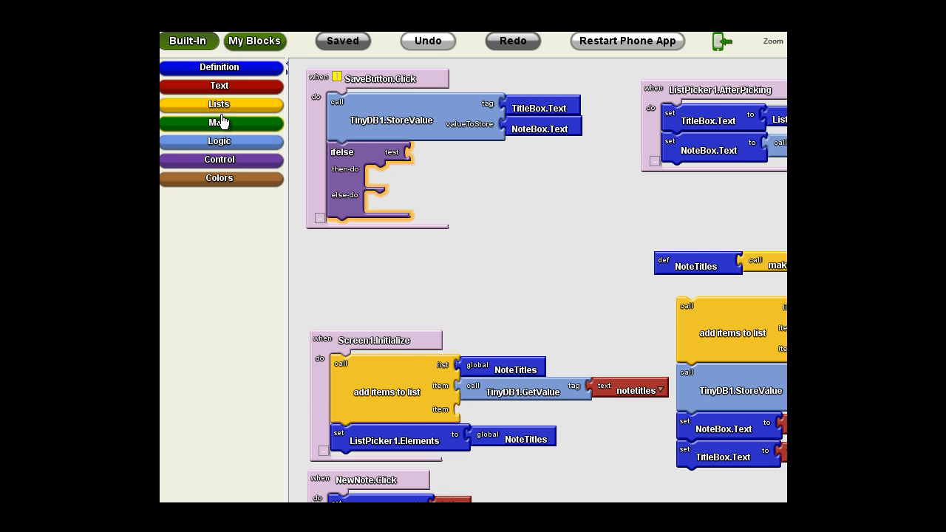
Step: Set the ifelse test to 'is in list?' with thing TitleBox.Text and list global NoteTitles, then save
click(219, 104)
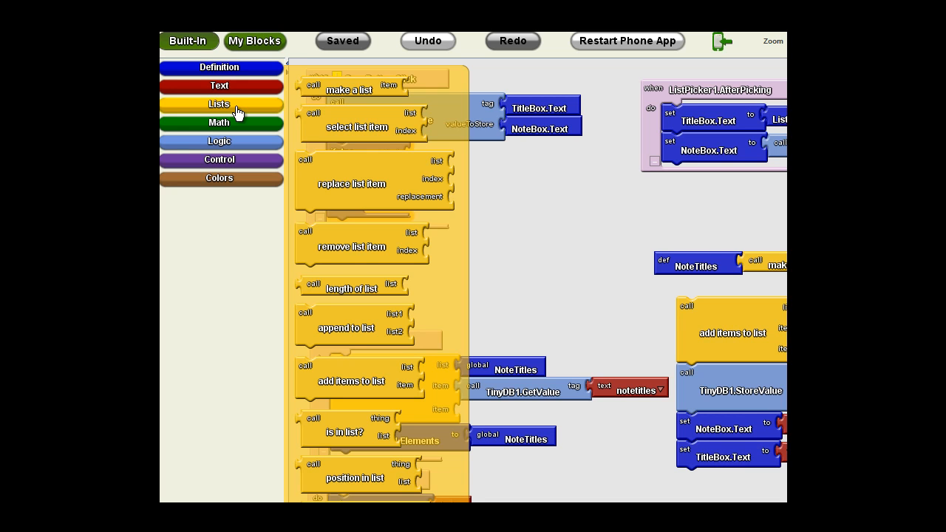
mouse_move(564, 154)
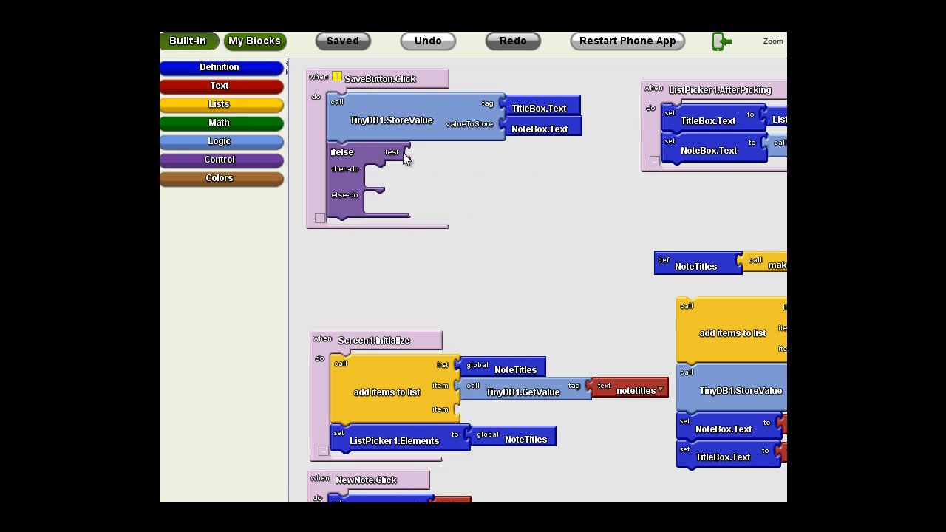
click(219, 103)
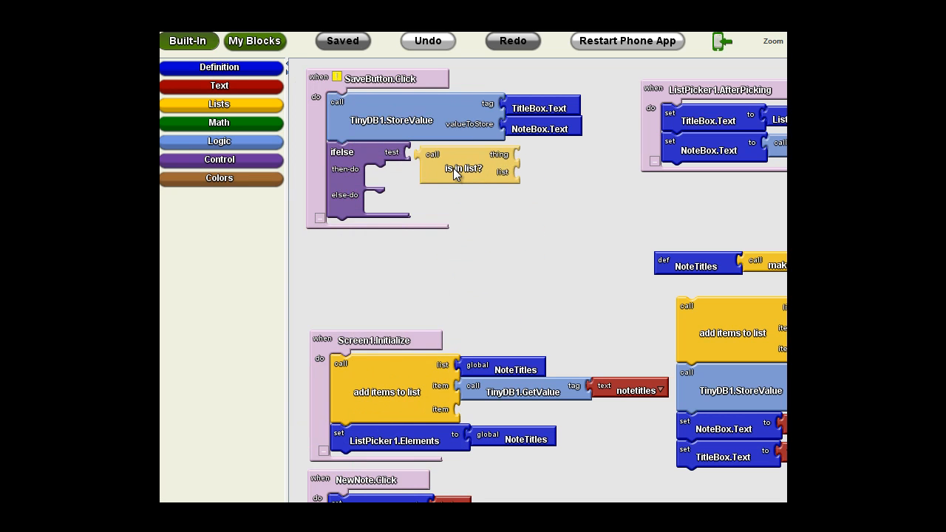
drag(466, 168, 461, 165)
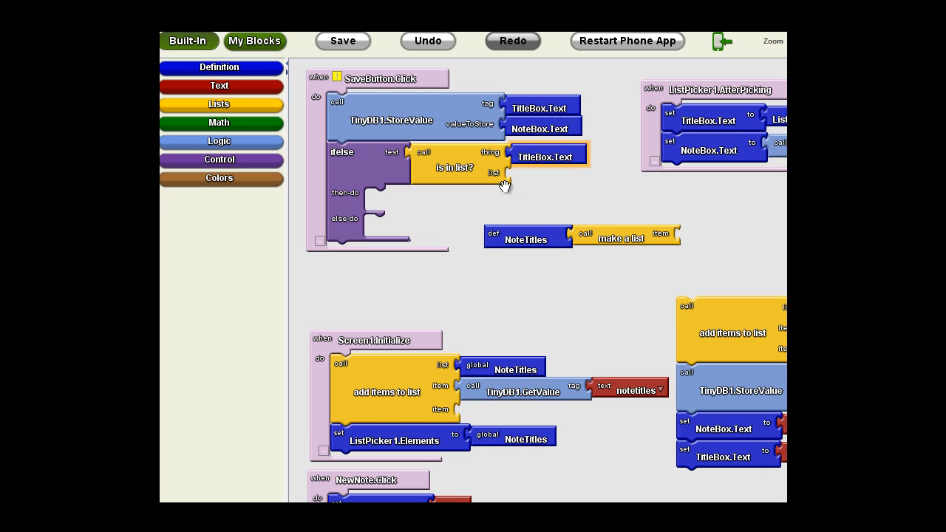
mouse_move(505, 248)
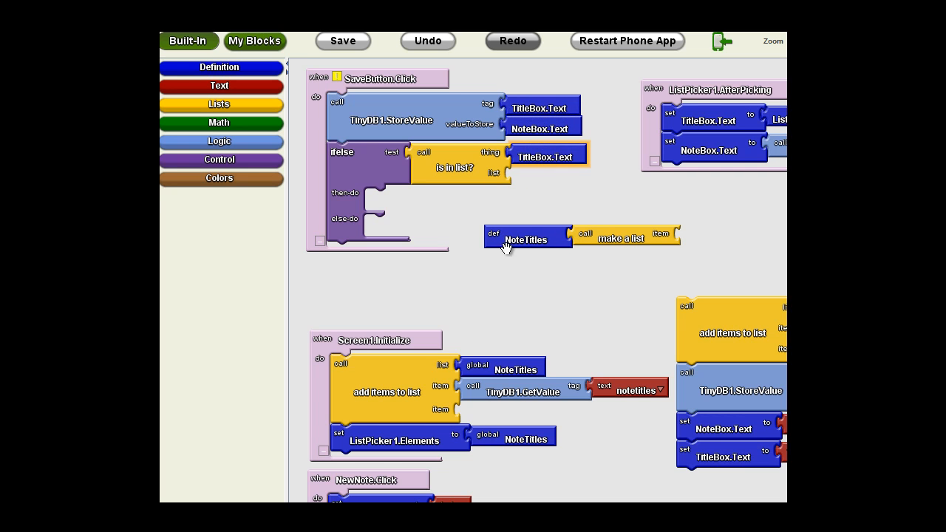
click(343, 40)
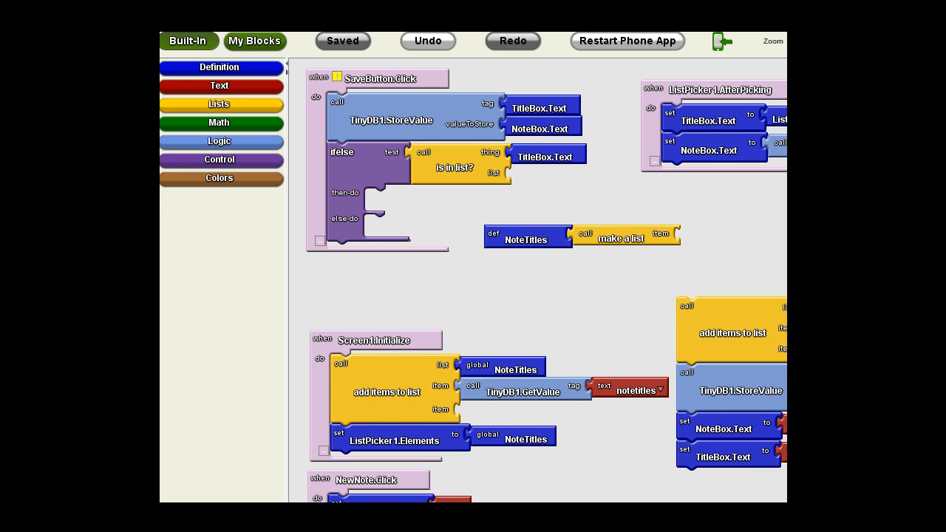
click(342, 41)
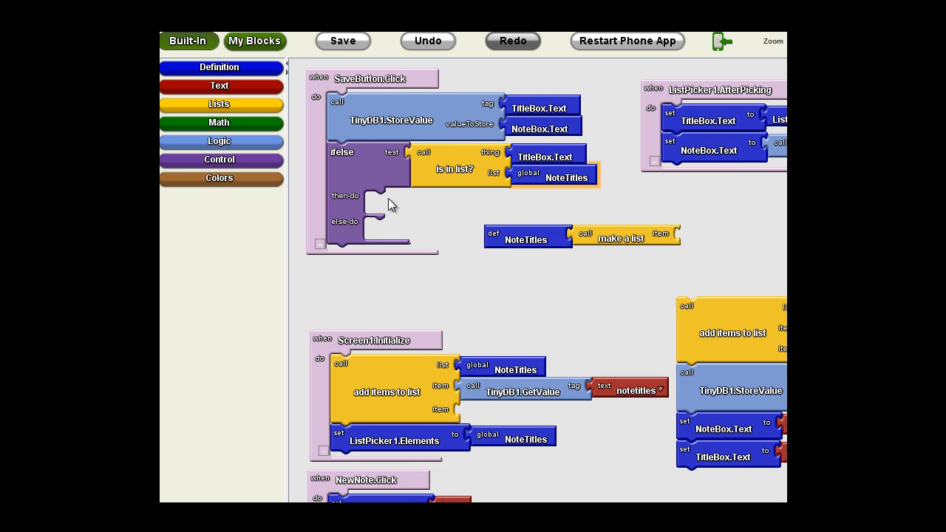
mouse_move(379, 211)
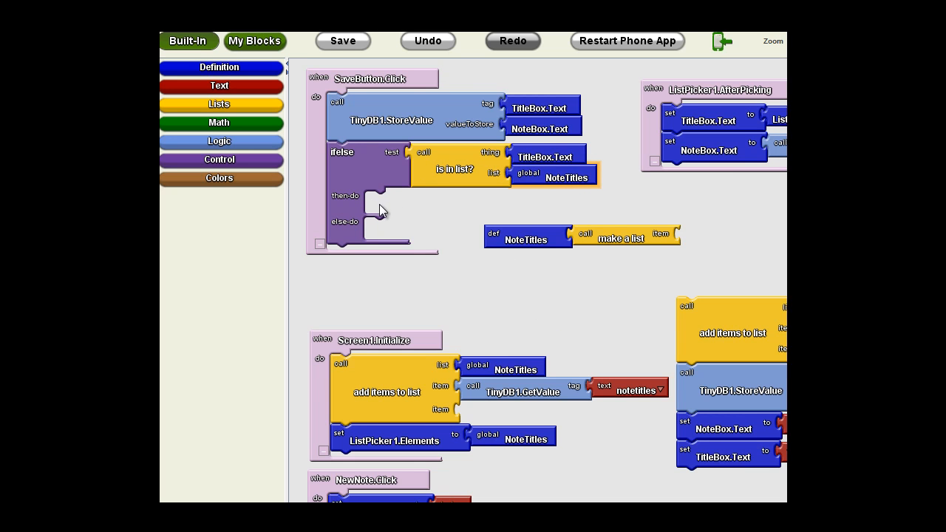
mouse_move(409, 125)
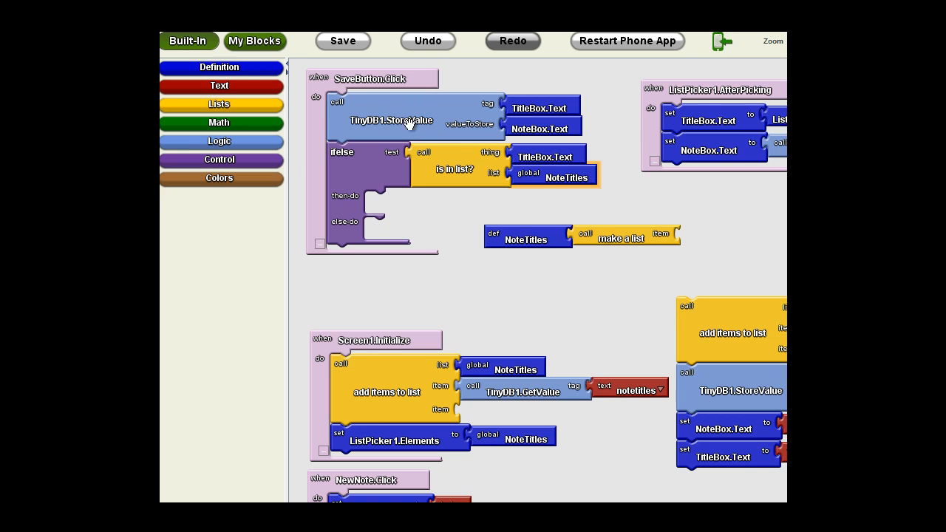
click(344, 40)
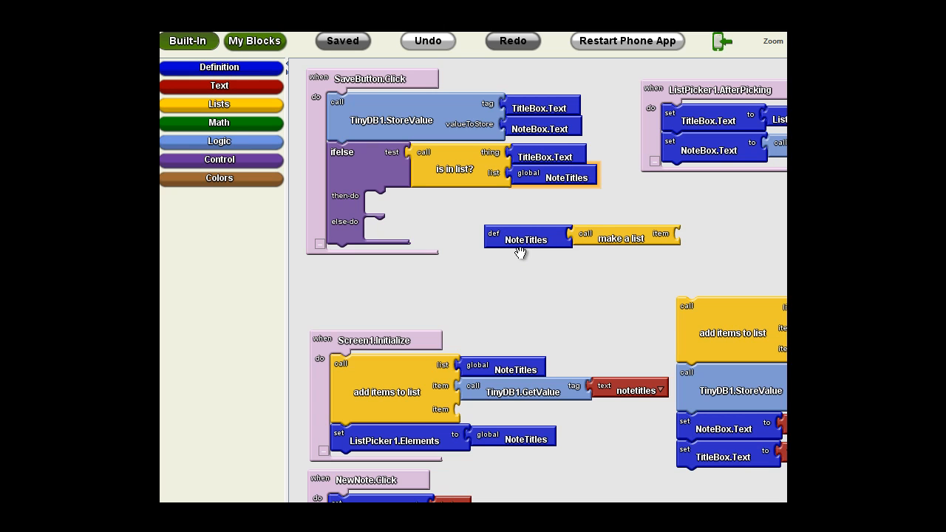
mouse_move(373, 201)
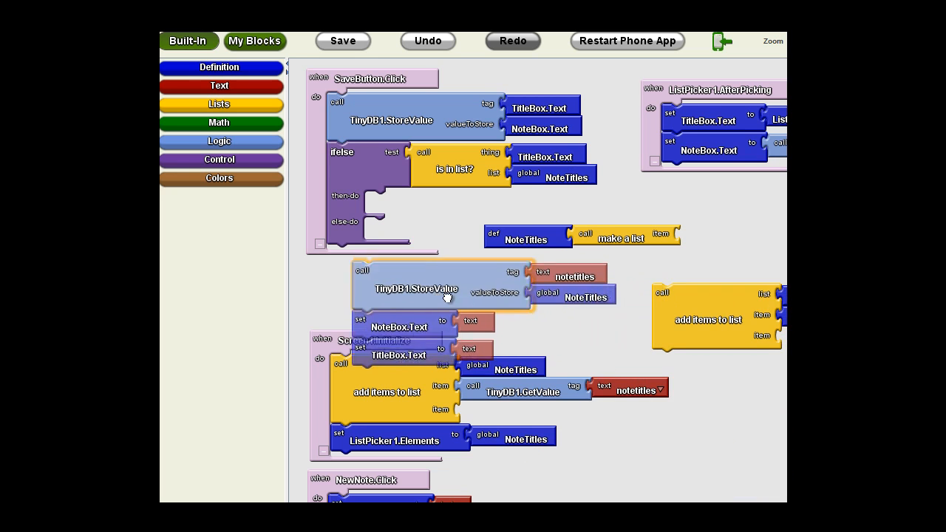
Step: Put add-items-to-list in else-do and attach the notetitles store and text-clearing setters below the ifelse
drag(418, 288, 392, 272)
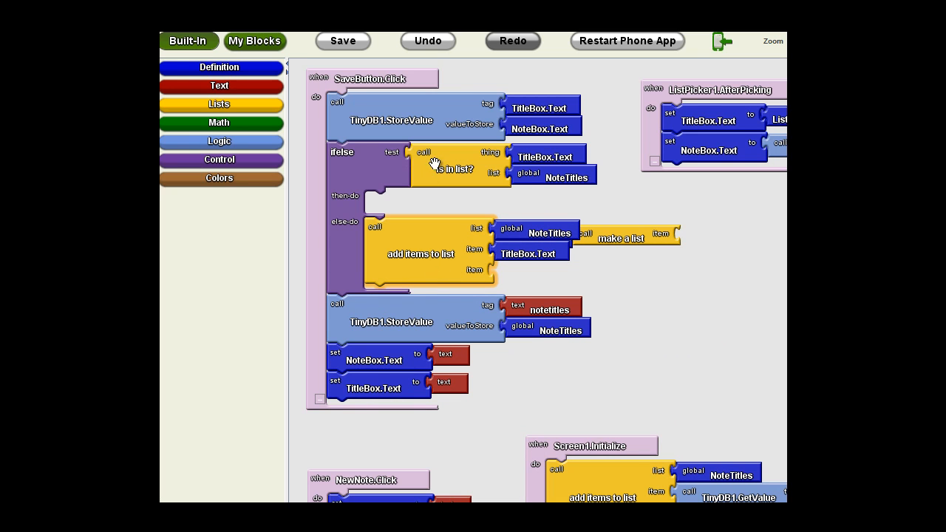
mouse_move(345, 251)
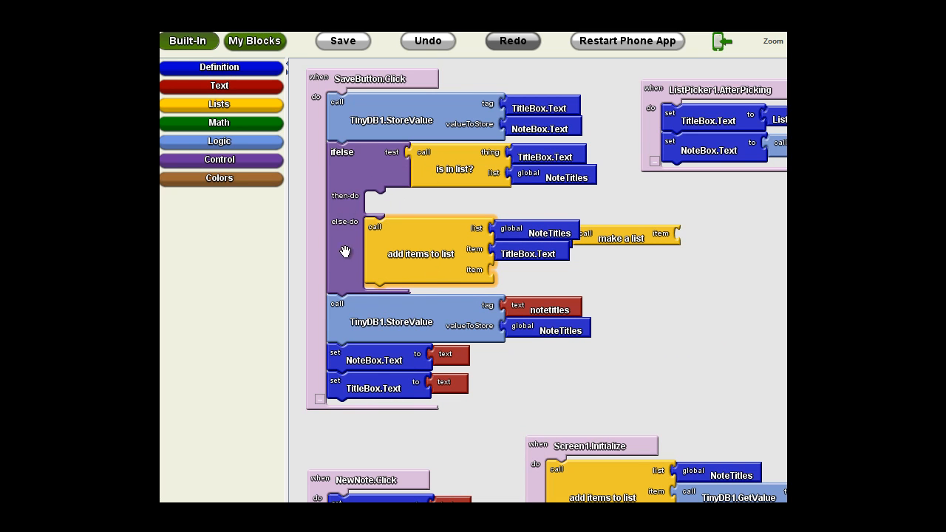
mouse_move(419, 268)
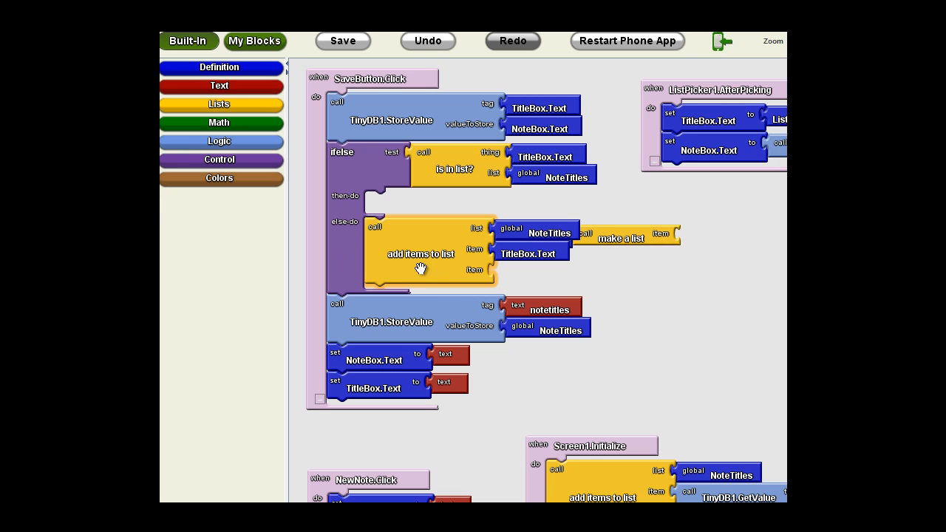
click(342, 41)
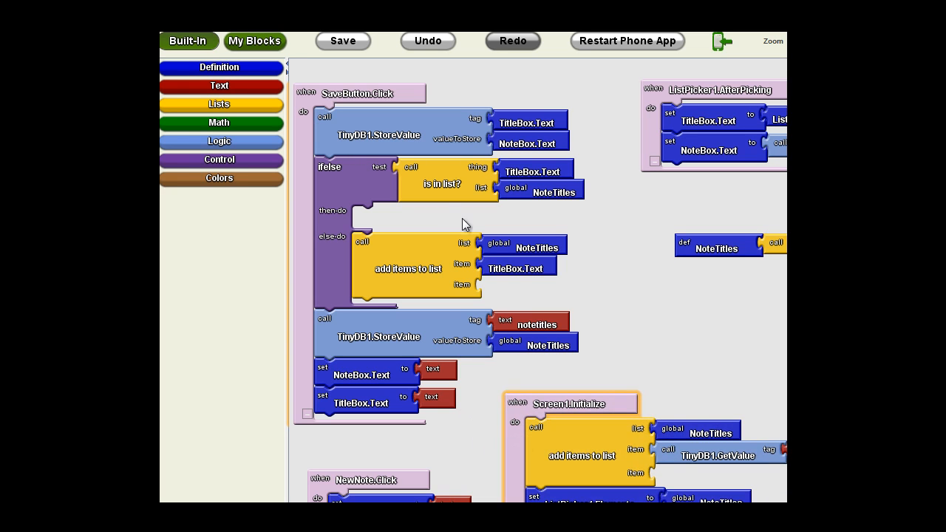
mouse_move(579, 135)
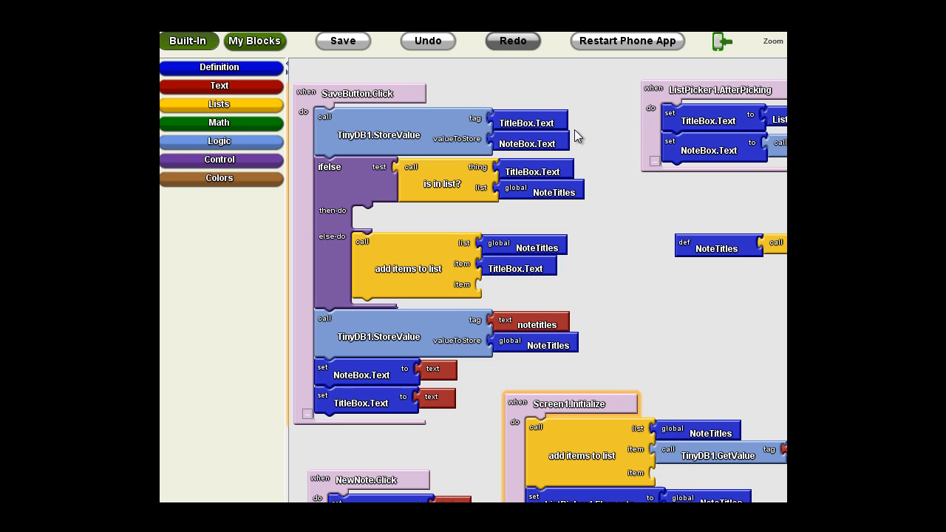
mouse_move(587, 126)
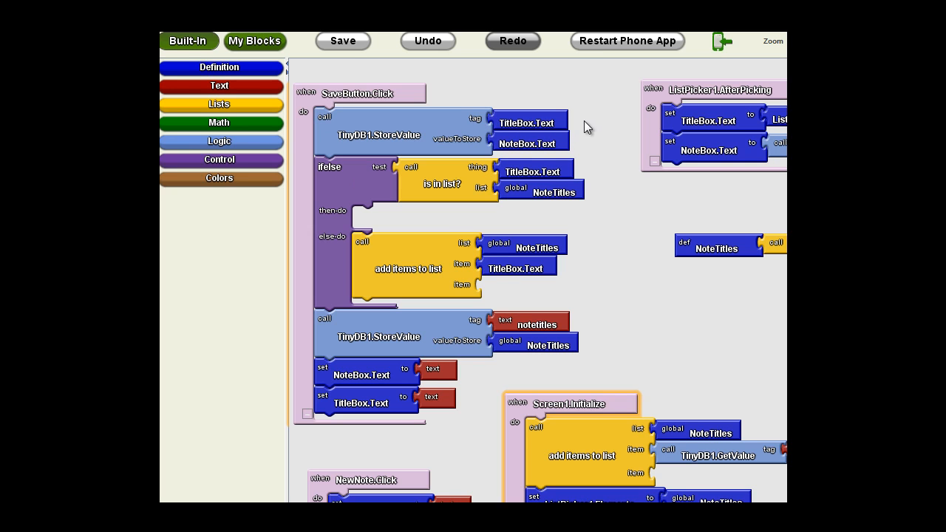
Step: Save the project with SaveButton.Click's conditional title-adding logic in place
click(343, 41)
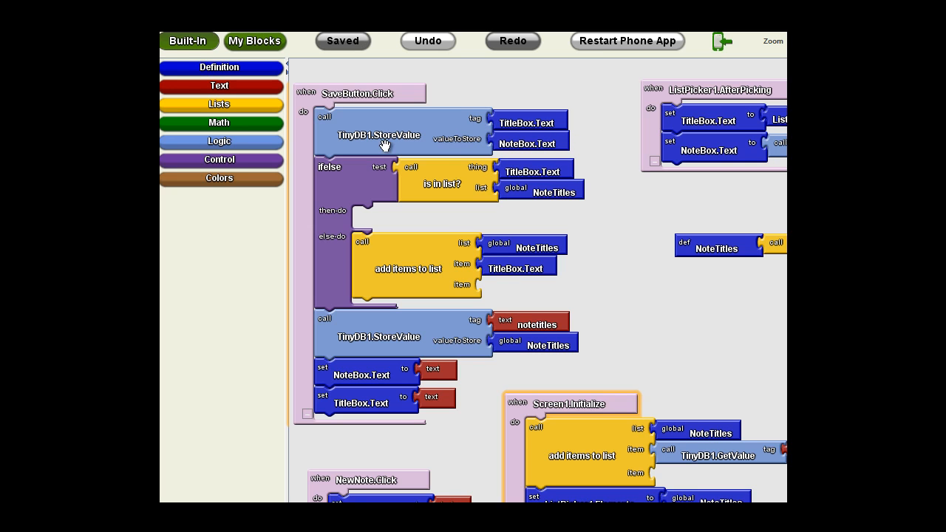
mouse_move(377, 224)
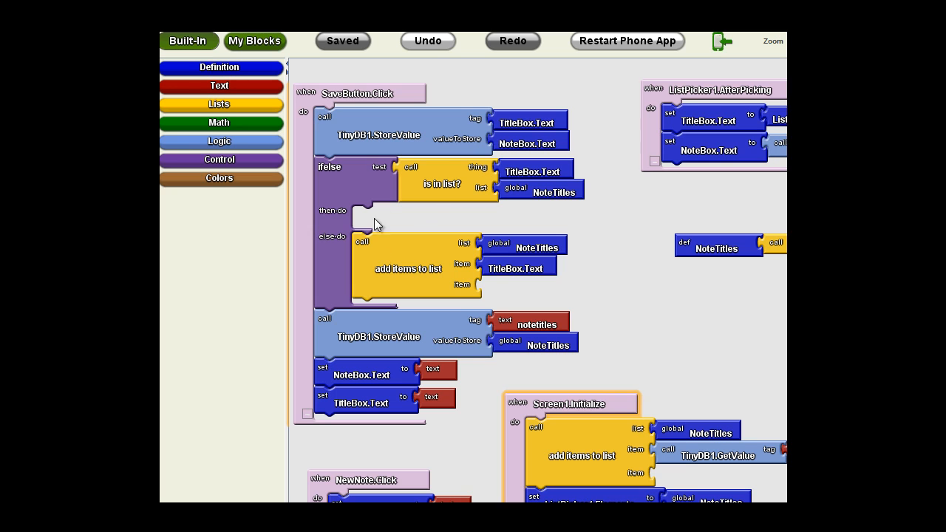
mouse_move(525, 142)
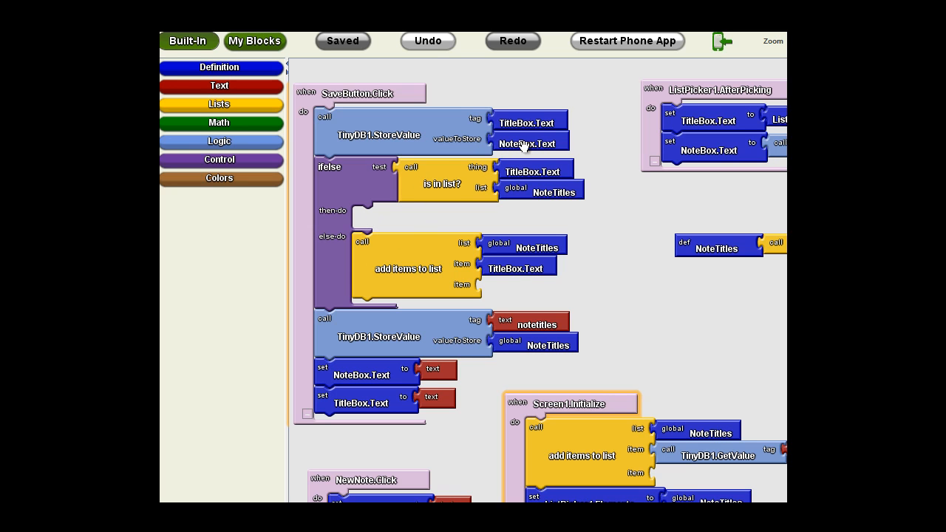
mouse_move(570, 206)
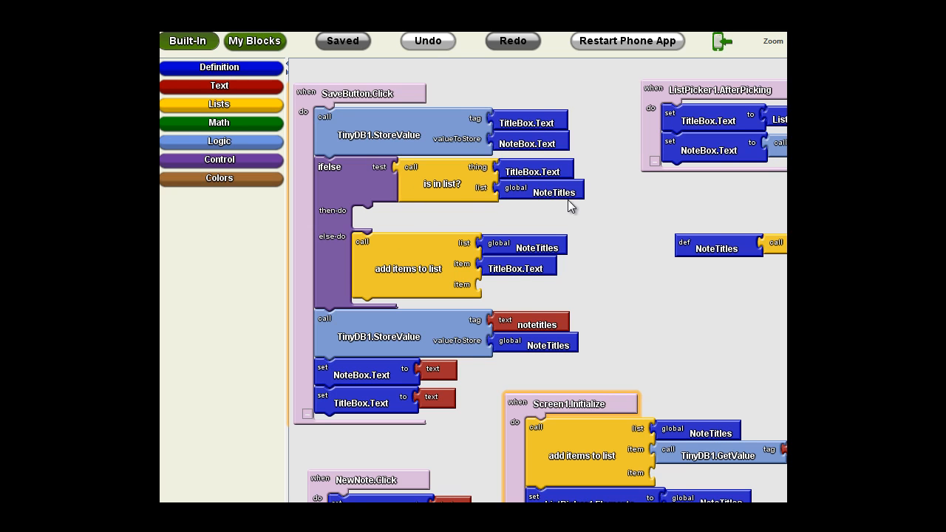
mouse_move(341, 223)
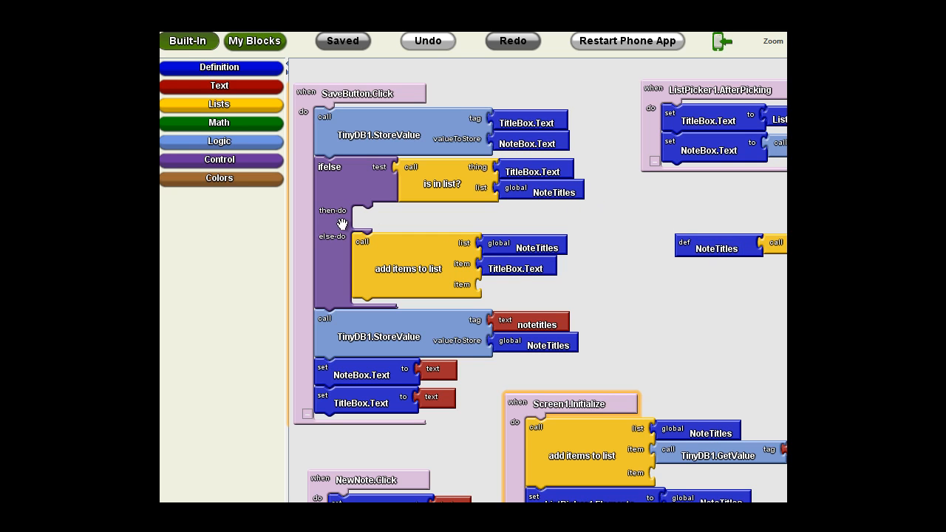
mouse_move(388, 201)
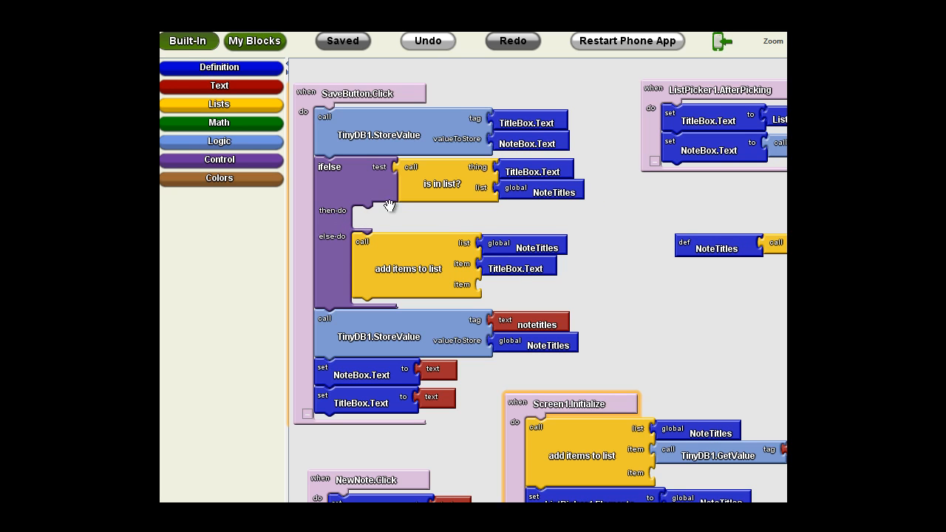
mouse_move(541, 184)
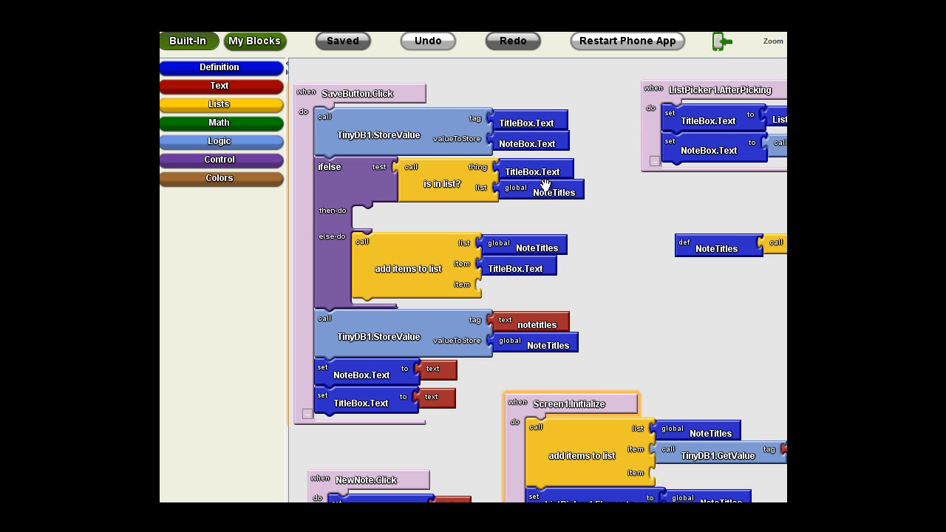
mouse_move(759, 249)
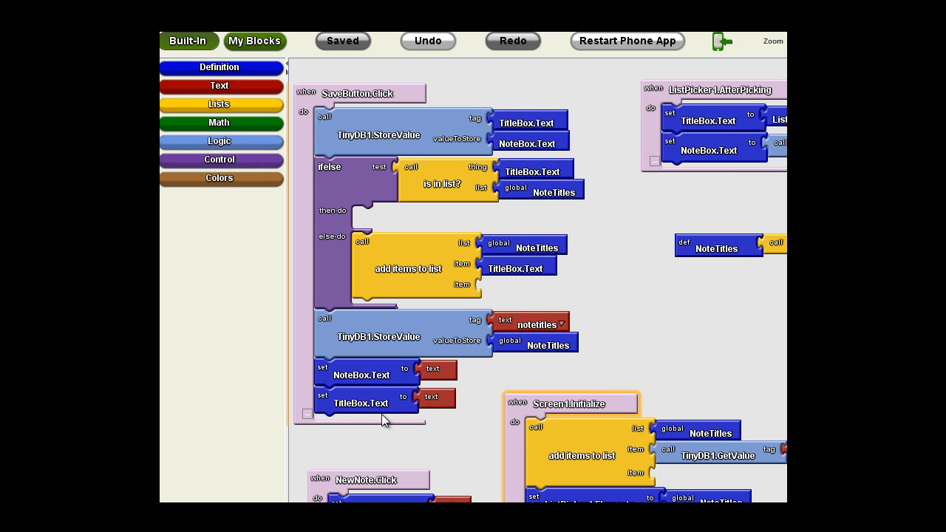
mouse_move(381, 403)
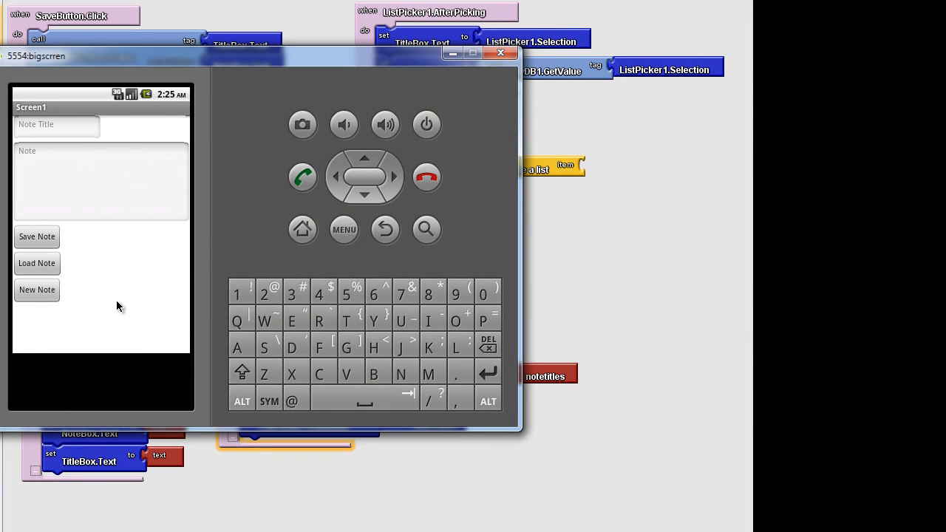
Step: Save two notes titled 'test' and 'milk' in the Notepad app
click(57, 126)
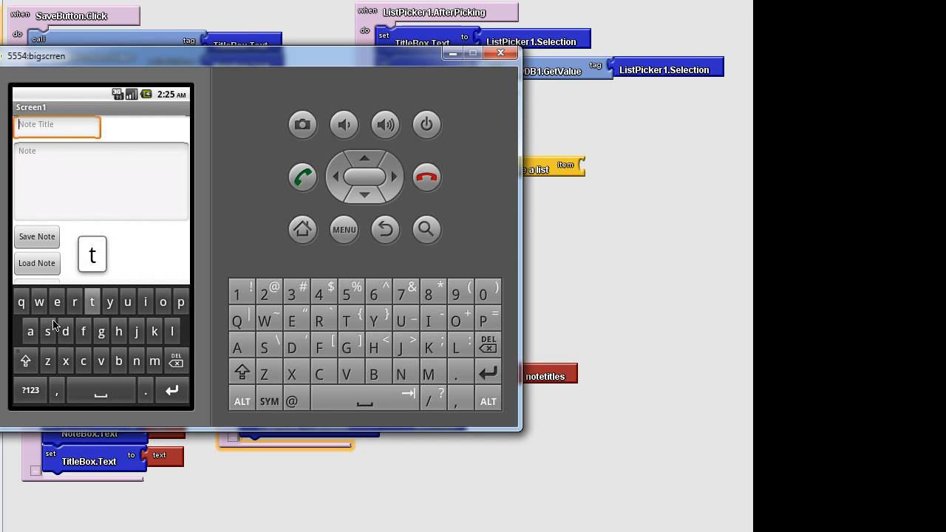
text(test)
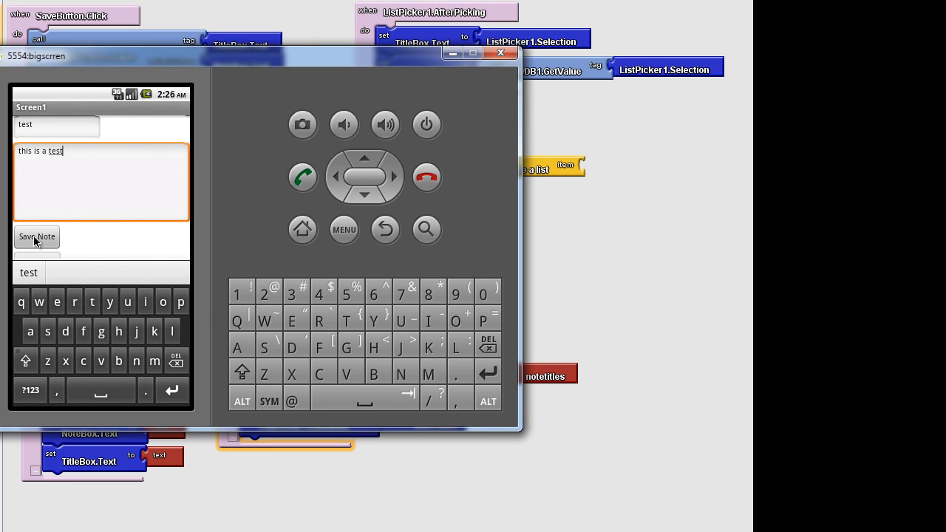
click(37, 236)
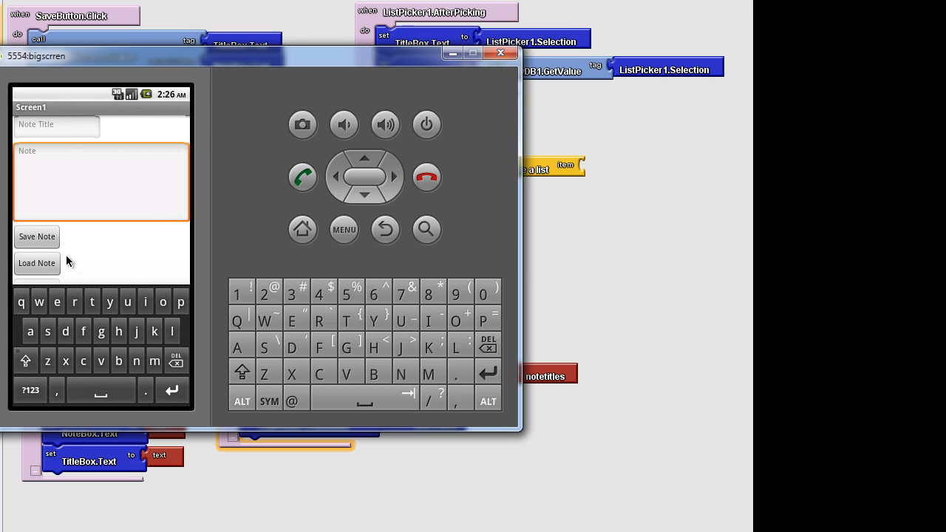
click(57, 124)
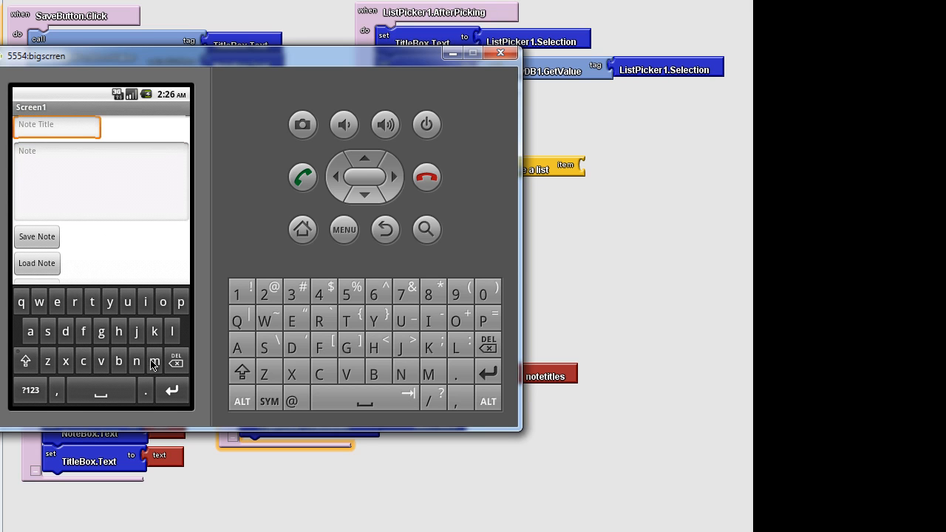
text(milk)
click(101, 181)
text(buy some)
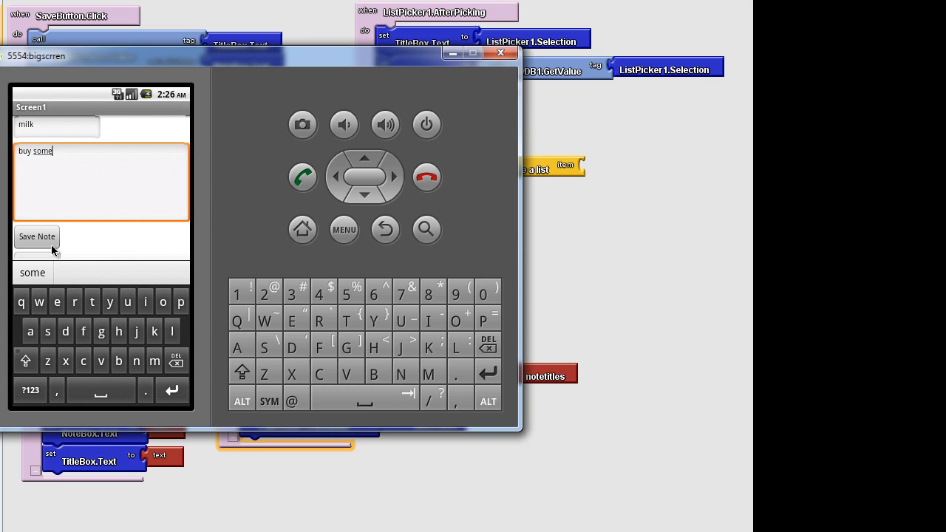
click(37, 236)
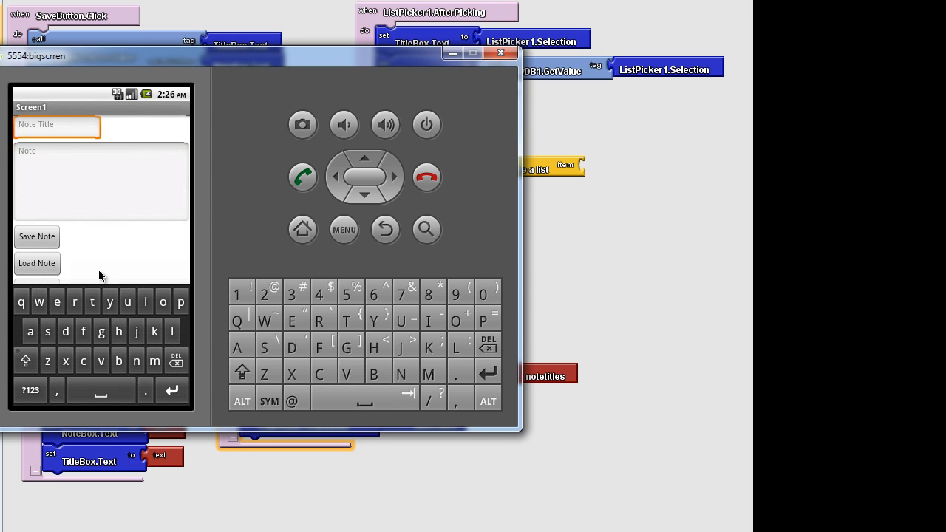
Step: Save a 'john' note with body 'call him', then show the saved titles test, milk, john
click(136, 331)
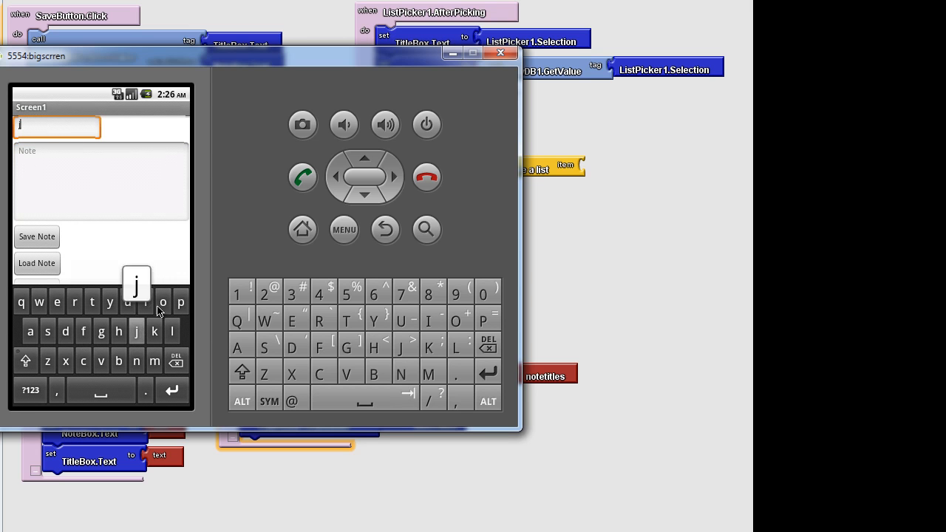
text(ohn call him)
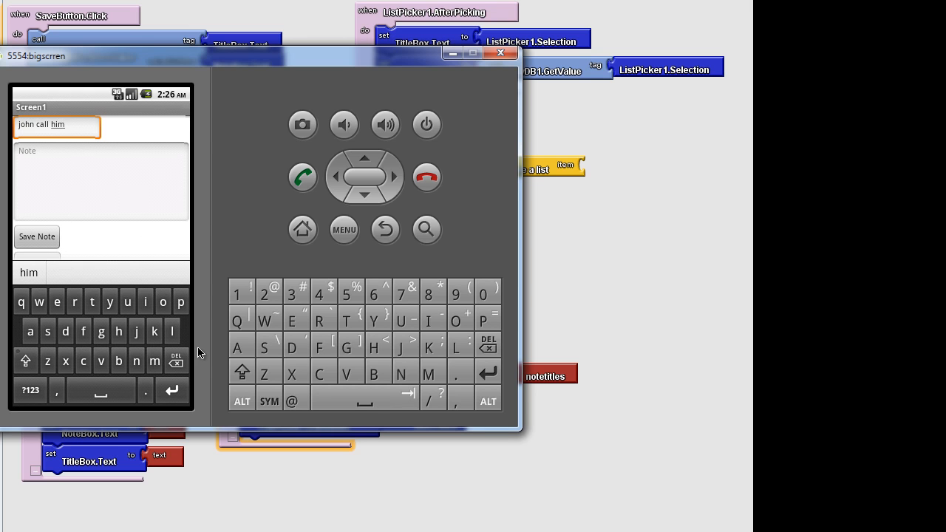
click(176, 361)
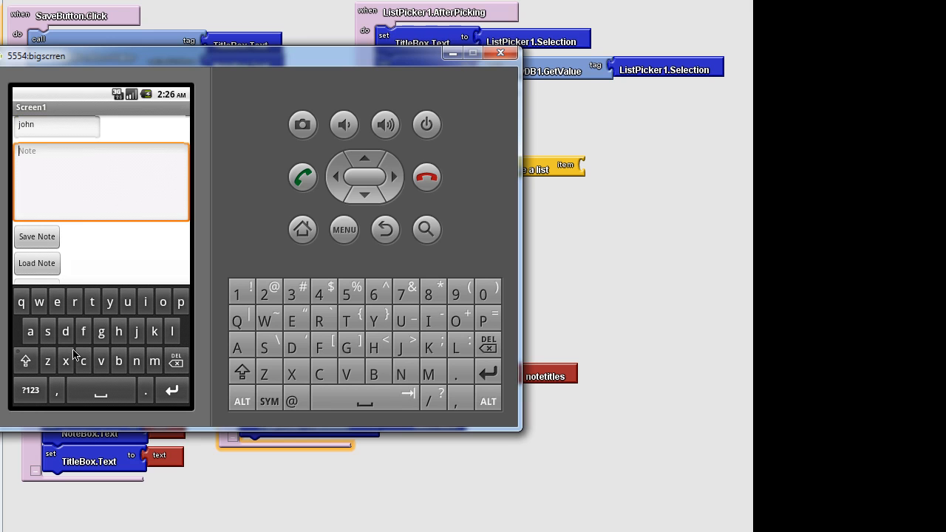
text(call h)
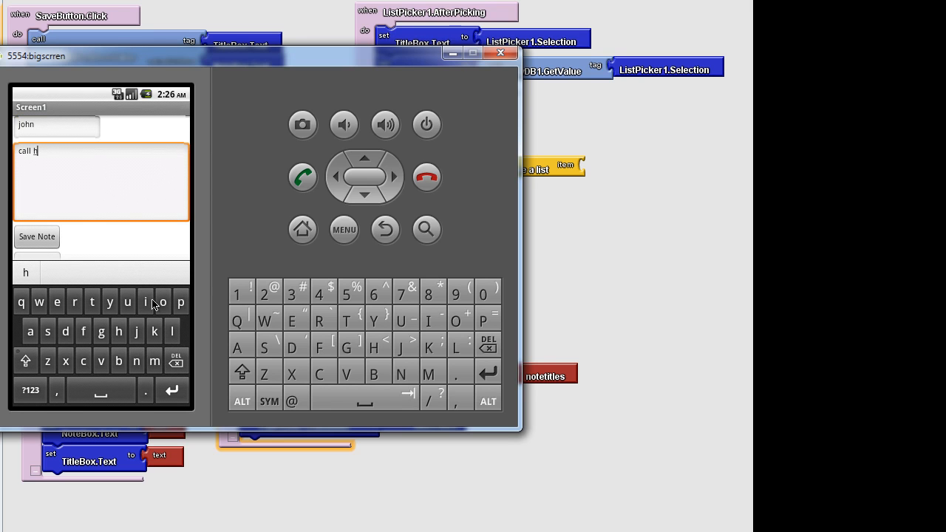
text(im)
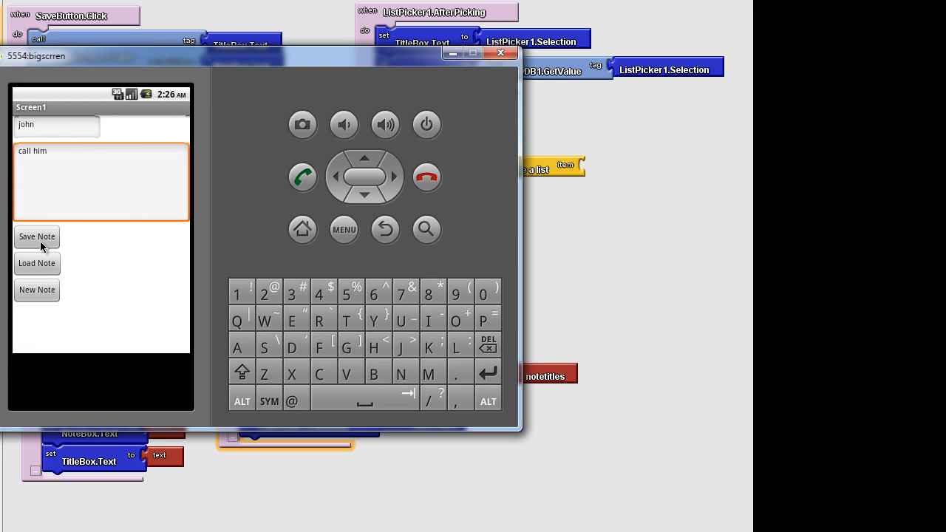
click(37, 290)
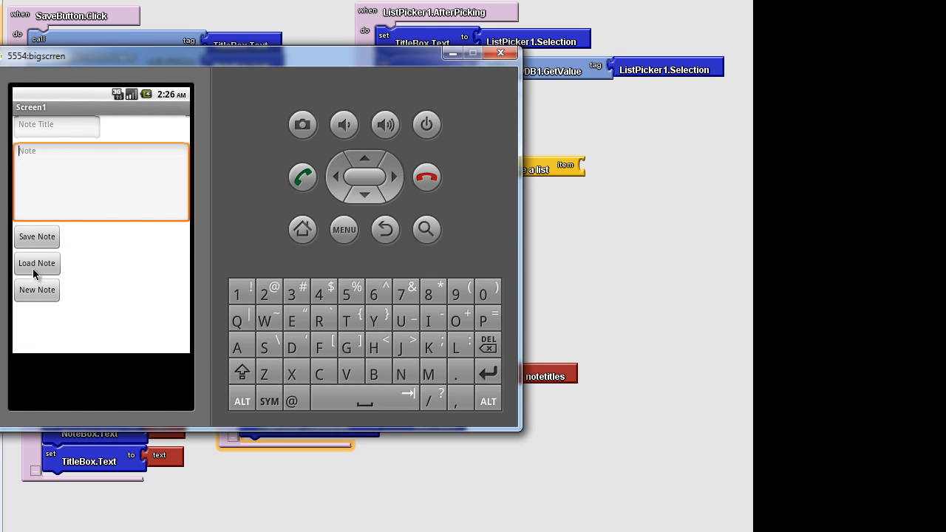
click(36, 263)
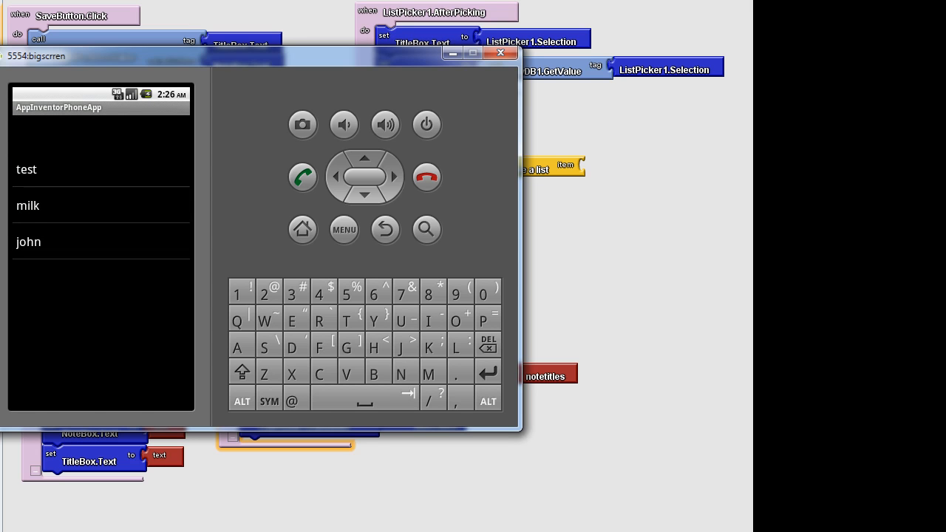
mouse_move(65, 224)
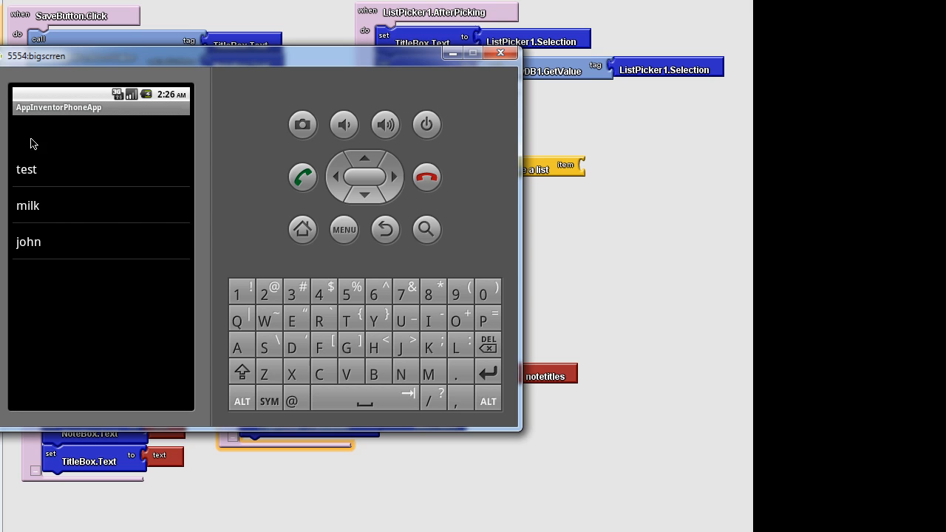
mouse_move(19, 139)
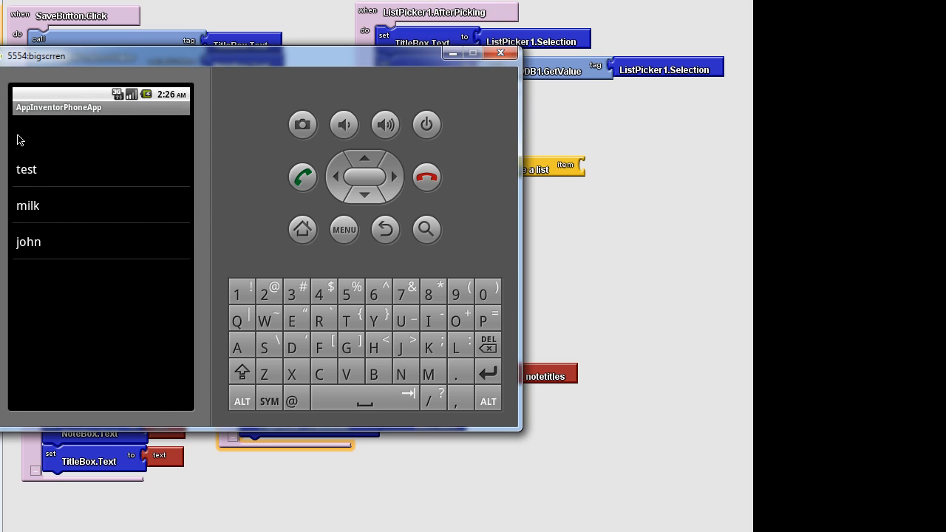
mouse_move(105, 124)
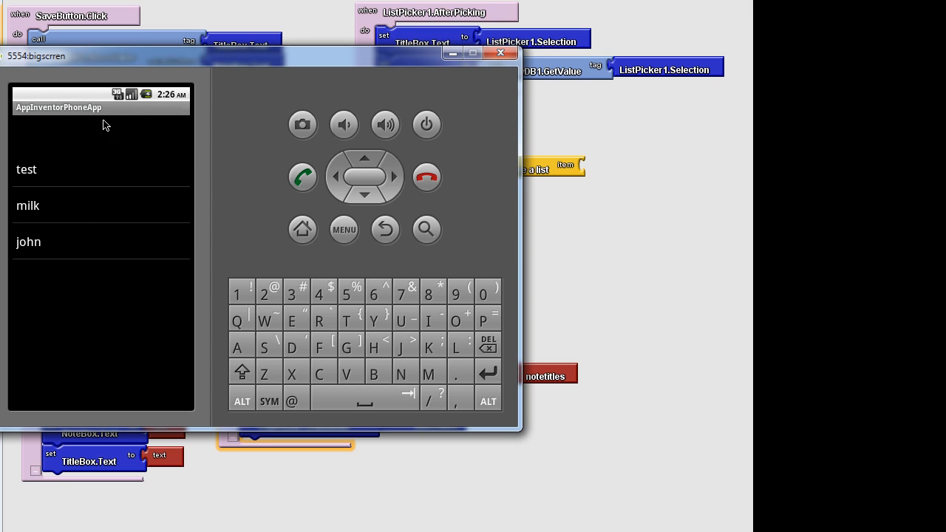
mouse_move(177, 144)
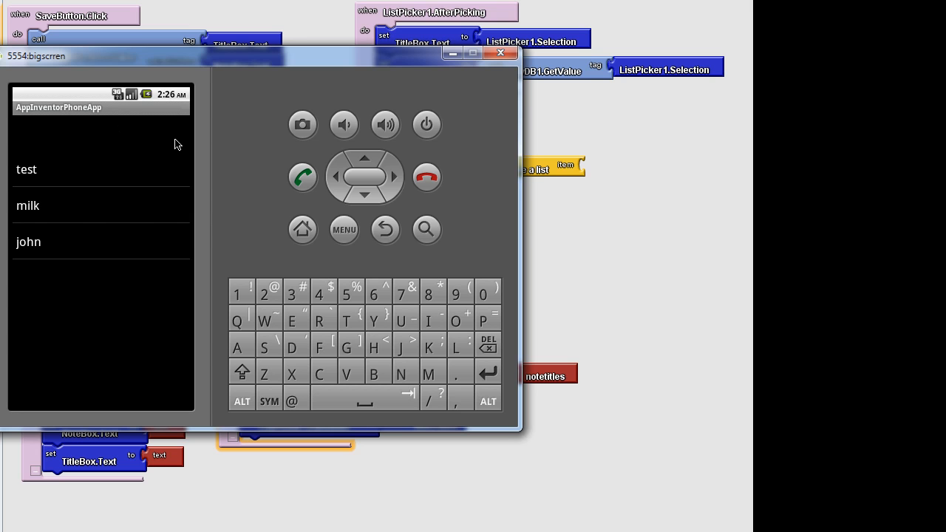
mouse_move(104, 155)
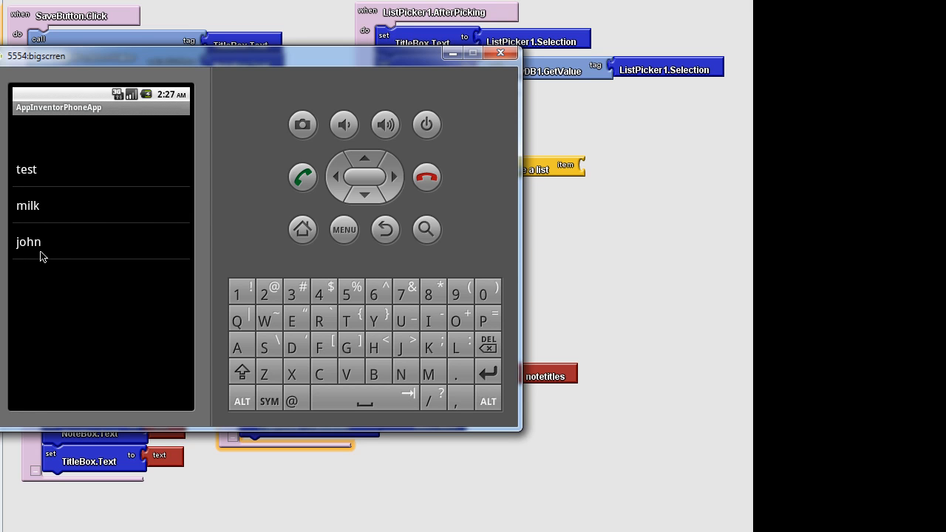
mouse_move(25, 214)
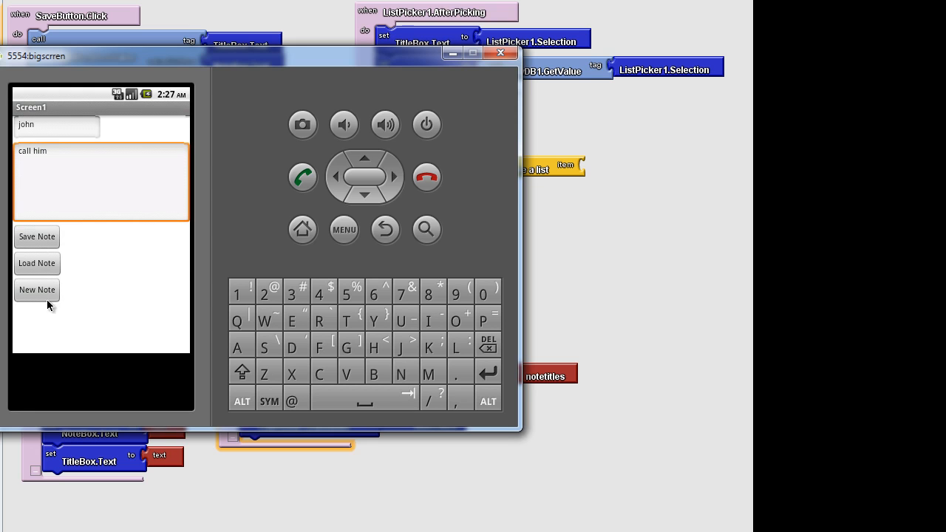
Step: Start a New Note, clearing the loaded john note's title and body fields
click(36, 290)
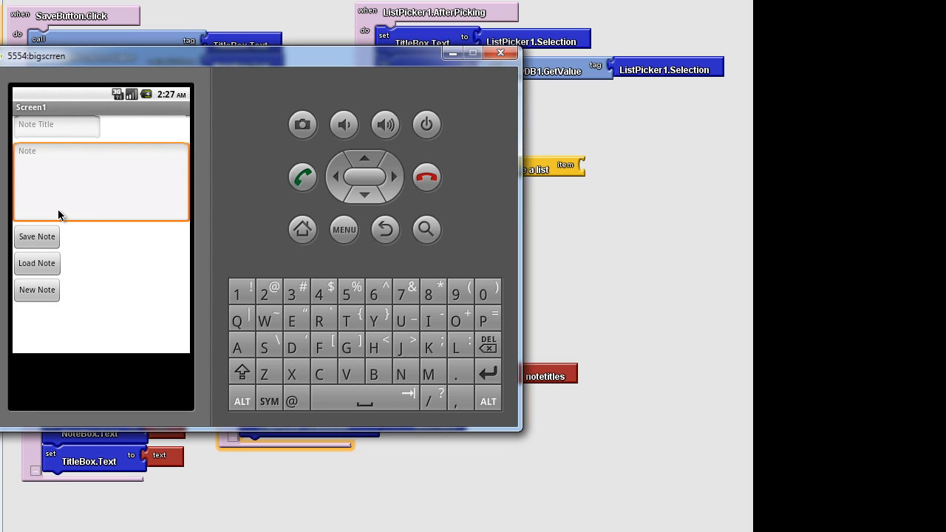
click(57, 124)
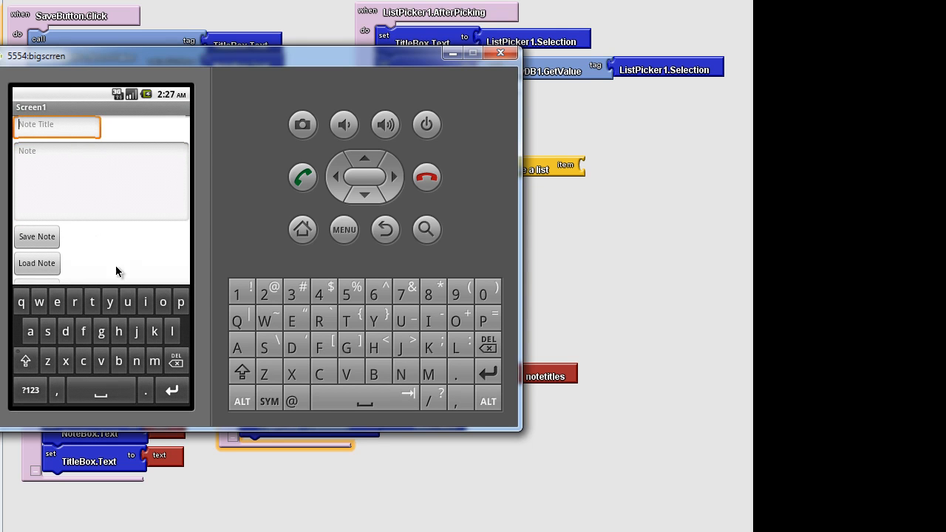
mouse_move(79, 259)
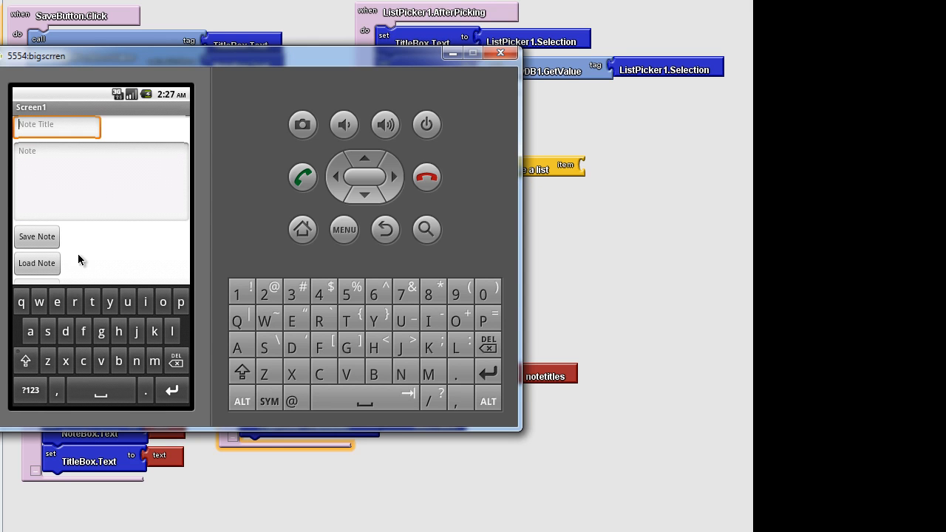
mouse_move(121, 255)
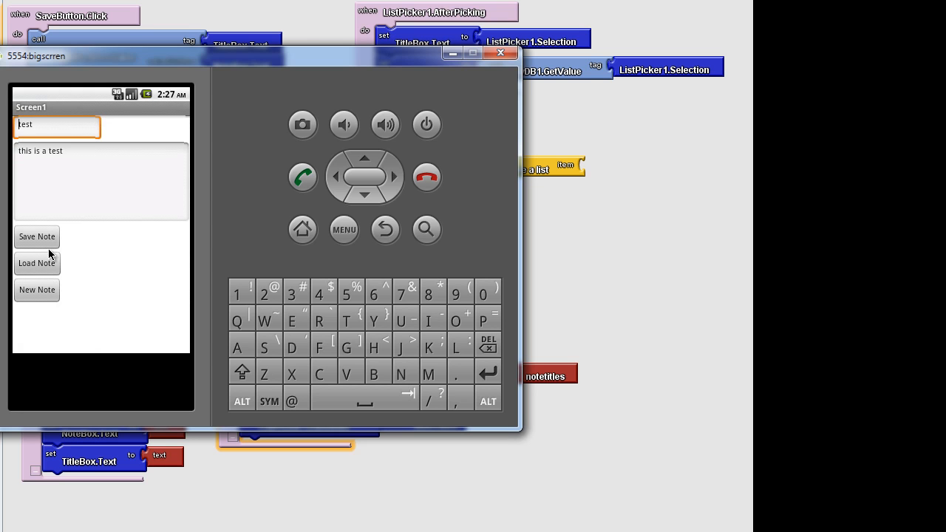
Step: Append 'jjjjjj' to the test note's body, save it, and reload 'test' from the list
click(100, 181)
text( b)
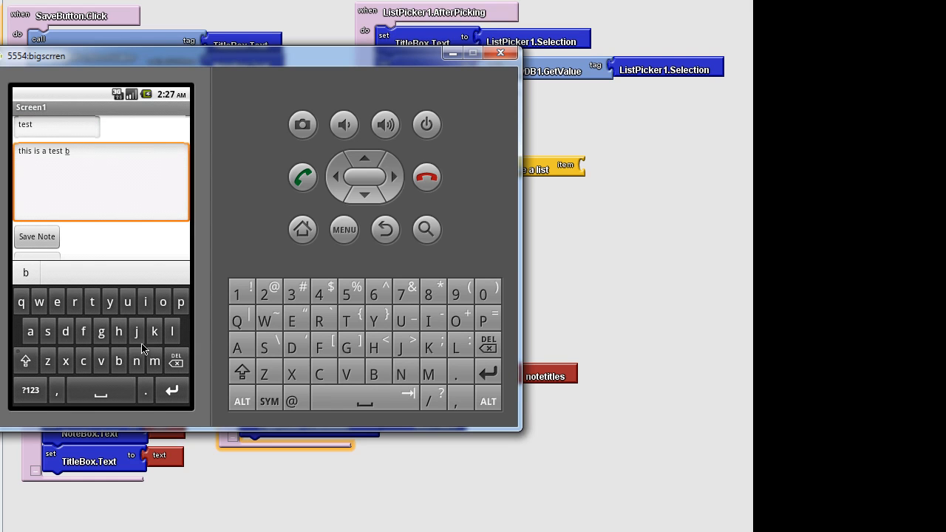
text(jjjjjj)
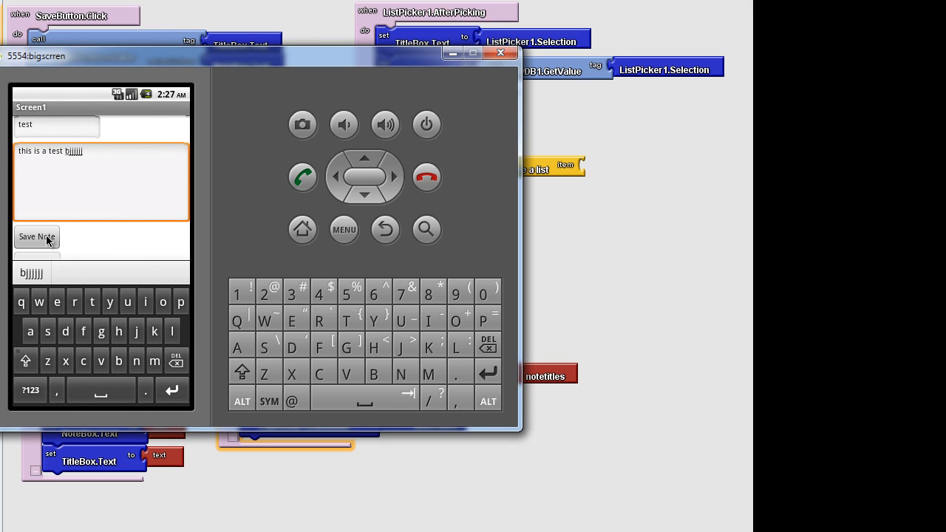
click(36, 236)
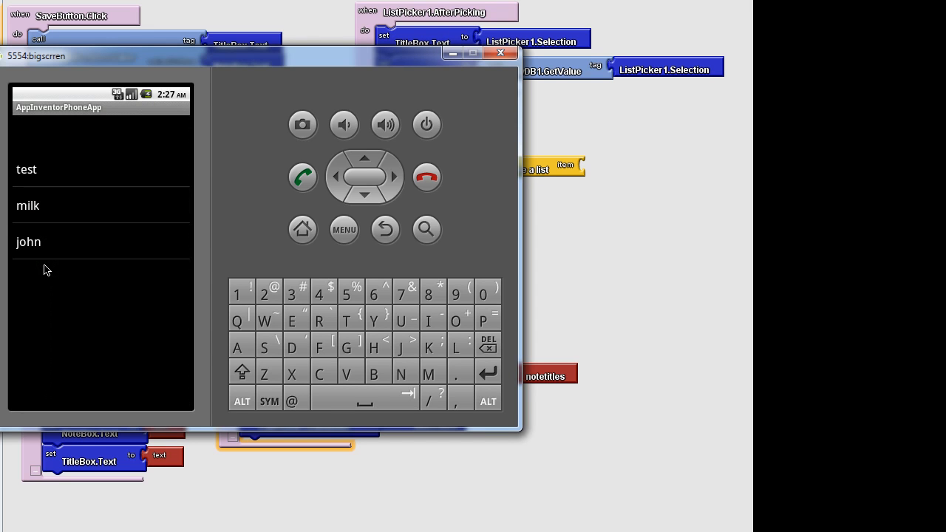
click(26, 170)
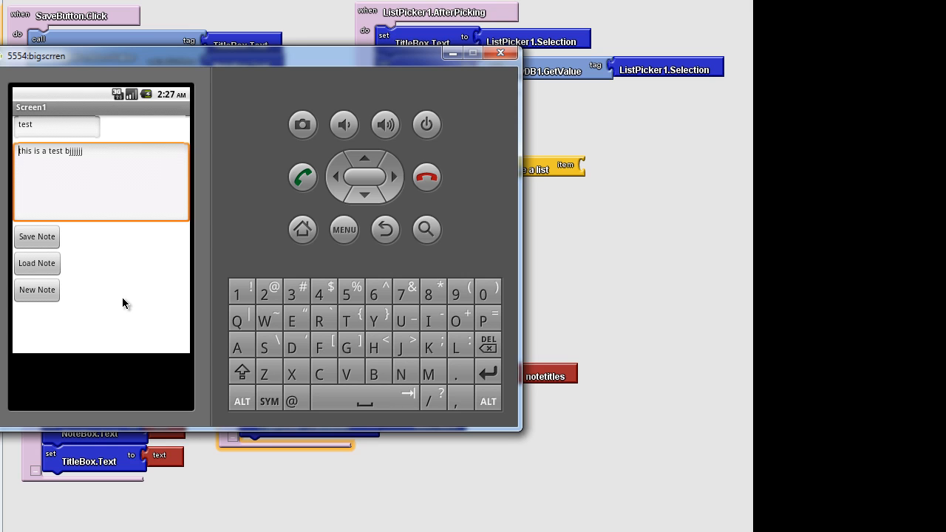
mouse_move(121, 303)
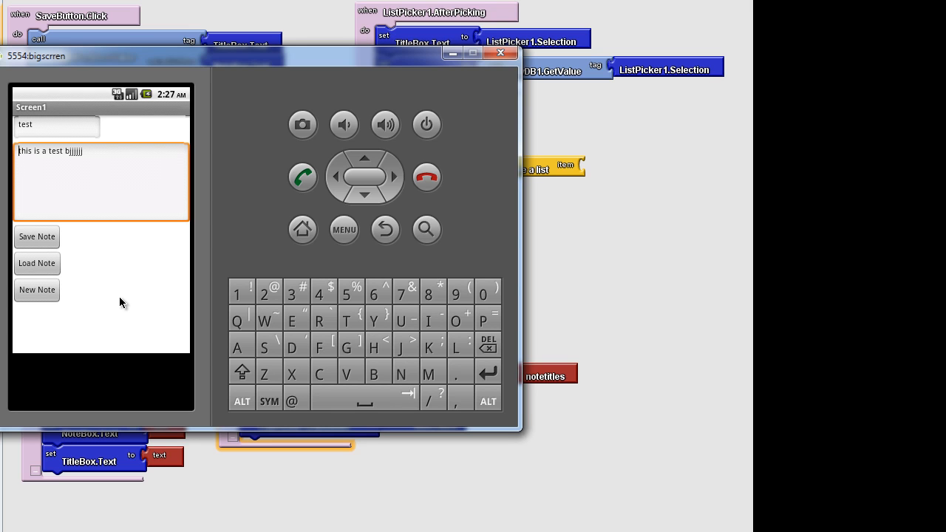
mouse_move(128, 322)
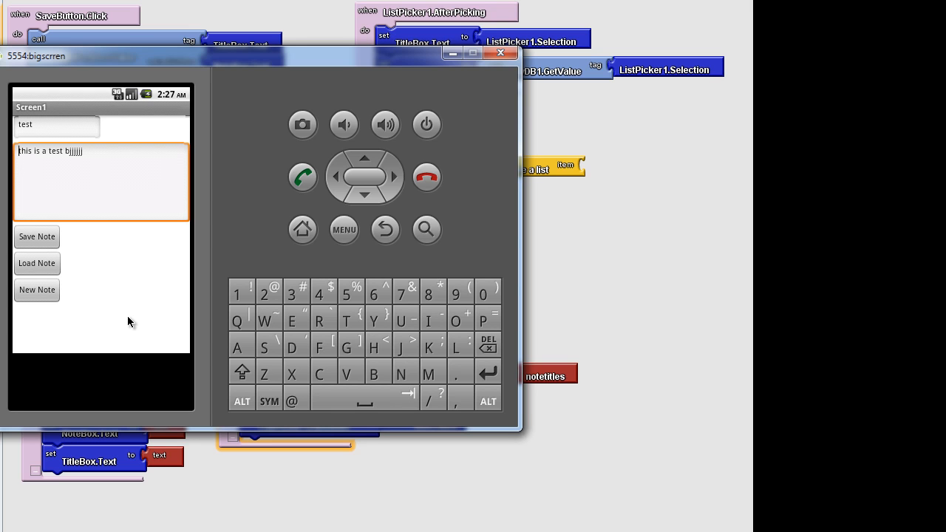
mouse_move(125, 309)
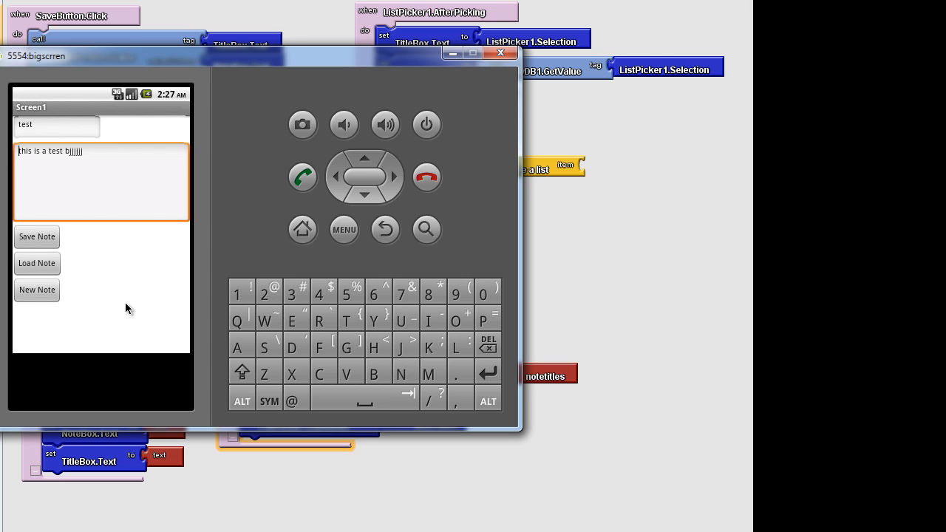
mouse_move(100, 314)
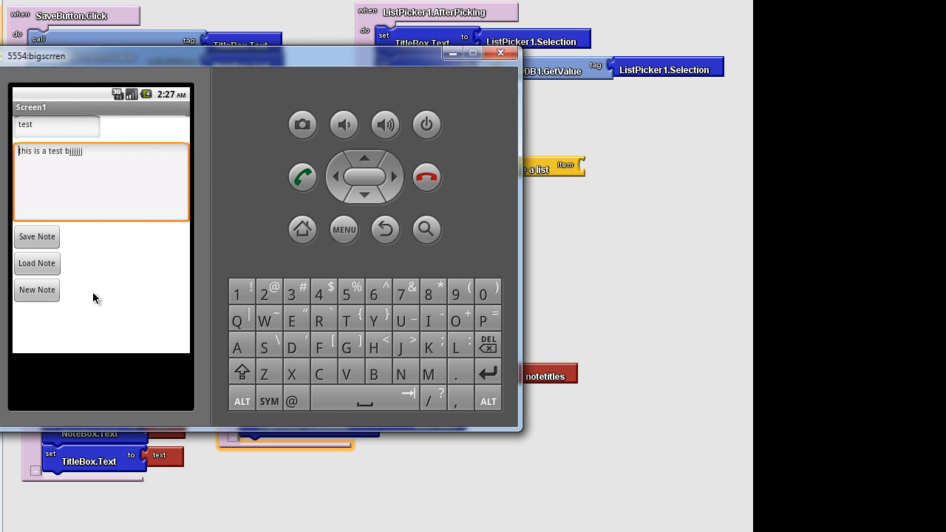
mouse_move(95, 296)
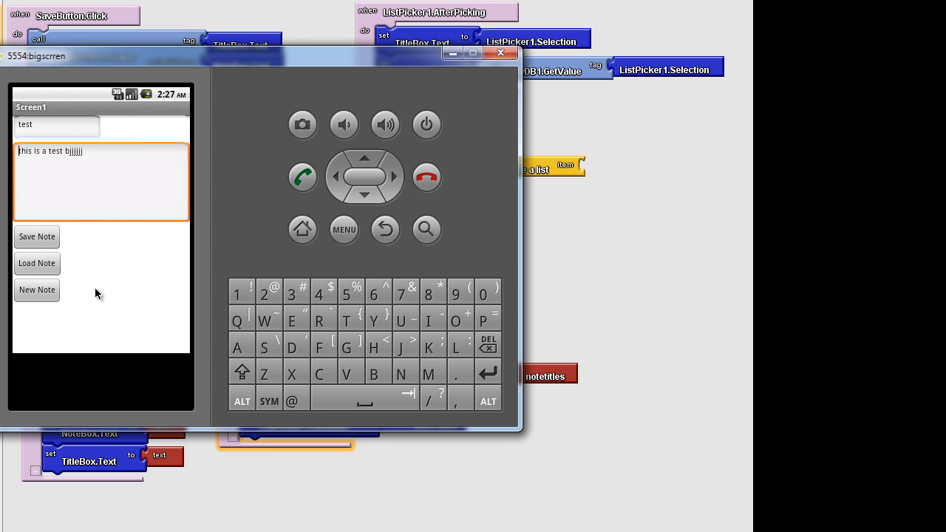
mouse_move(88, 284)
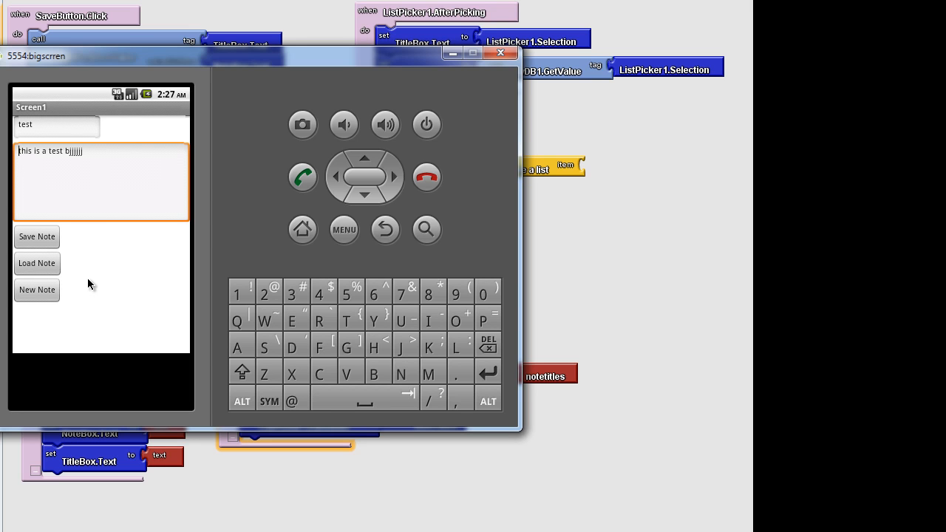
mouse_move(88, 323)
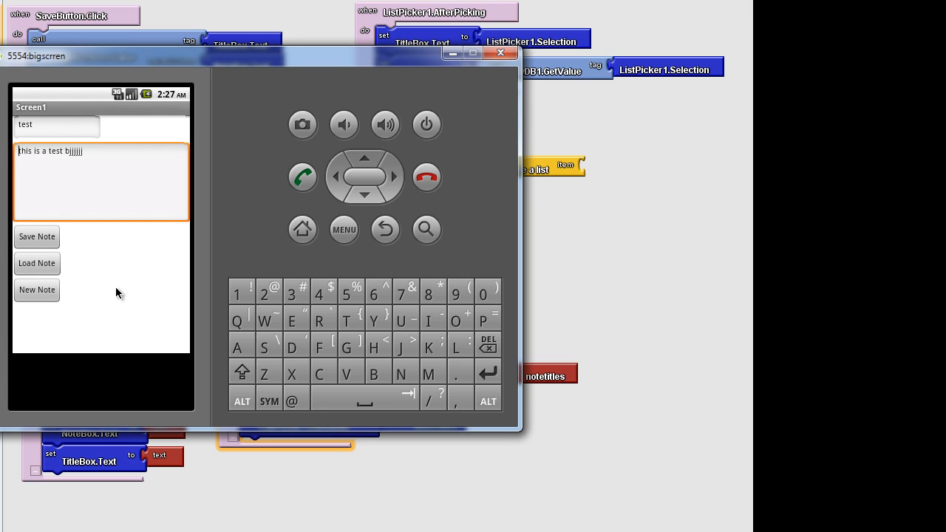
mouse_move(113, 285)
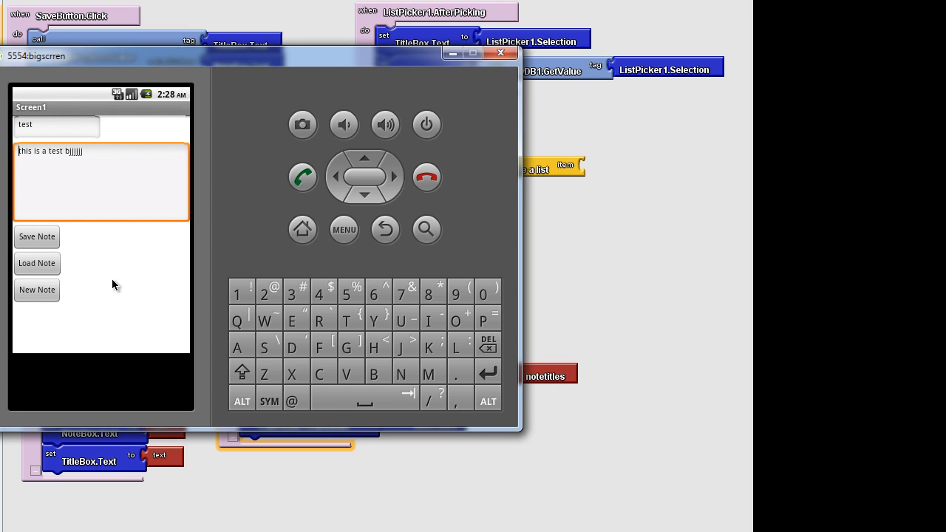
mouse_move(101, 299)
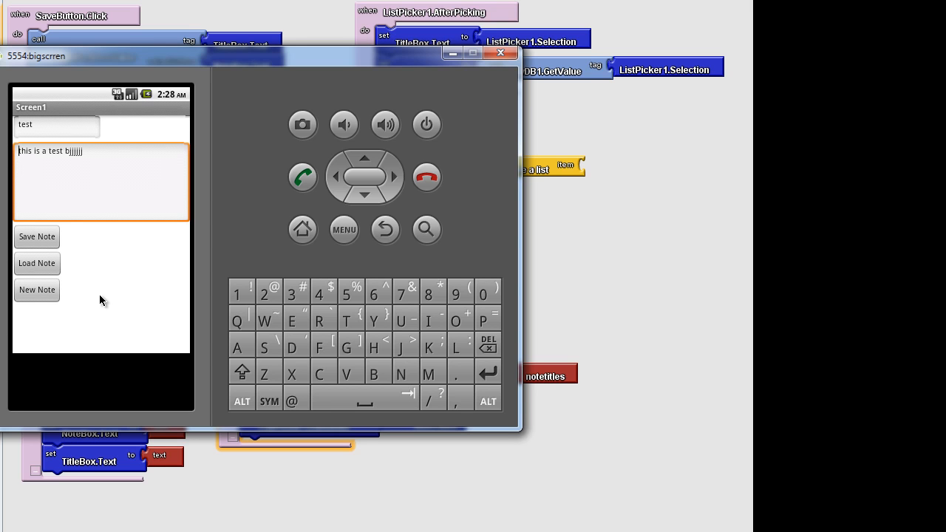
mouse_move(109, 275)
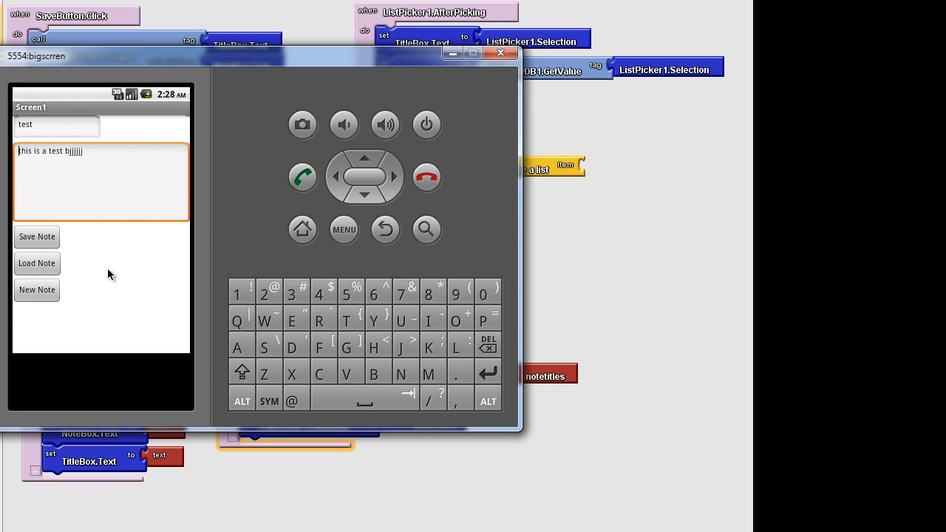